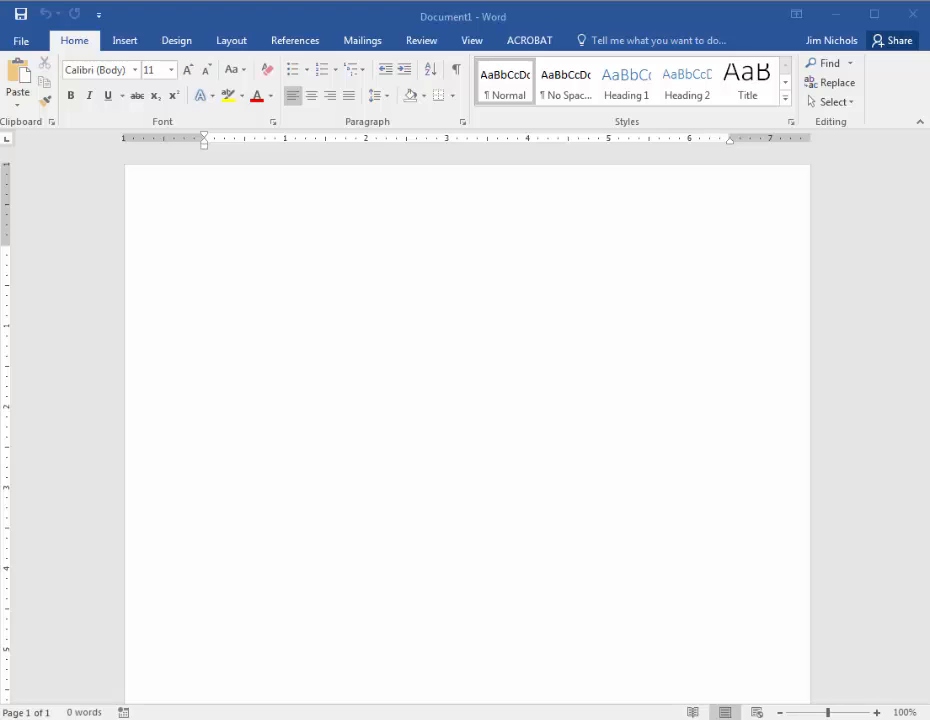
mouse_move(780, 288)
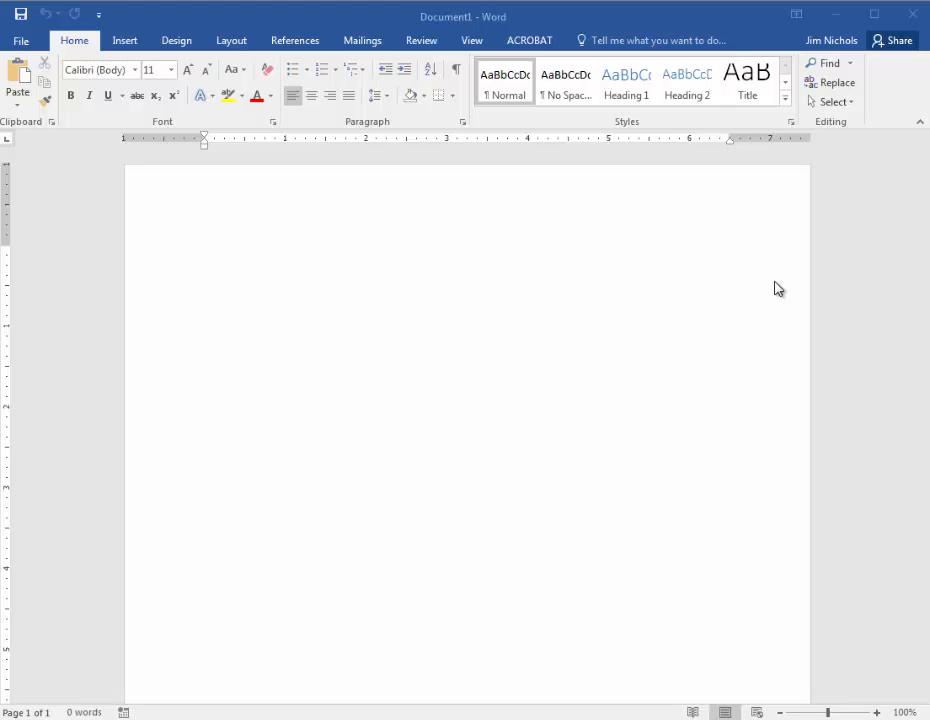
mouse_move(568, 308)
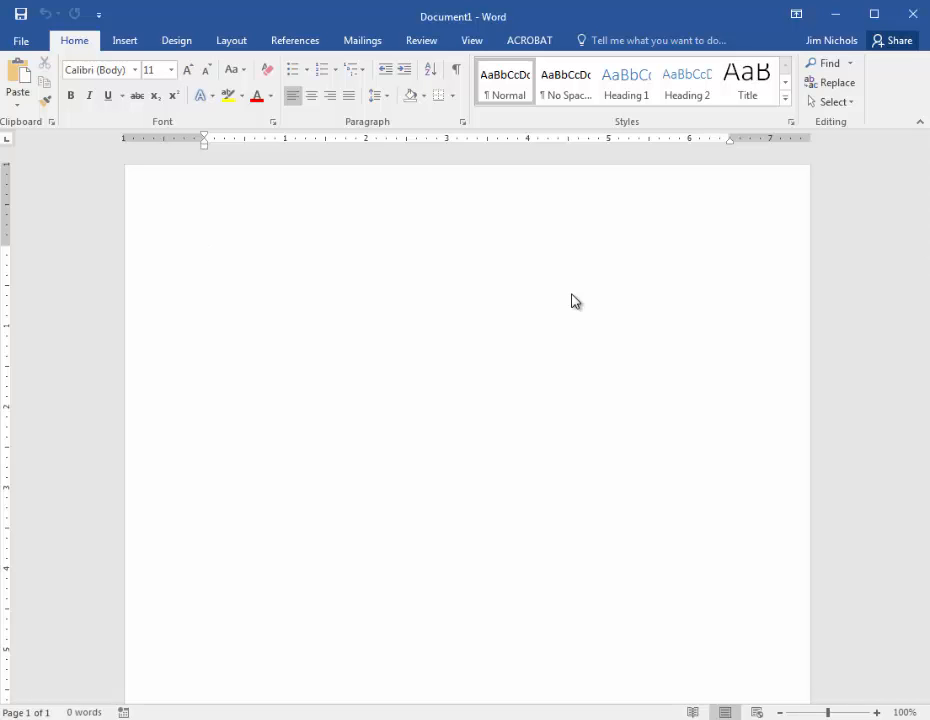
Place the insertion point on the blank page and turn on Show/Hide ¶ formatting marks.
click(204, 252)
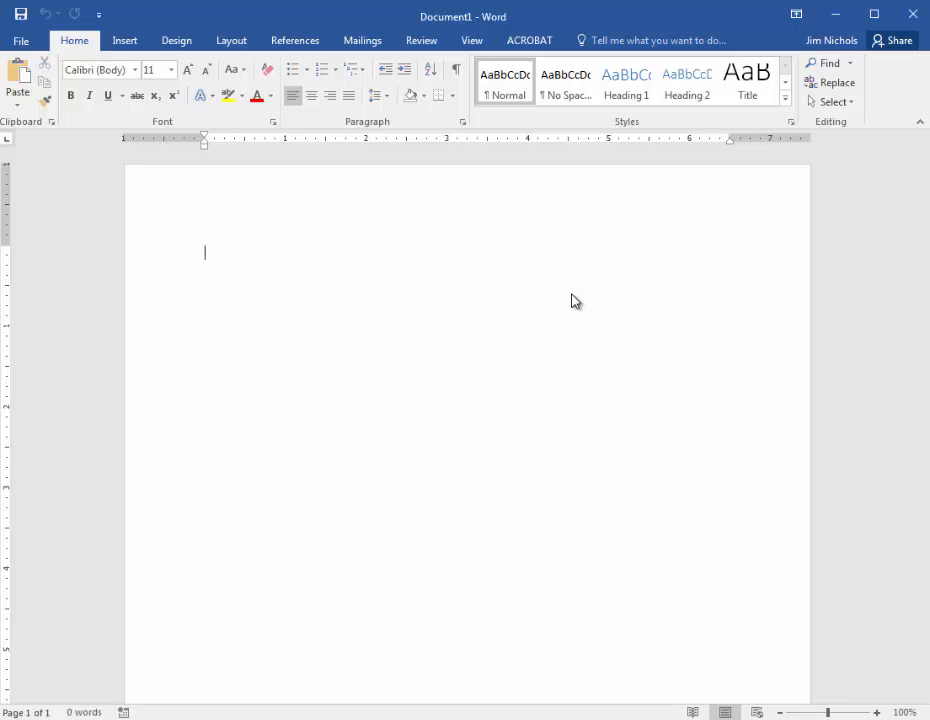
mouse_move(524, 292)
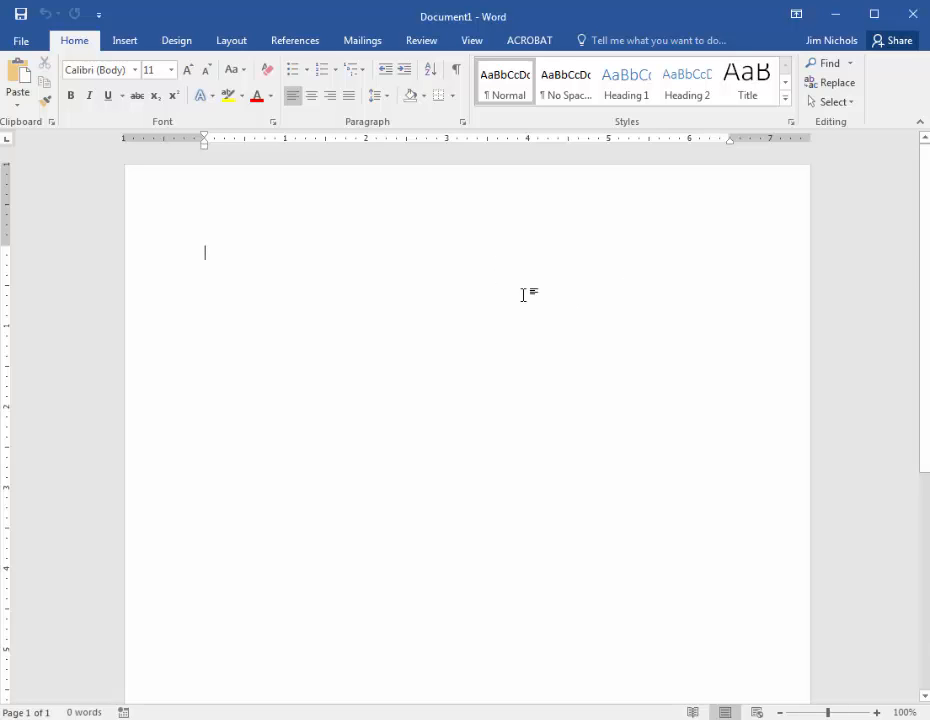
mouse_move(384, 70)
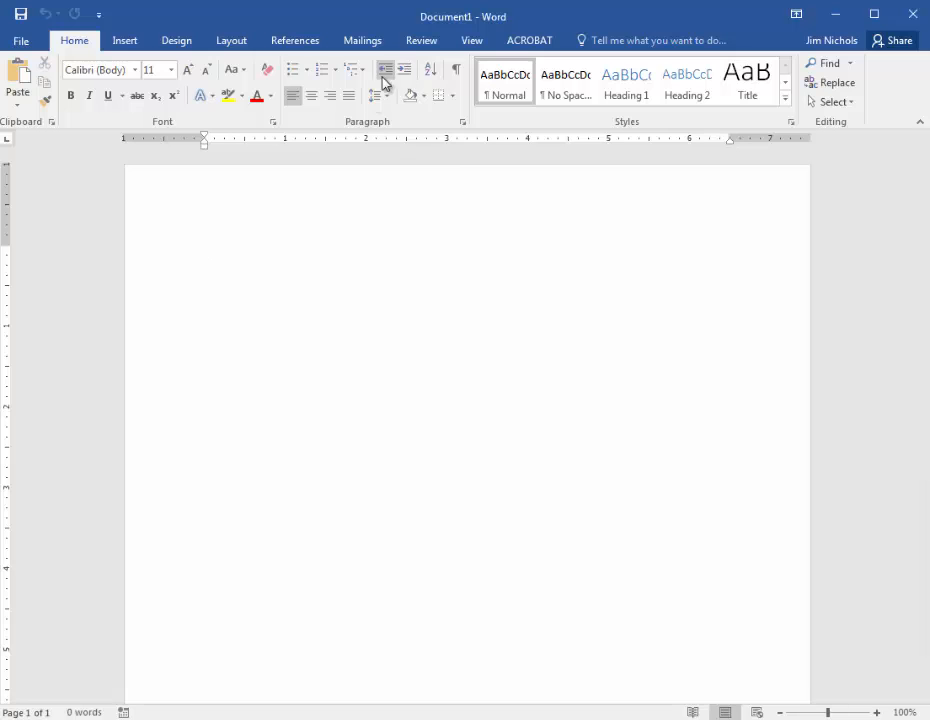
mouse_move(456, 68)
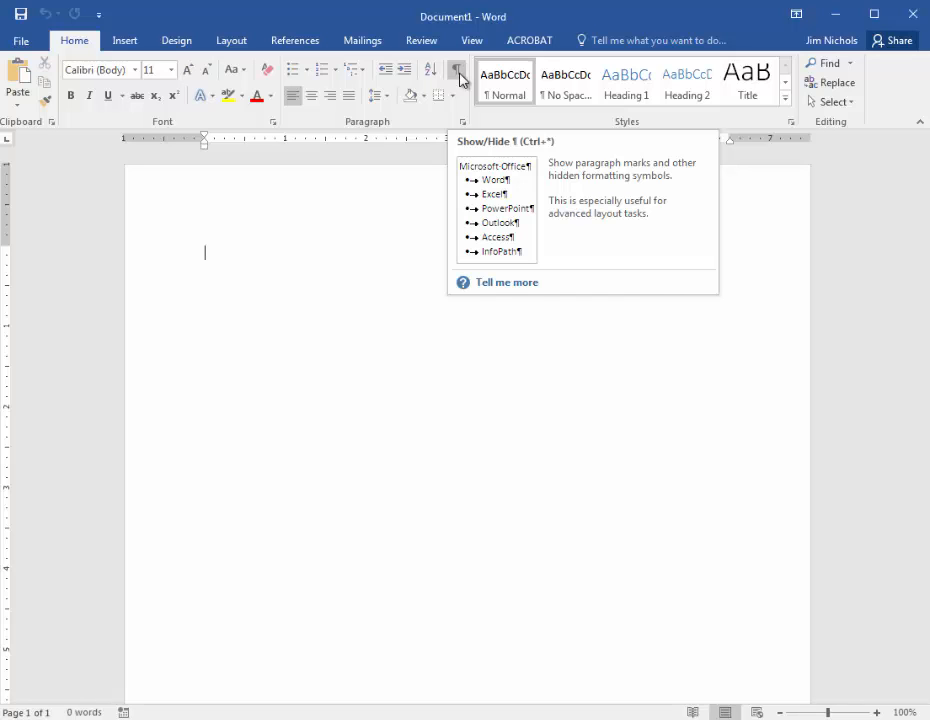
click(456, 68)
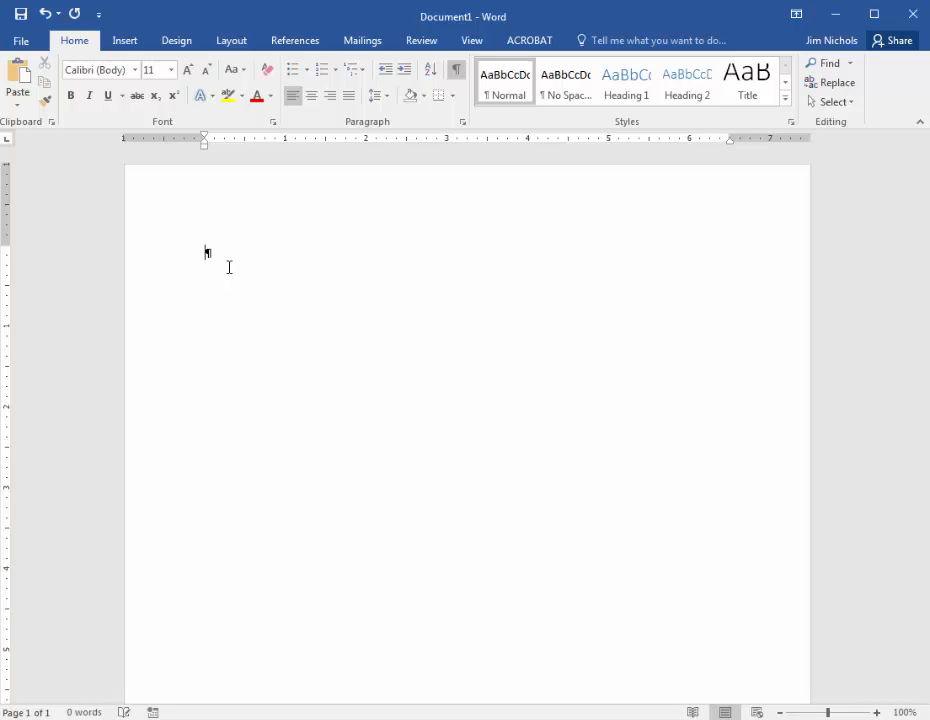
click(456, 68)
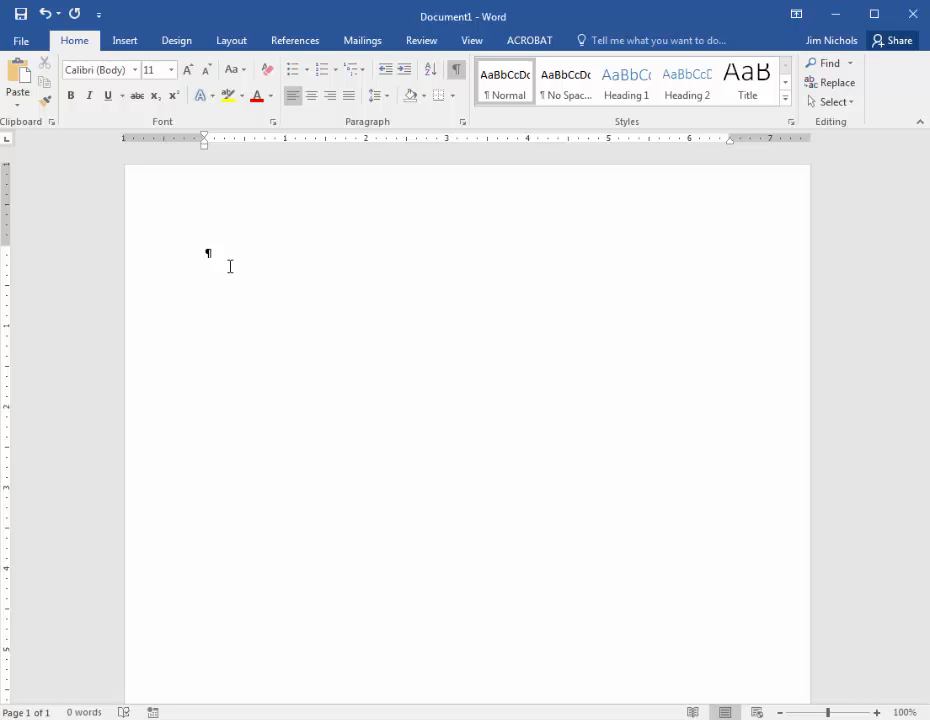
mouse_move(456, 70)
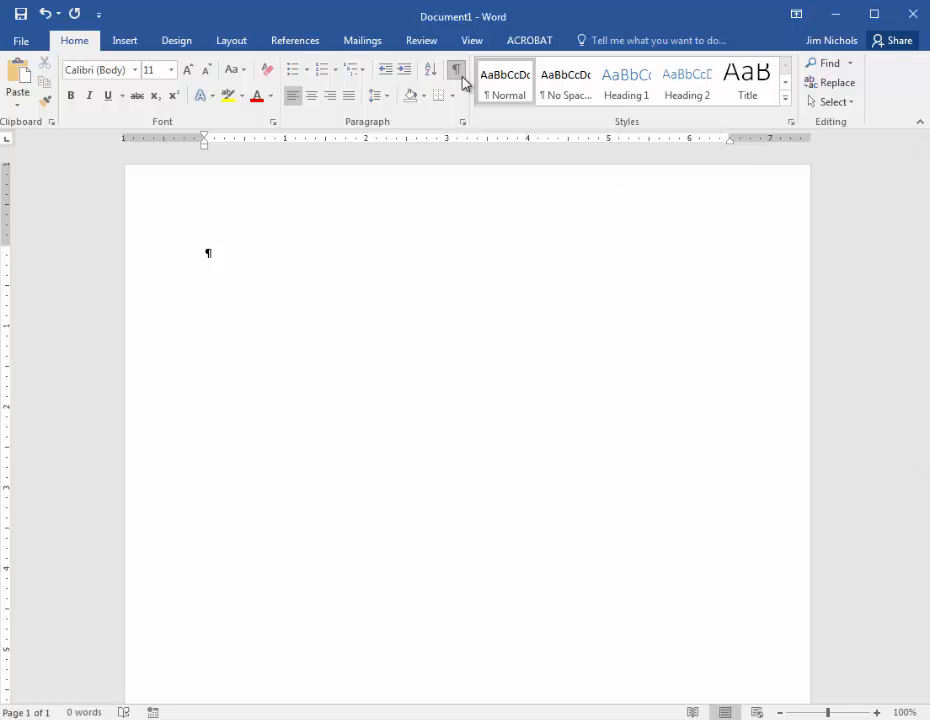
mouse_move(456, 68)
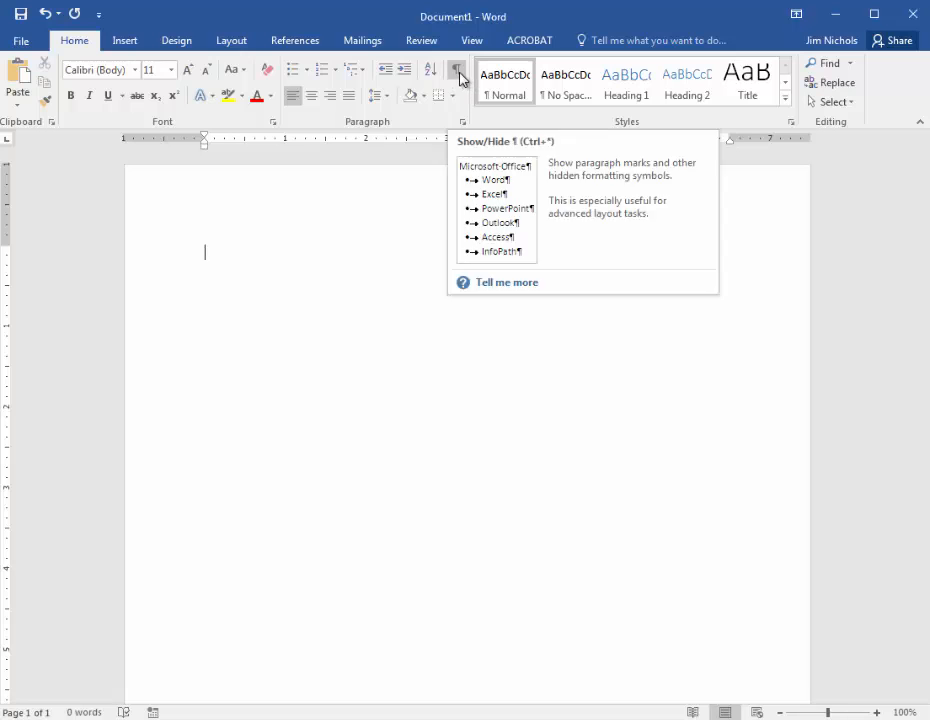
click(456, 68)
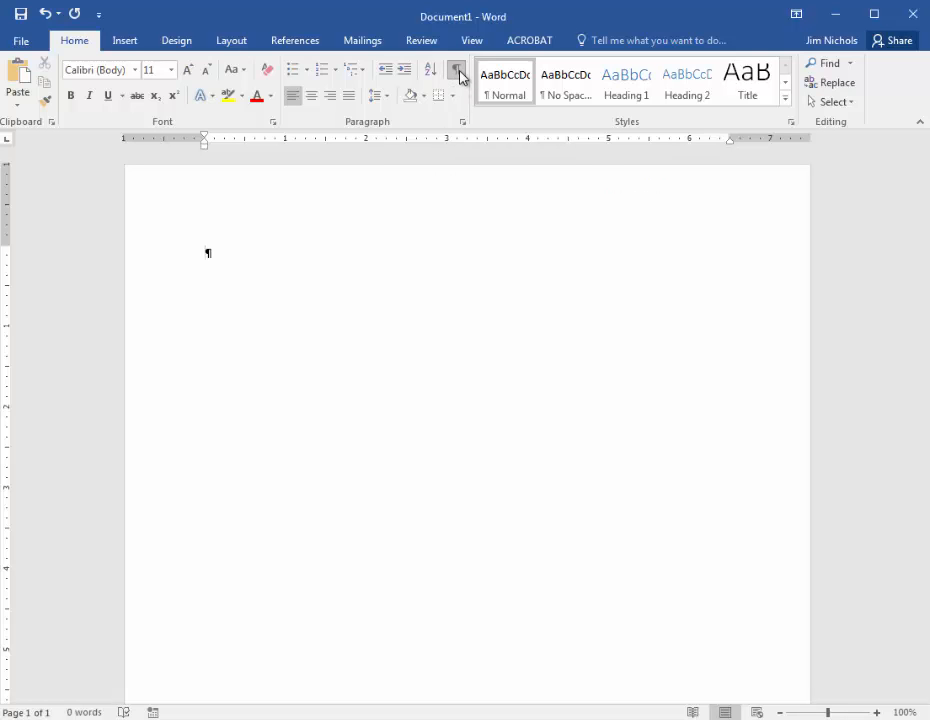
mouse_move(456, 68)
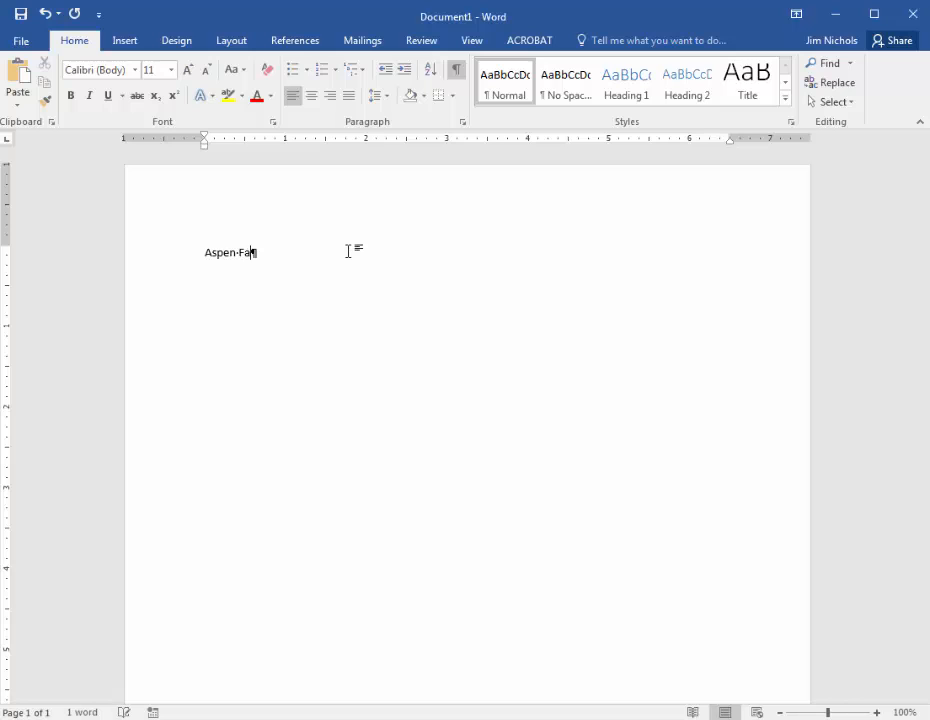
Enter the return address: Aspen Falls Human Resources, 500 S Aspen Street, Aspen Falls, CA 94363.
text(lls)
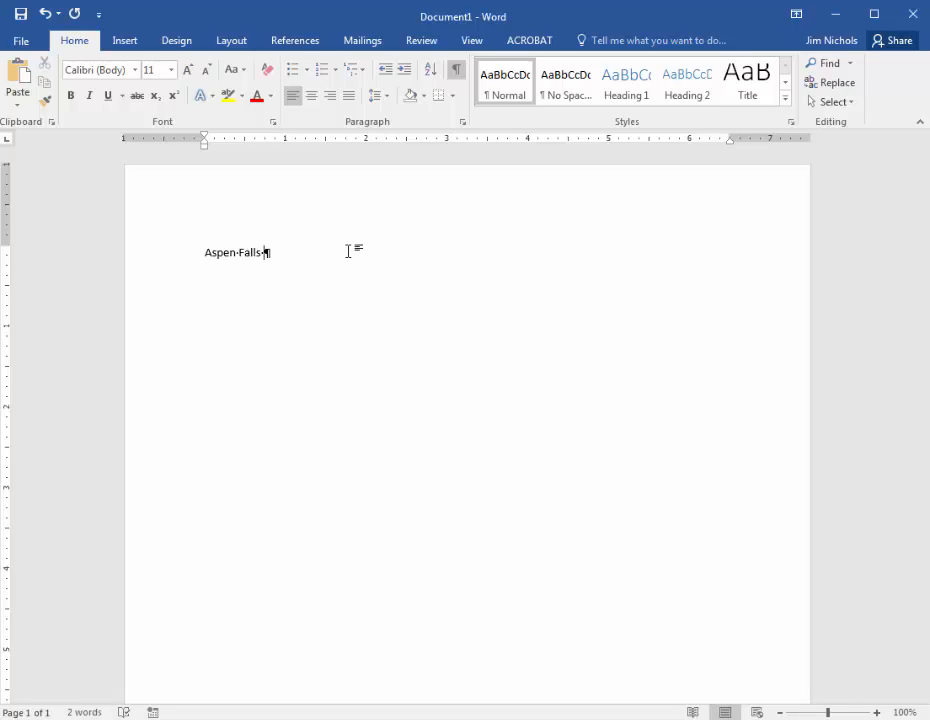
text(Human)
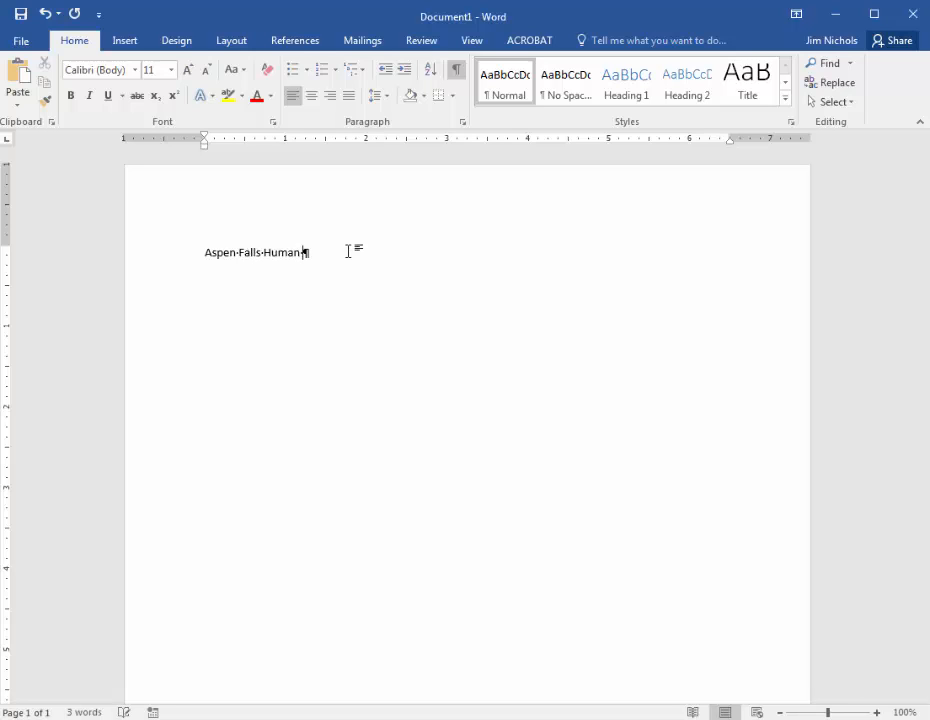
text(-Res)
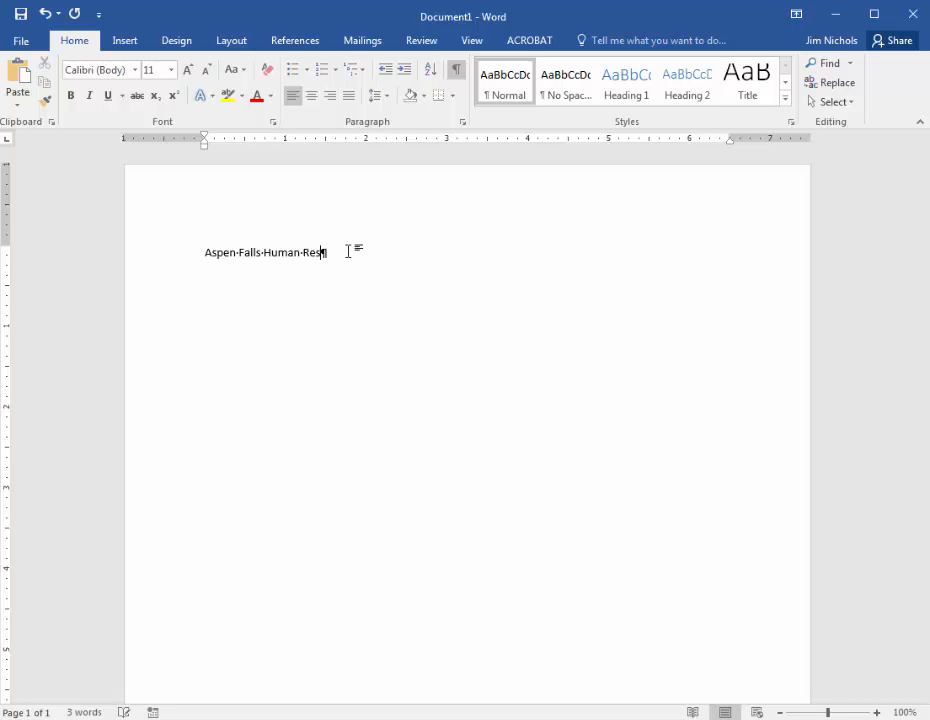
text(ources)
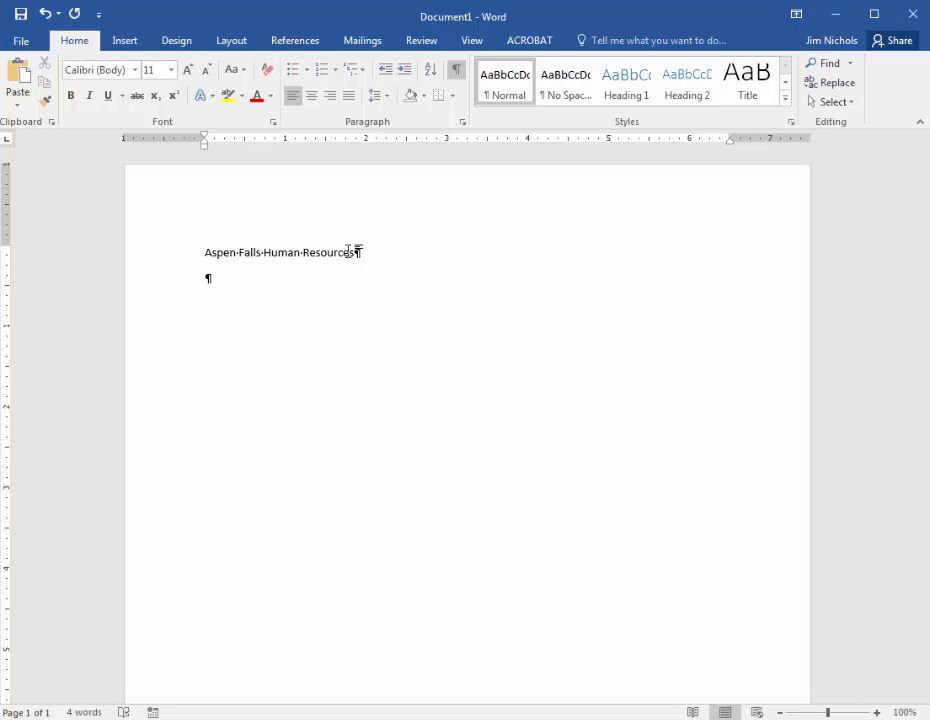
text(S)
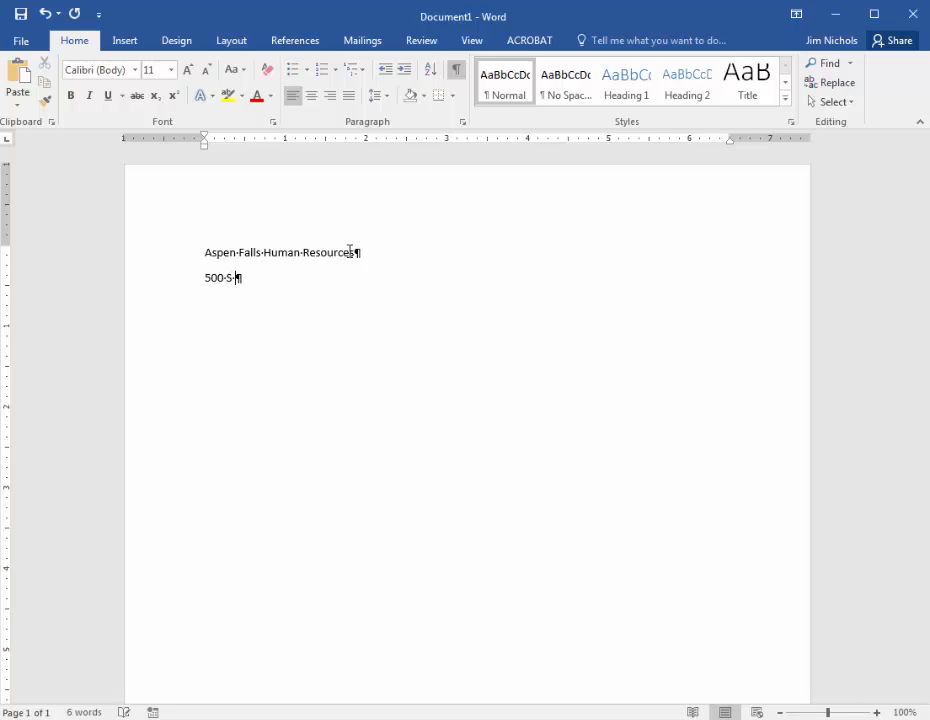
text(Aspen)
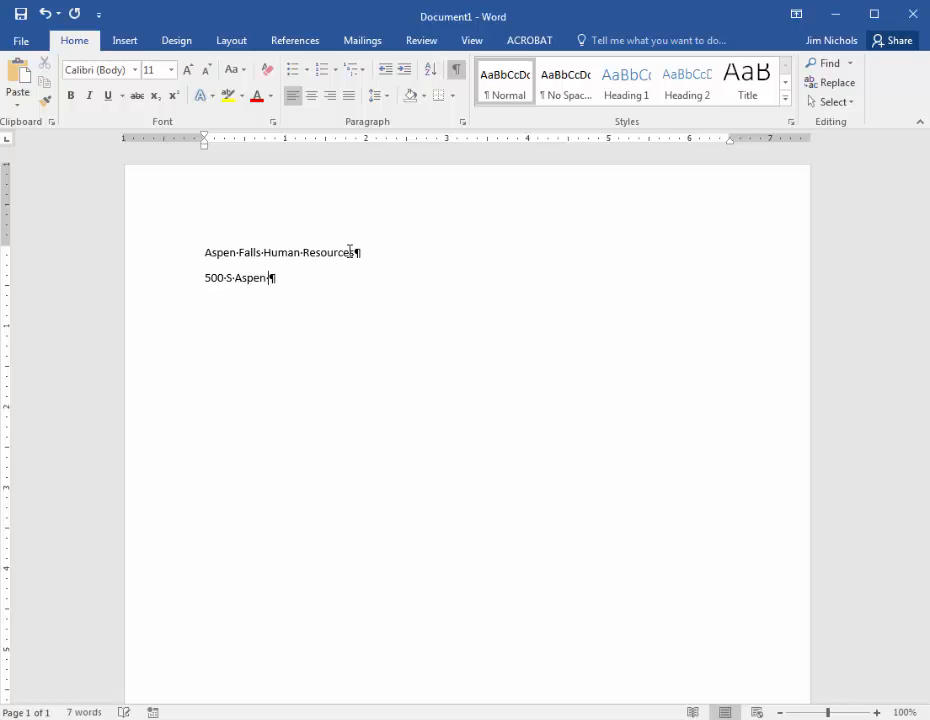
text(Street)
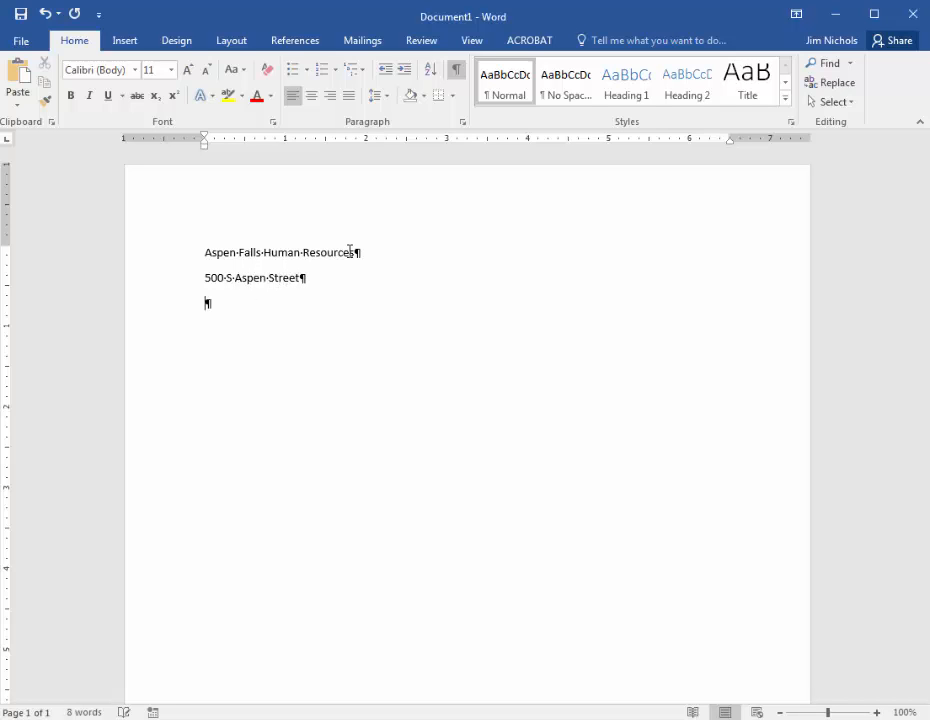
text(Aspen Falls, CA)
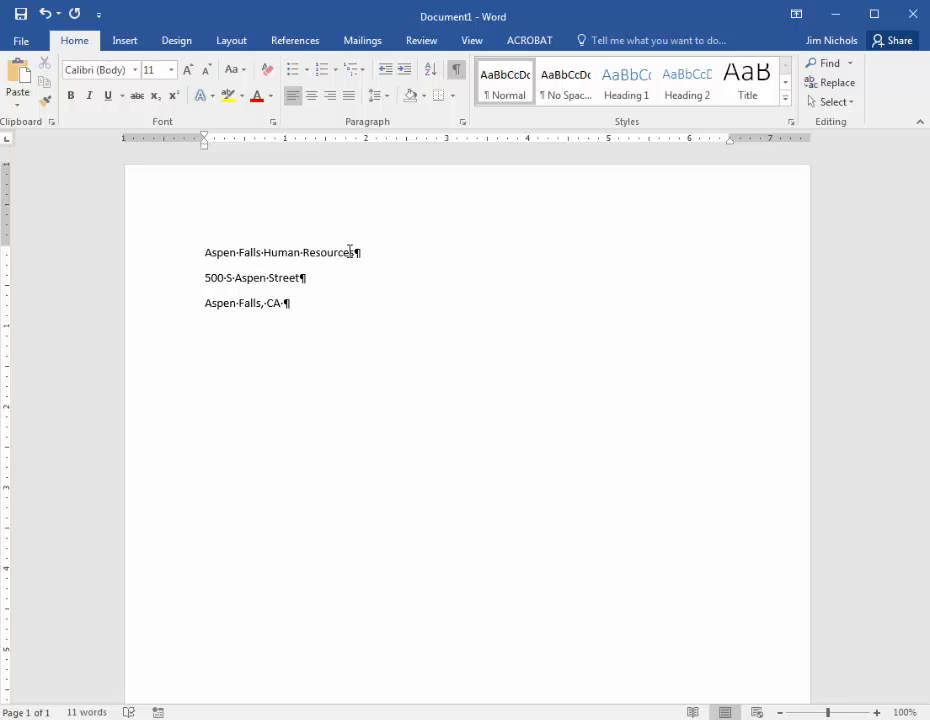
text(94363)
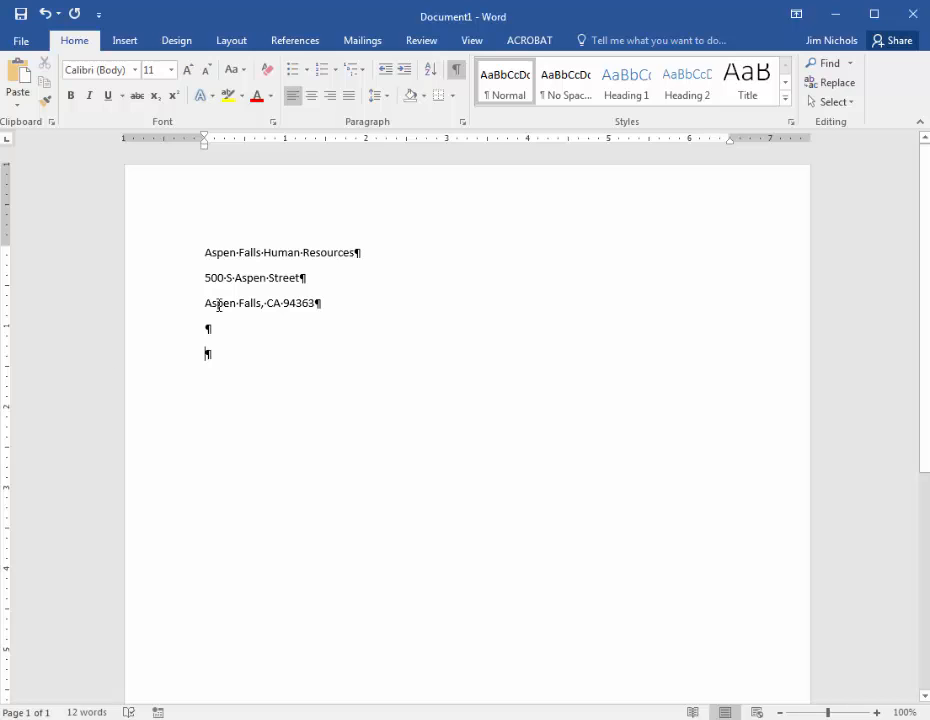
mouse_move(216, 332)
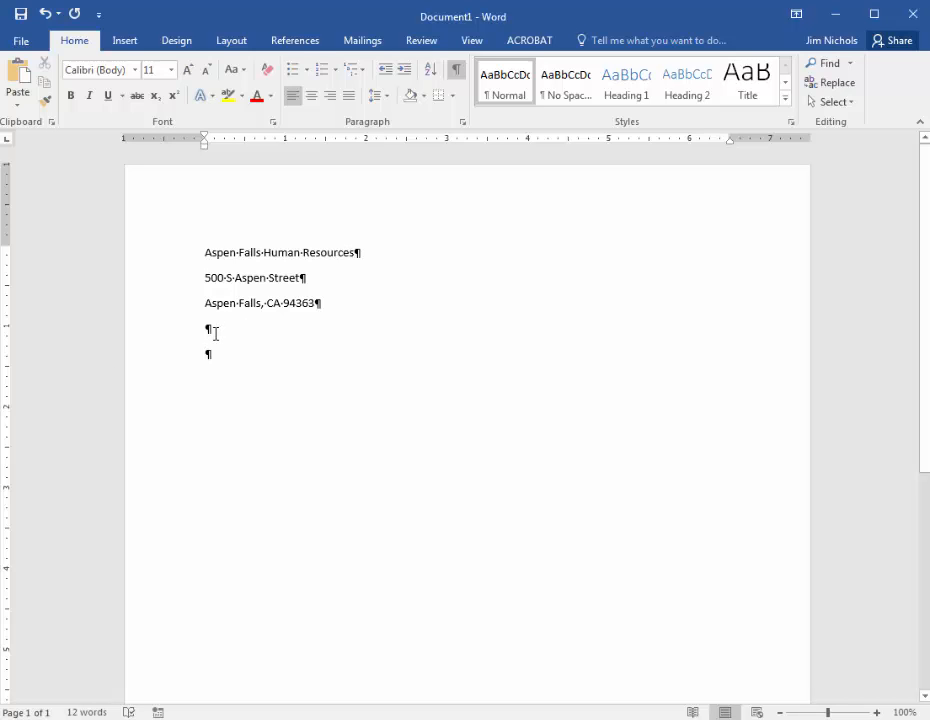
Enter the date May 8, 2018 and add blank lines below it before the inside address.
text(May)
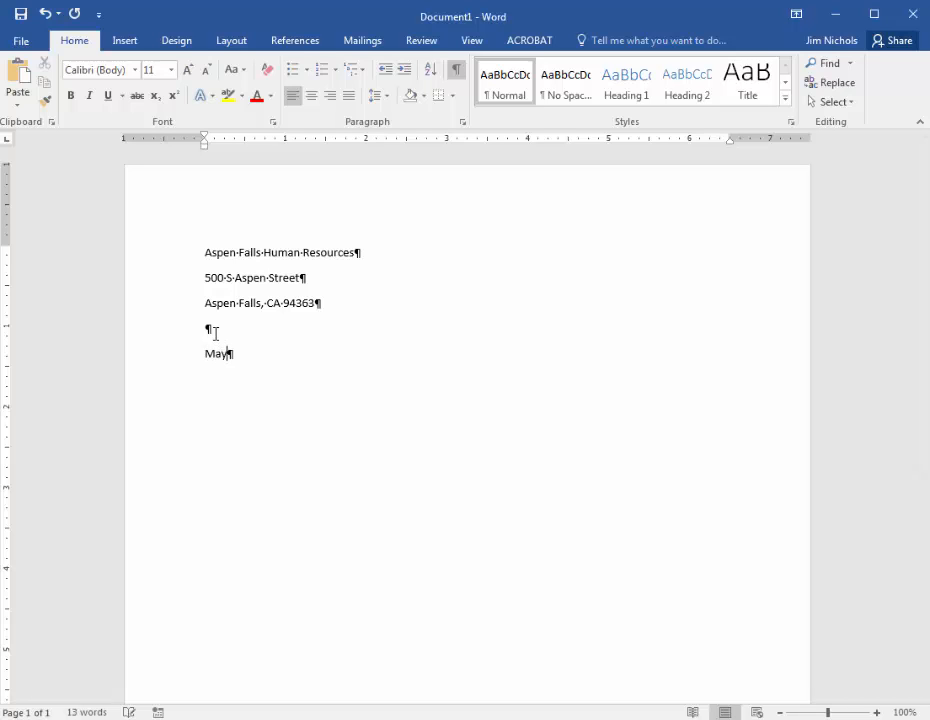
text(-8)
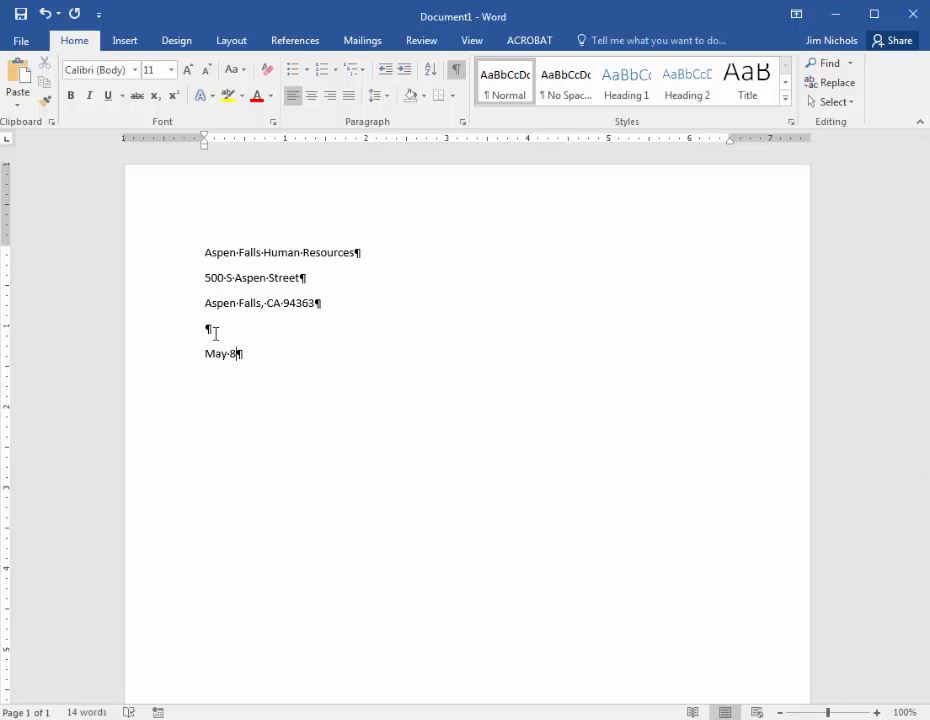
text(, 20)
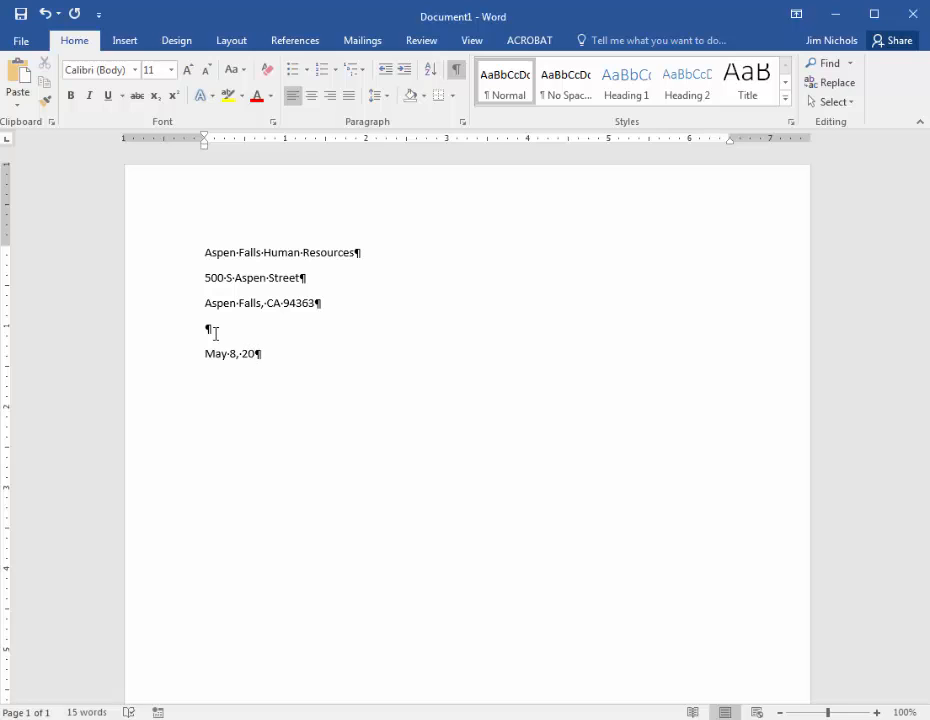
text(18)
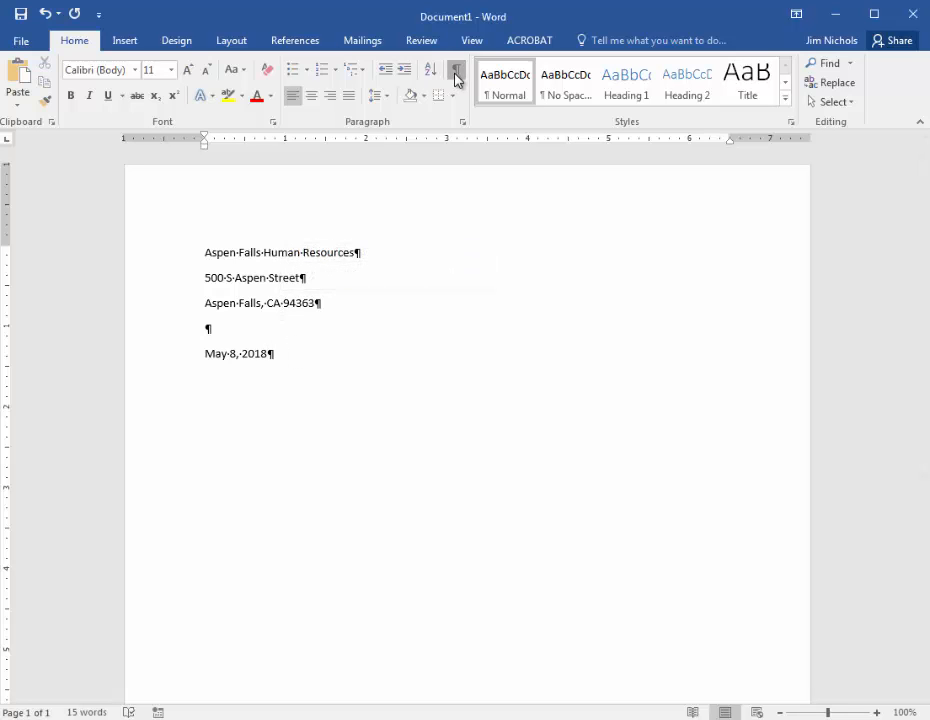
click(456, 70)
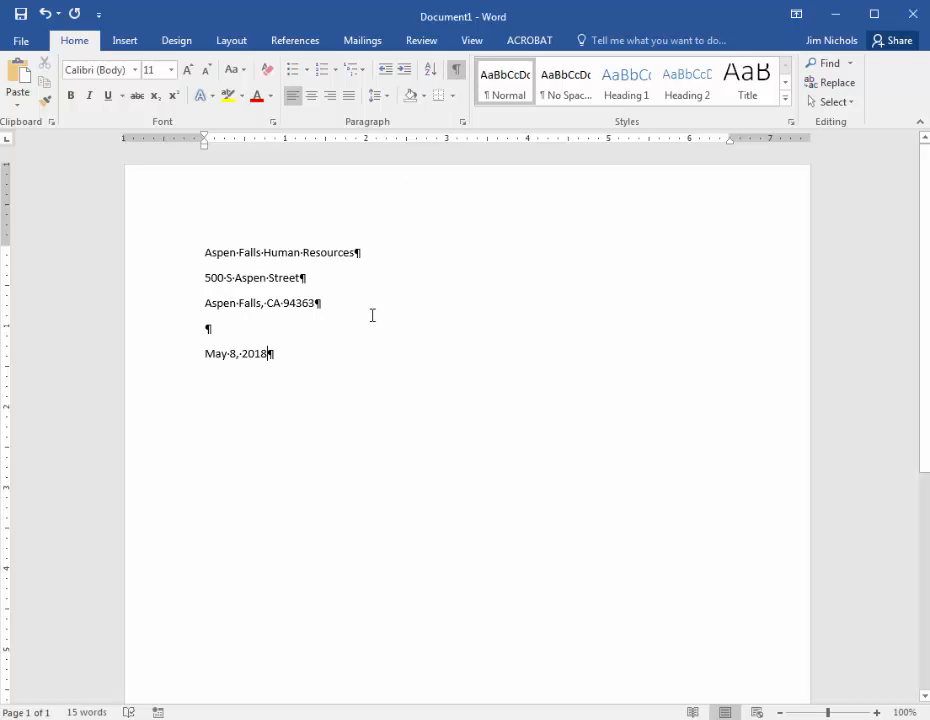
key(enter)
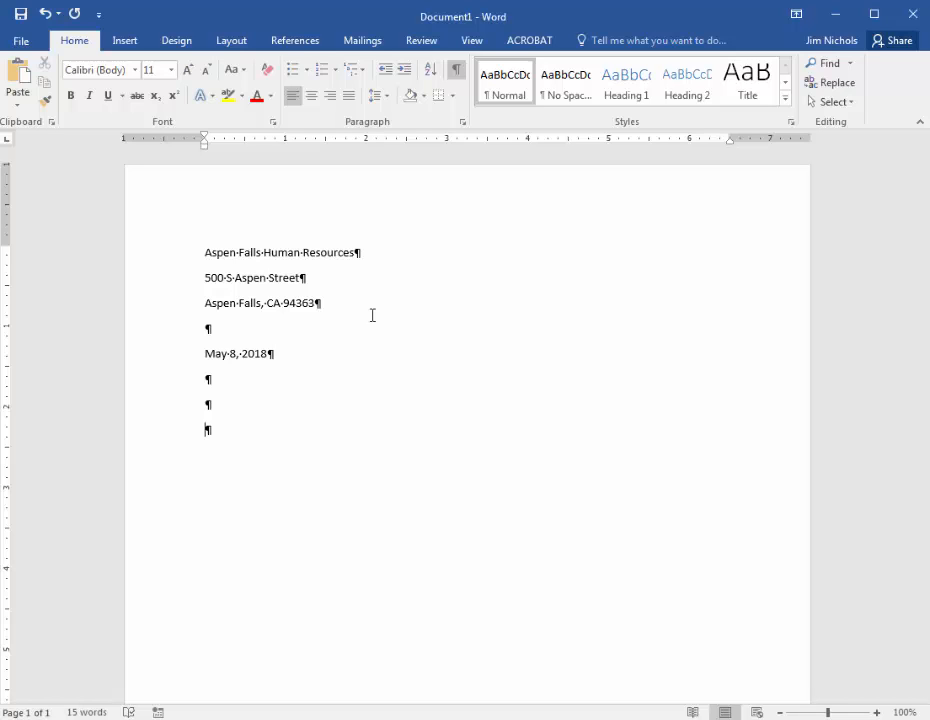
Enter the recipient lines Dr. George Gato and Aspen Falls Community College.
text(Dr.)
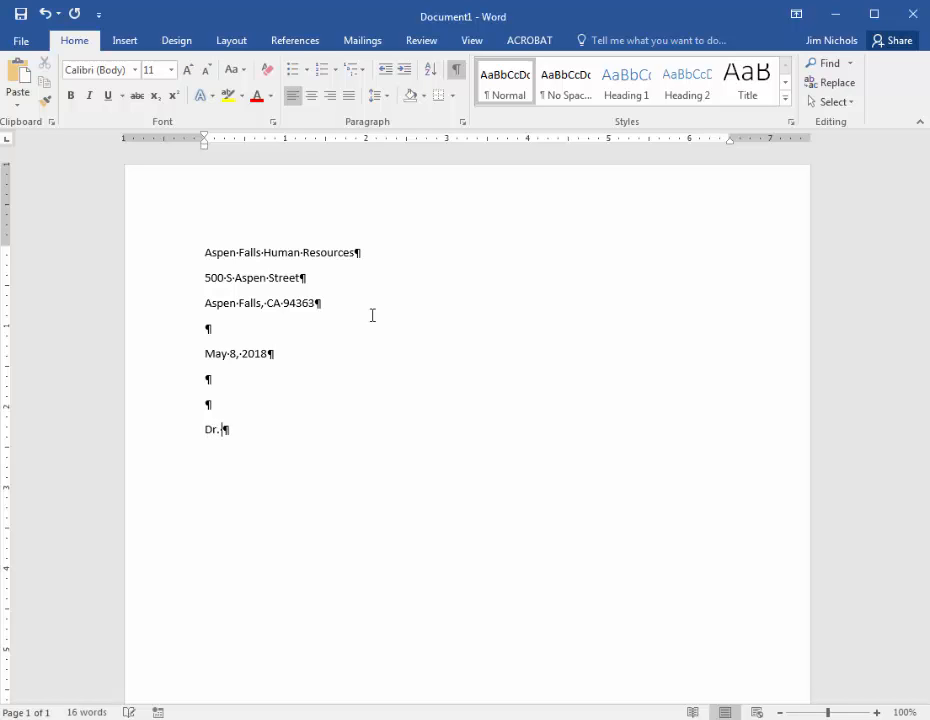
text(George Gato)
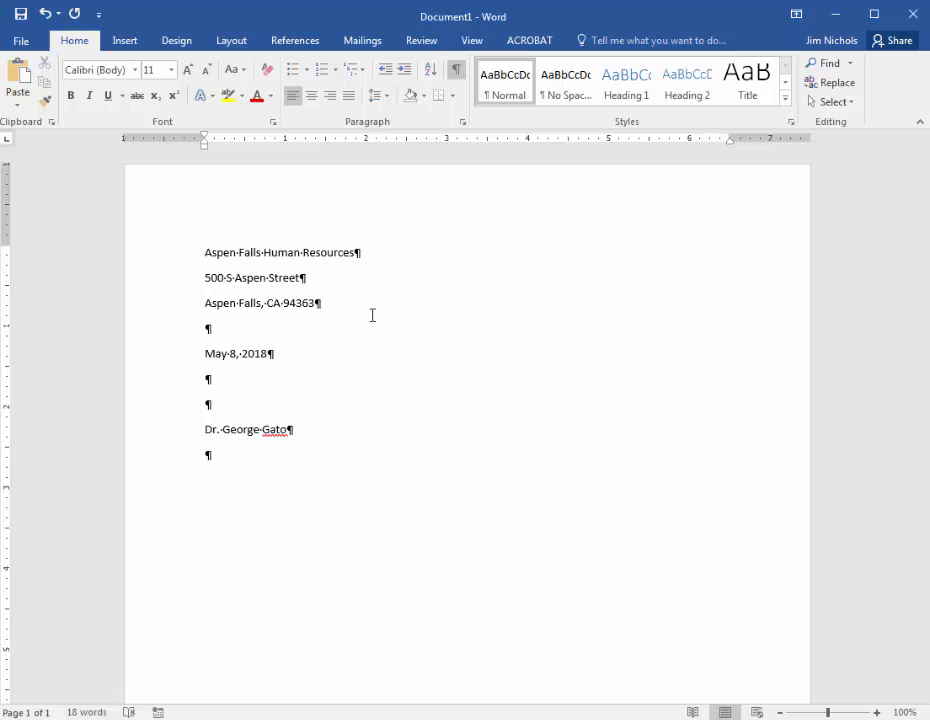
text(Aspen Falls Comm)
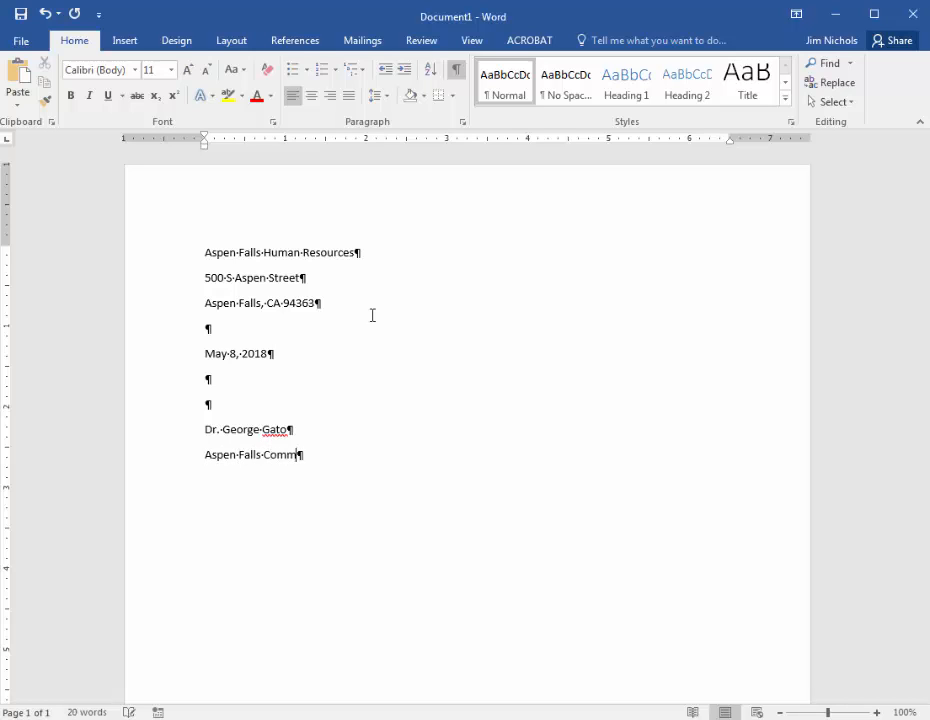
text(unity College)
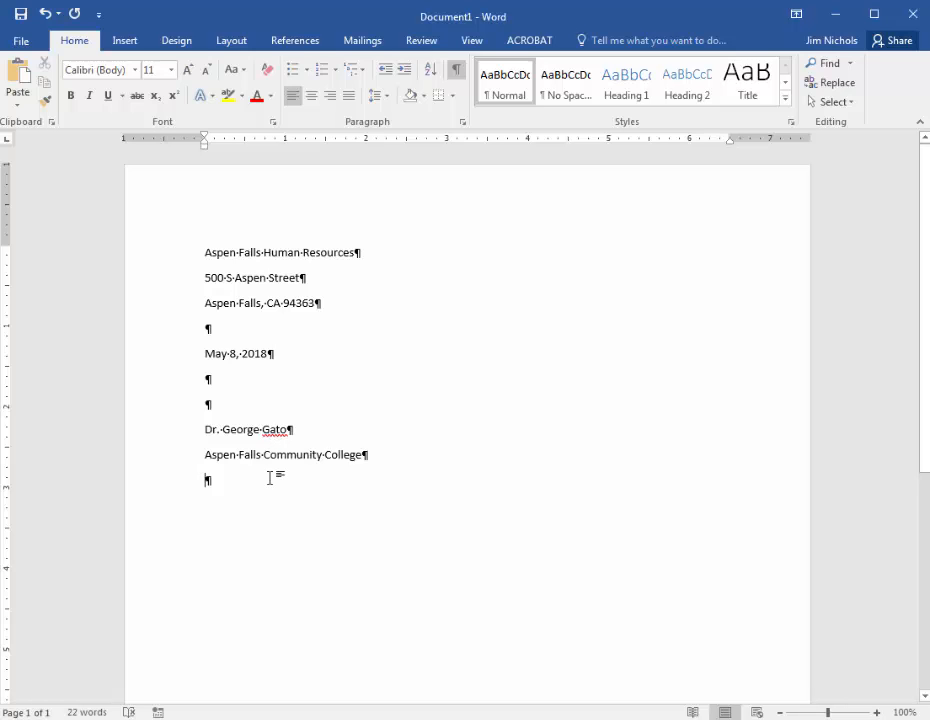
Enter the street and city lines 1 College Drive, Aspen Falls, CA 93464.
text(1 Co)
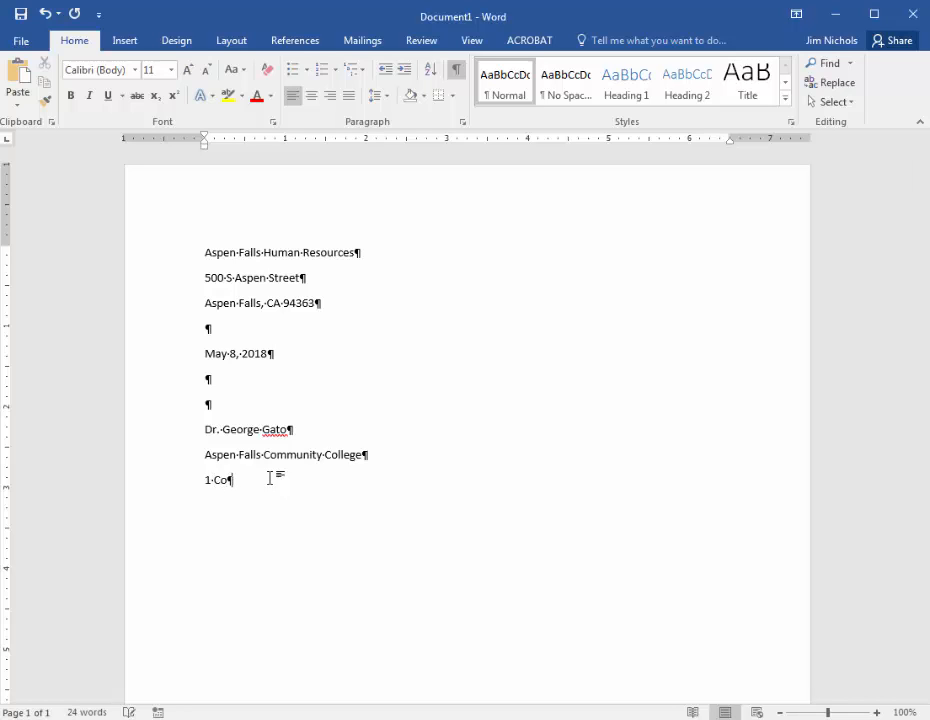
text(llege)
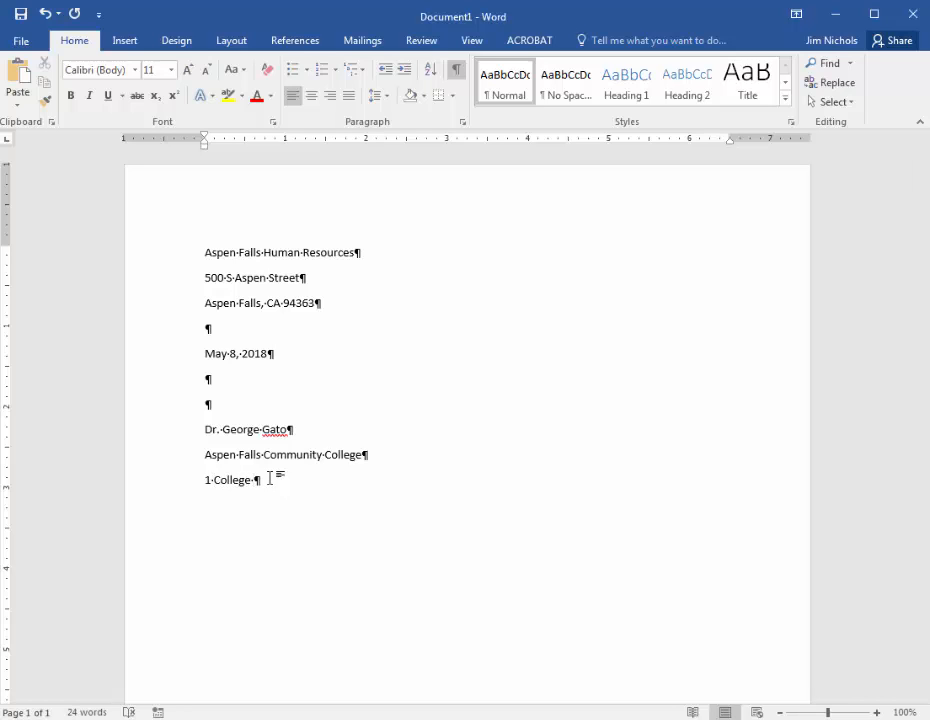
text(Drive)
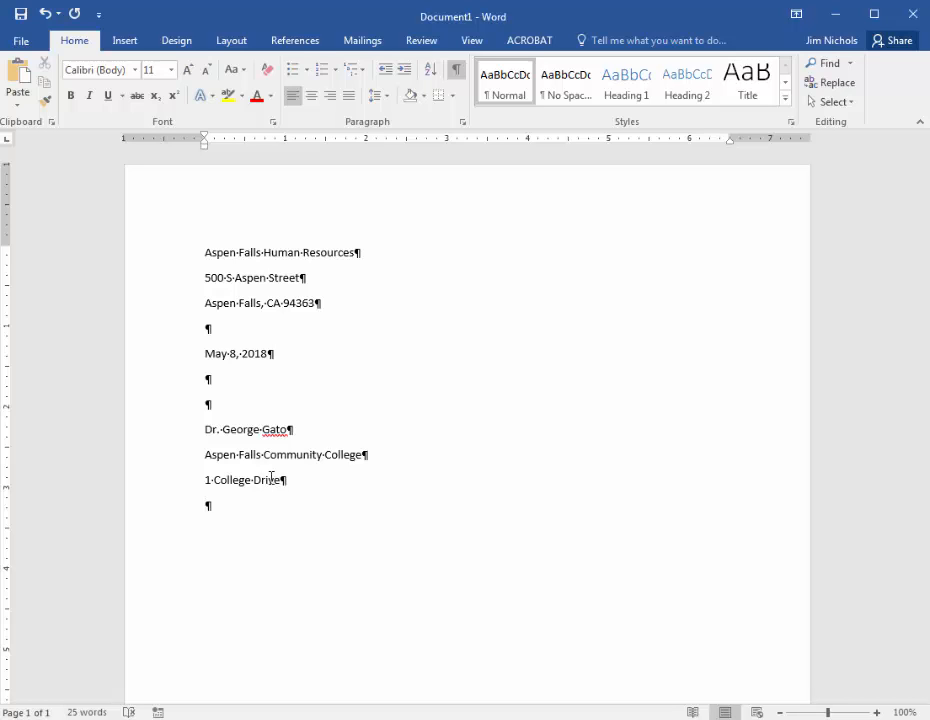
text(Aspen)
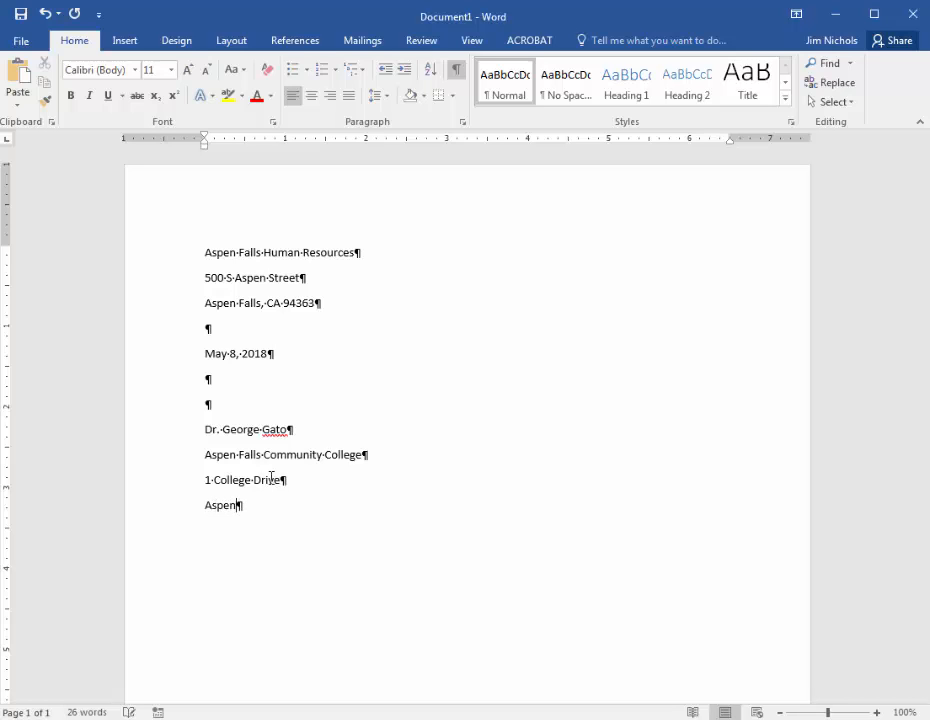
text(-Falls)
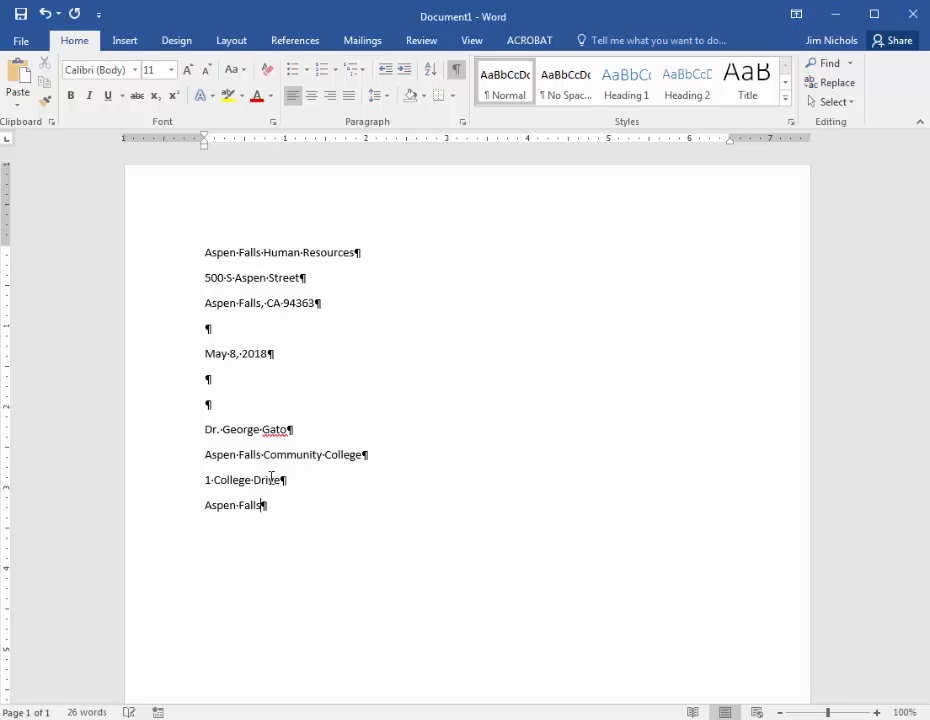
text(, CA)
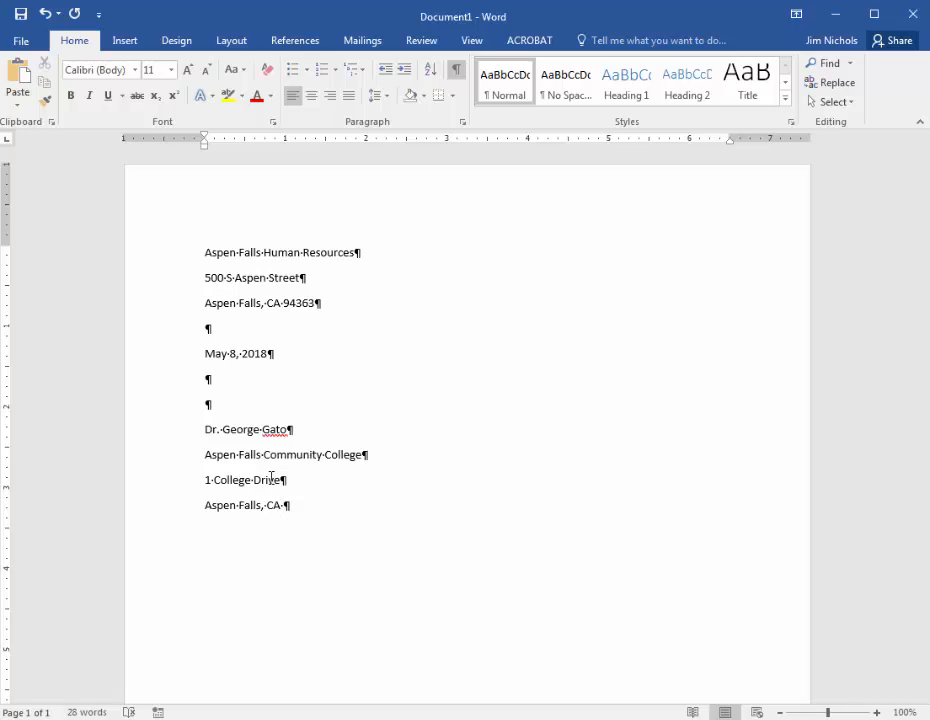
text(93464)
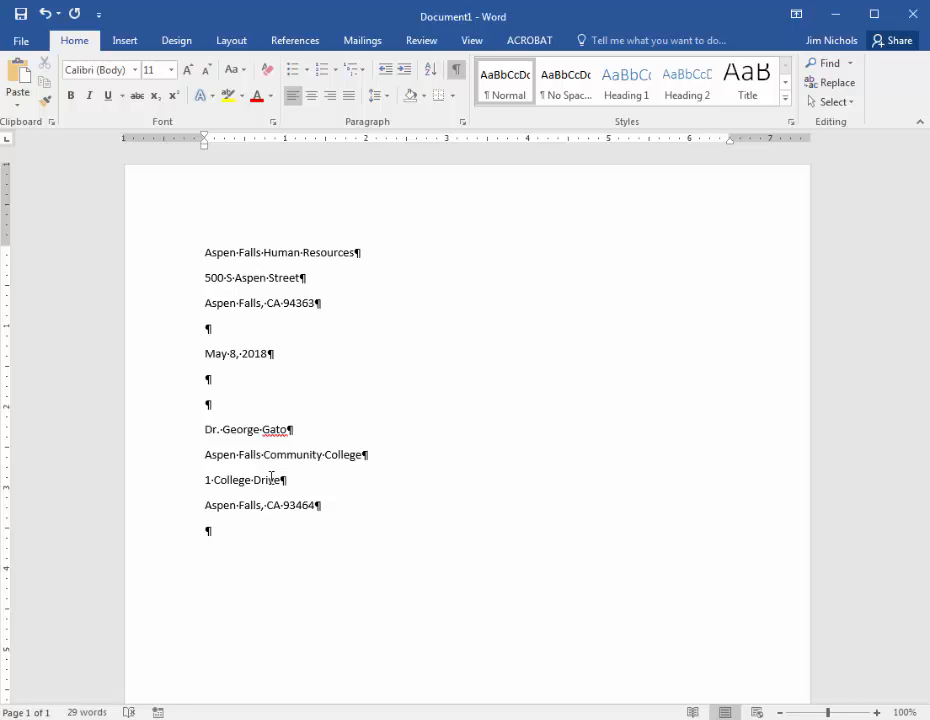
Enter the salutation 'Dear Dr. Gato:' and the line 'Subject: City Hall Internship'.
text(Dr)
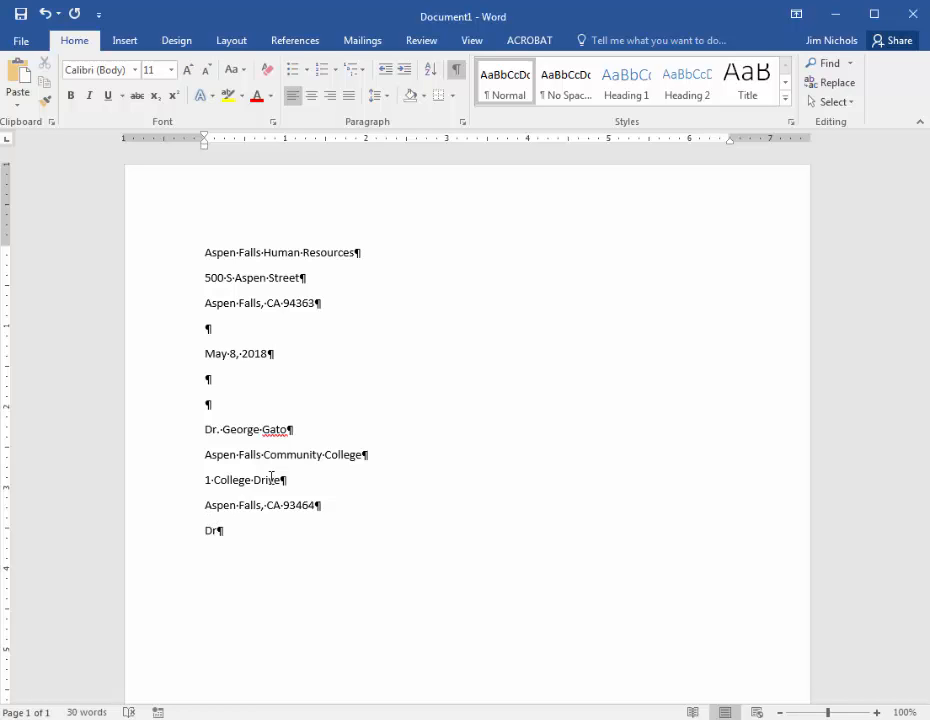
text(ear Dr. Gat)
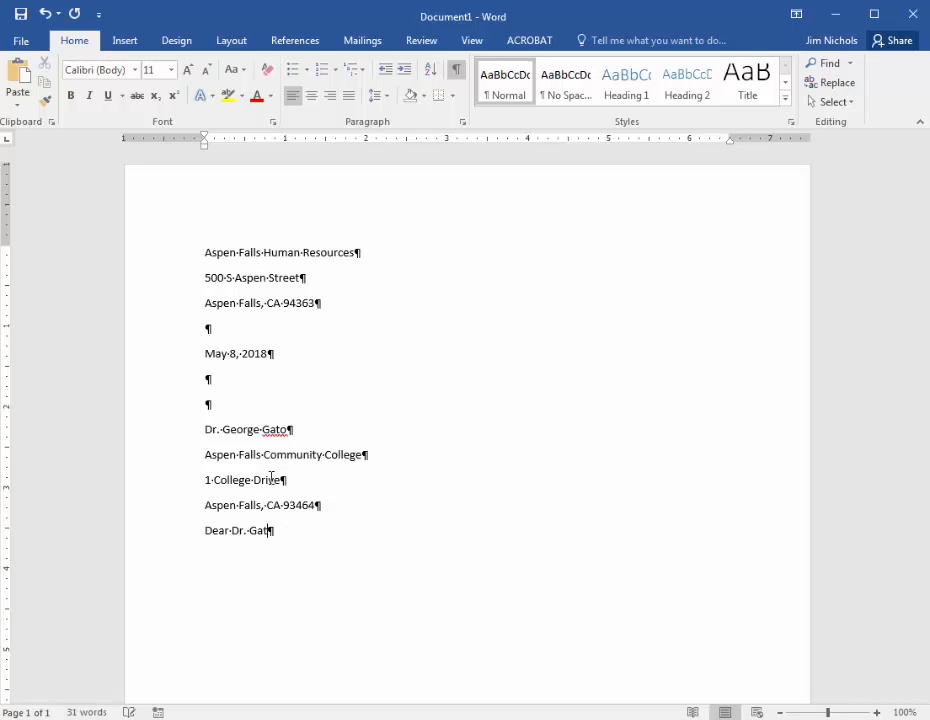
text(o:)
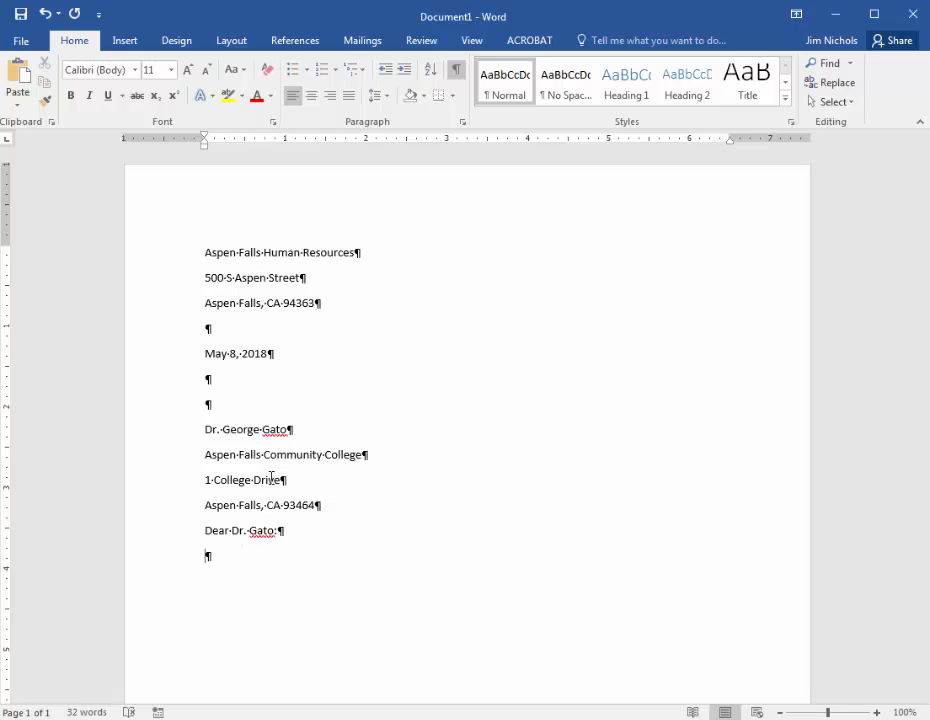
text(Subject)
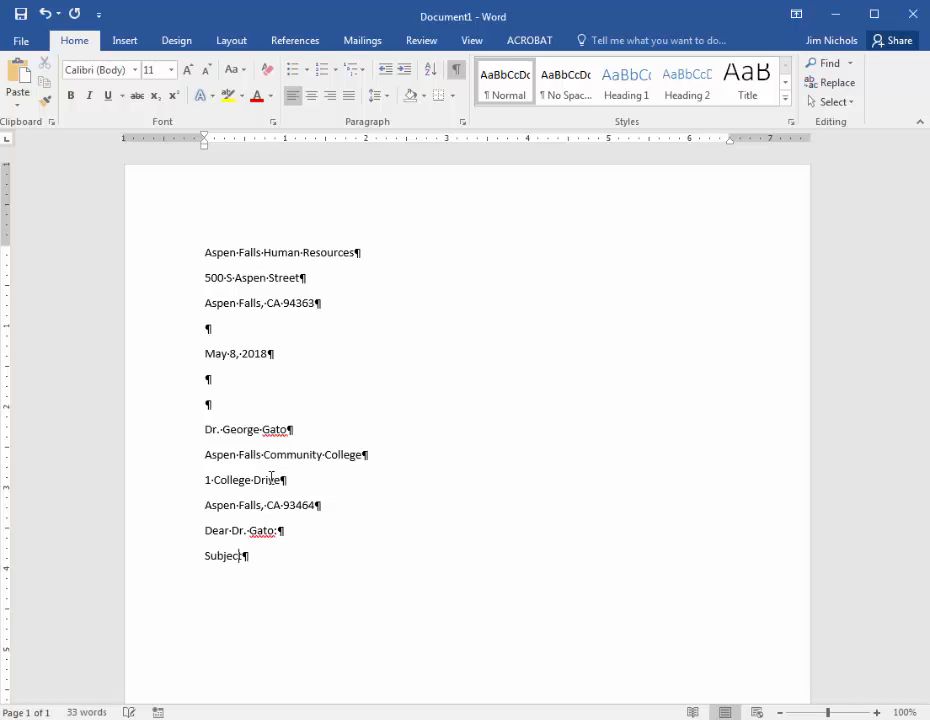
text(:)
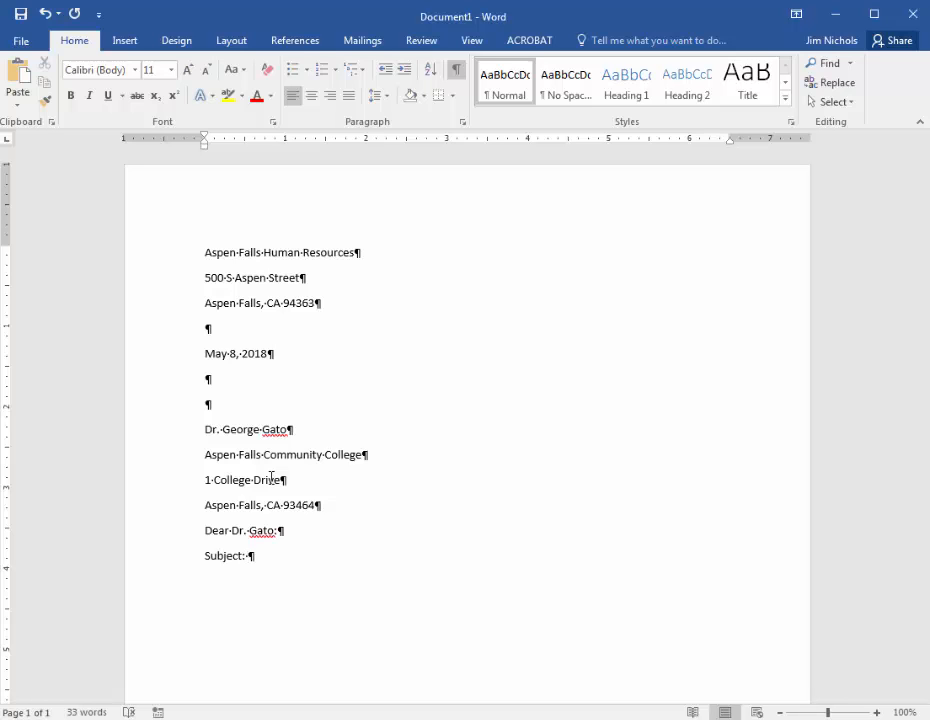
text(City Hall)
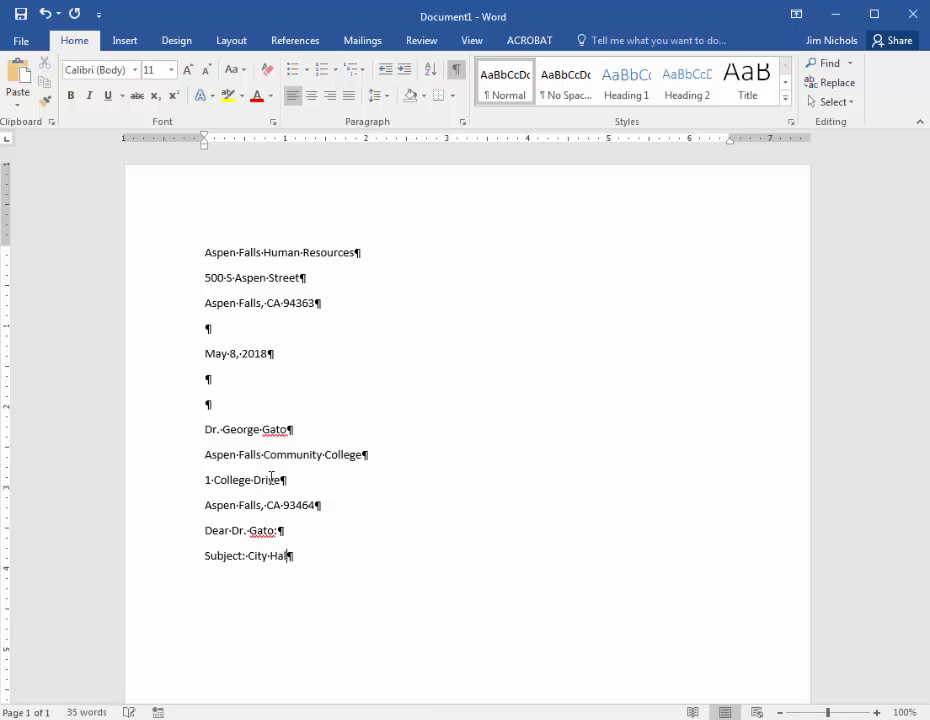
text(Internship)
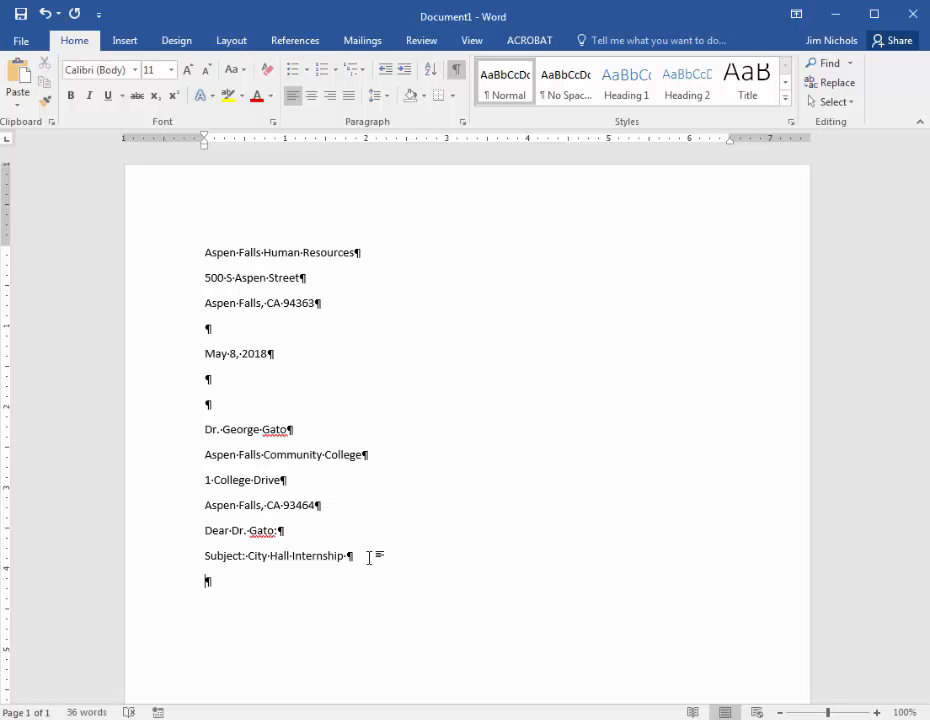
Write the opening sentence thanking them for offering the services of their Information Systems Department students.
text(Thank you so much)
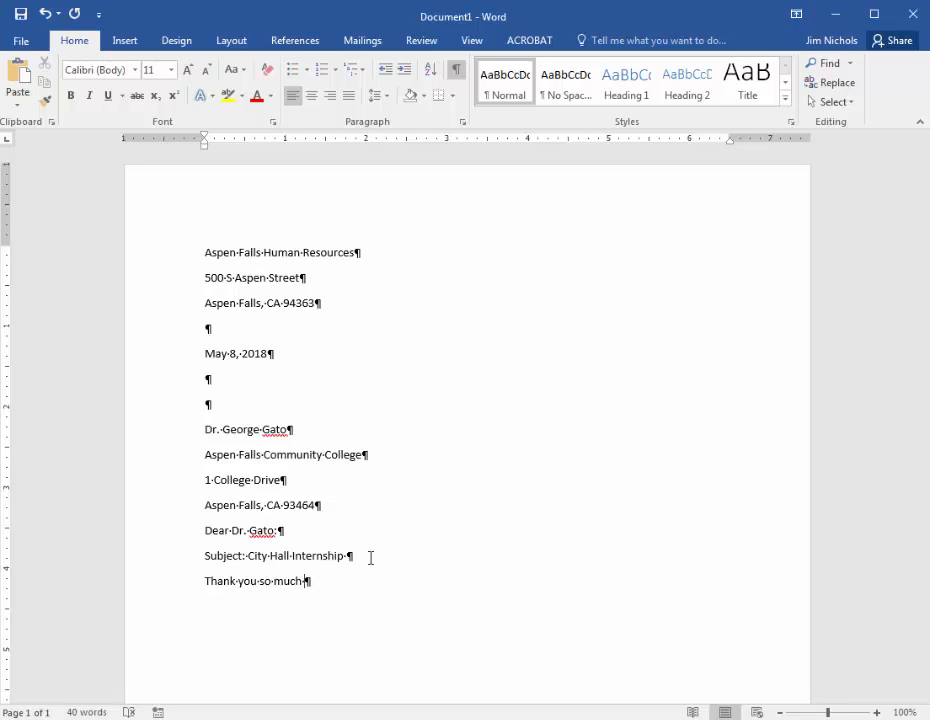
text(for)
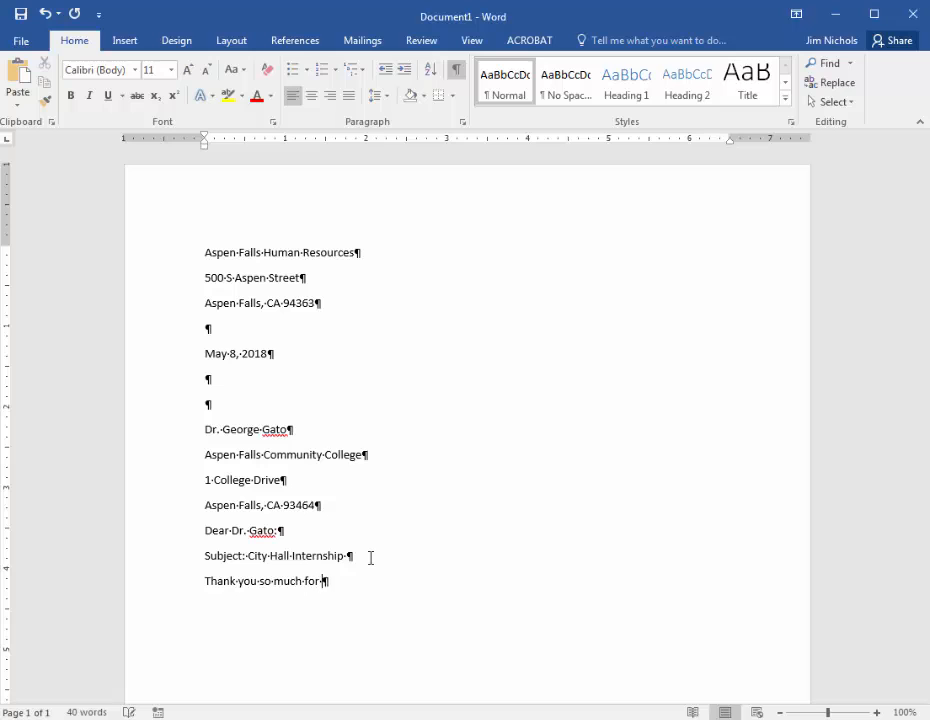
text(the letter of)
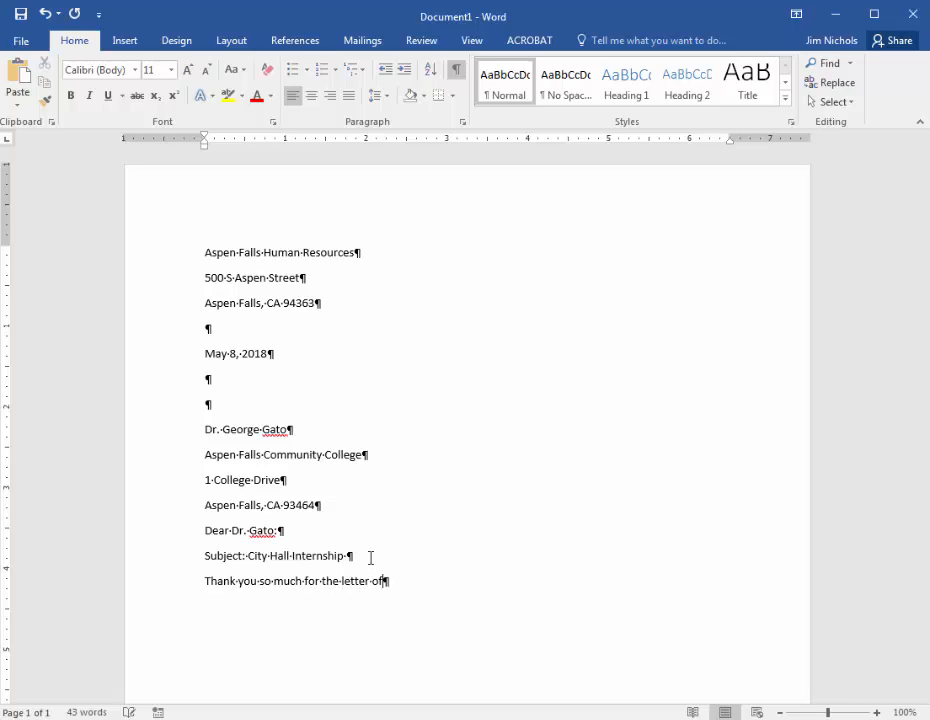
text(offering the services)
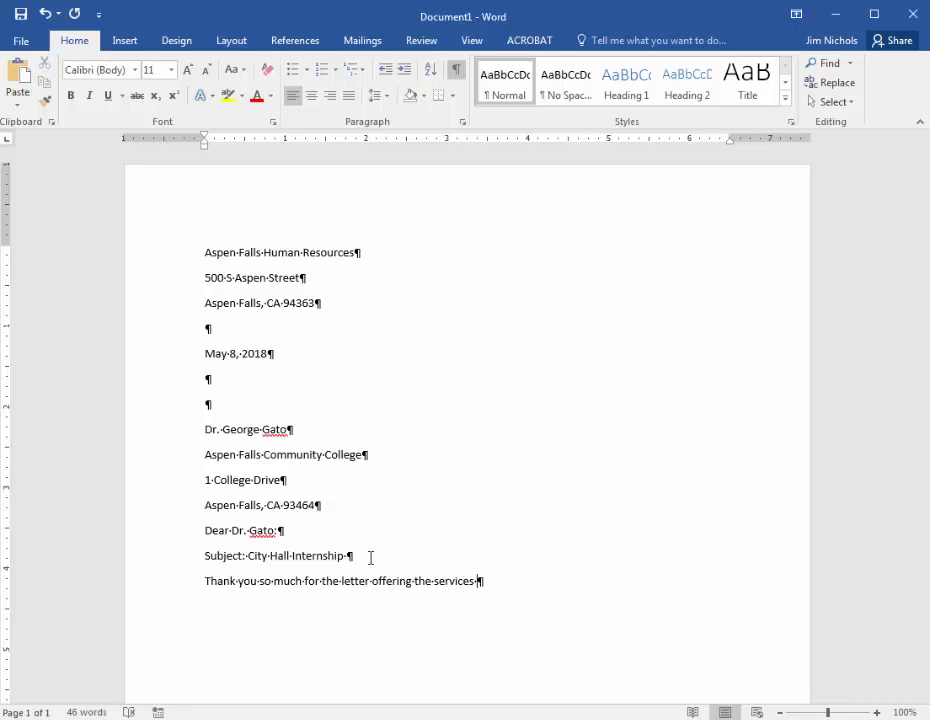
text(of)
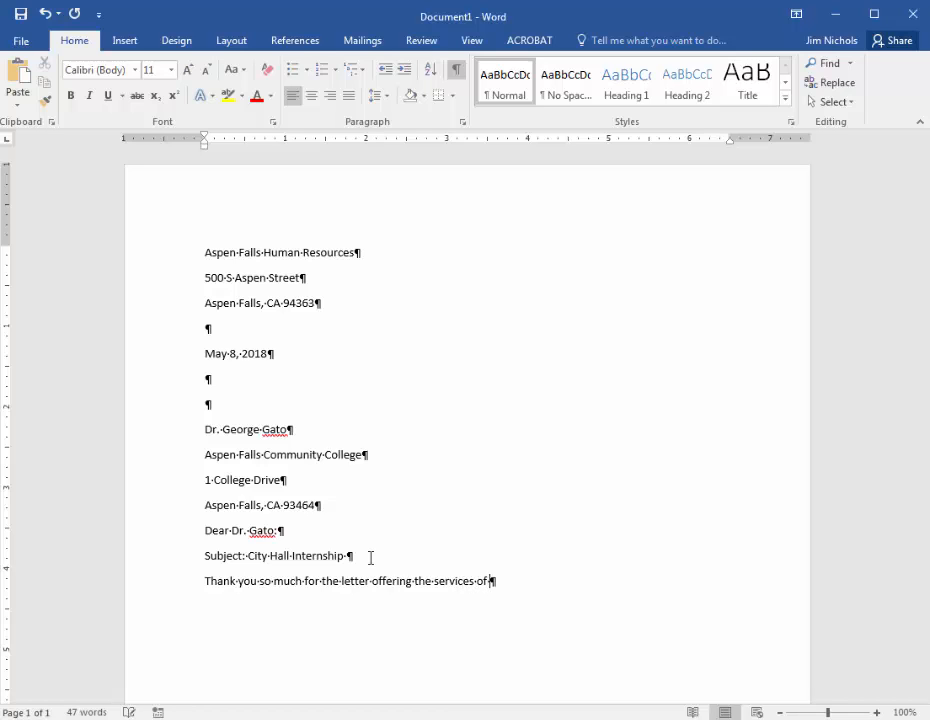
text(your Information)
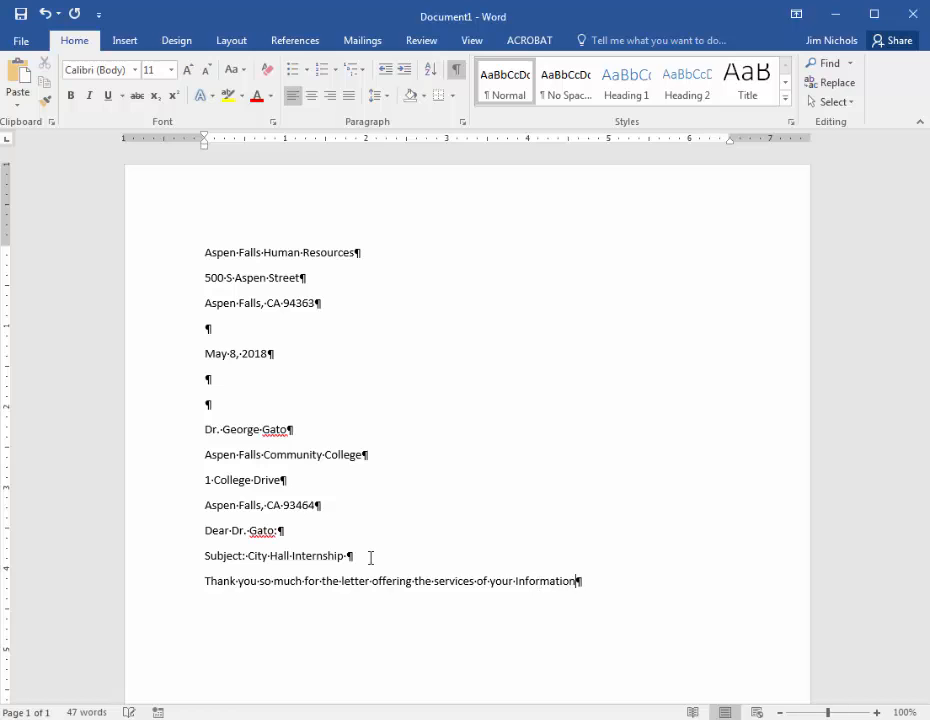
text(Systems Dep)
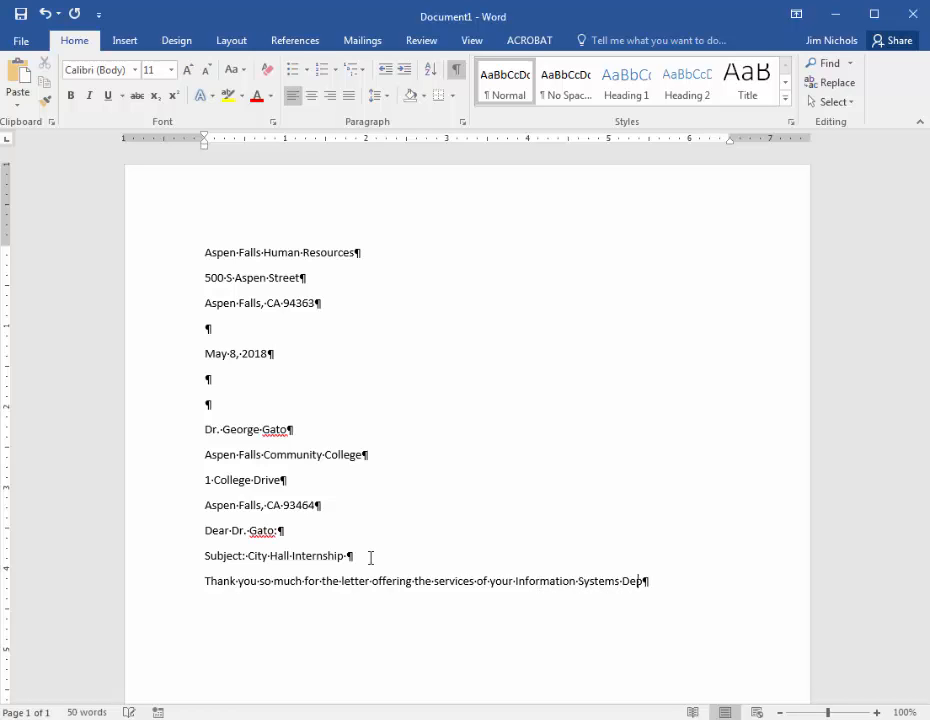
text(artment)
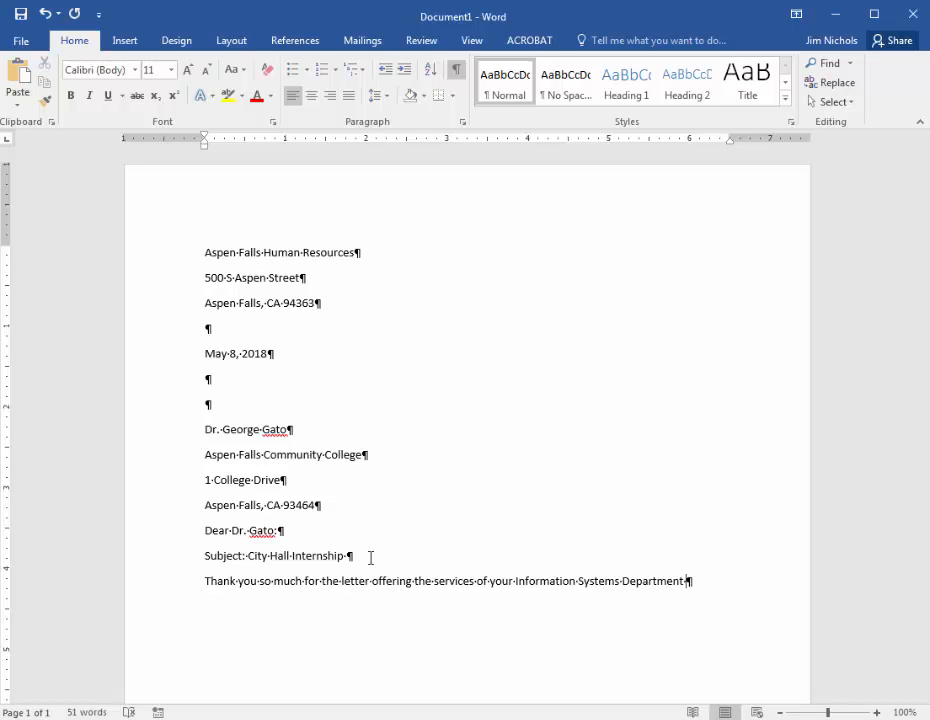
text(students.)
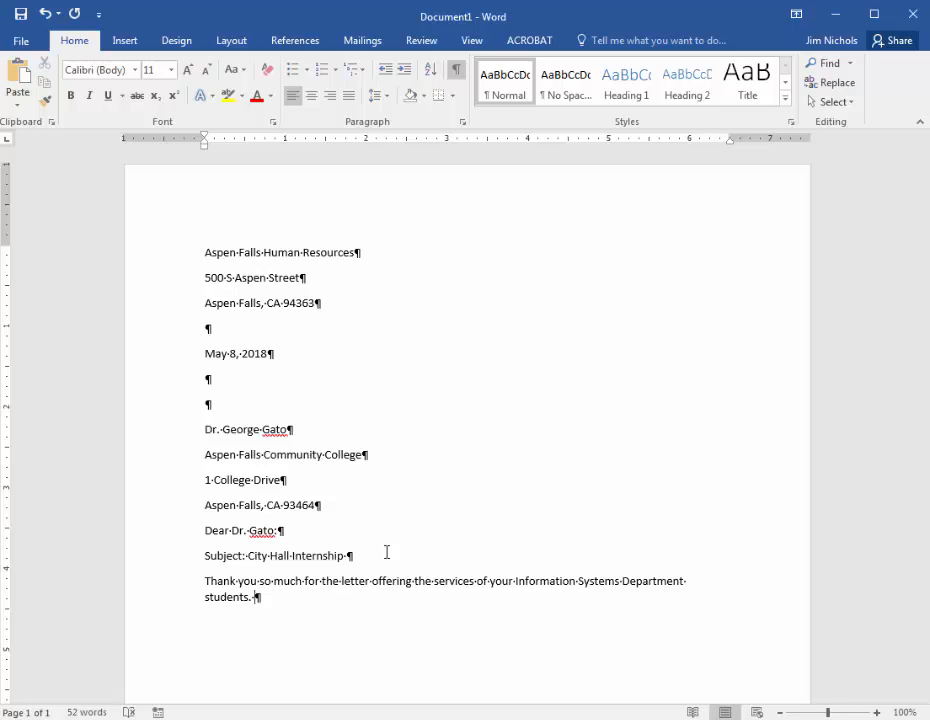
mouse_move(306, 612)
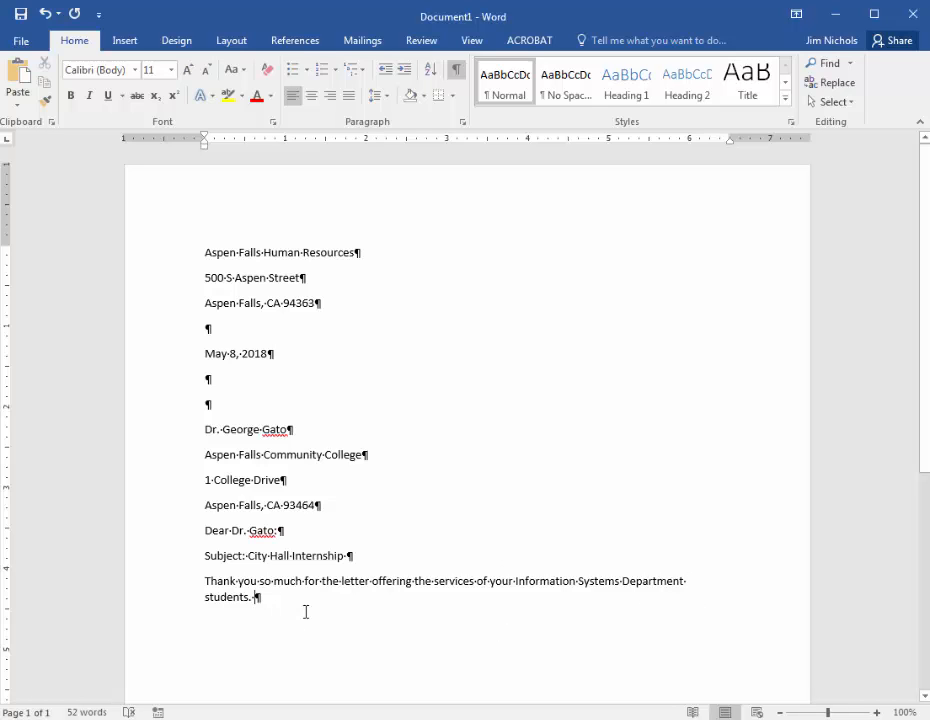
mouse_move(696, 592)
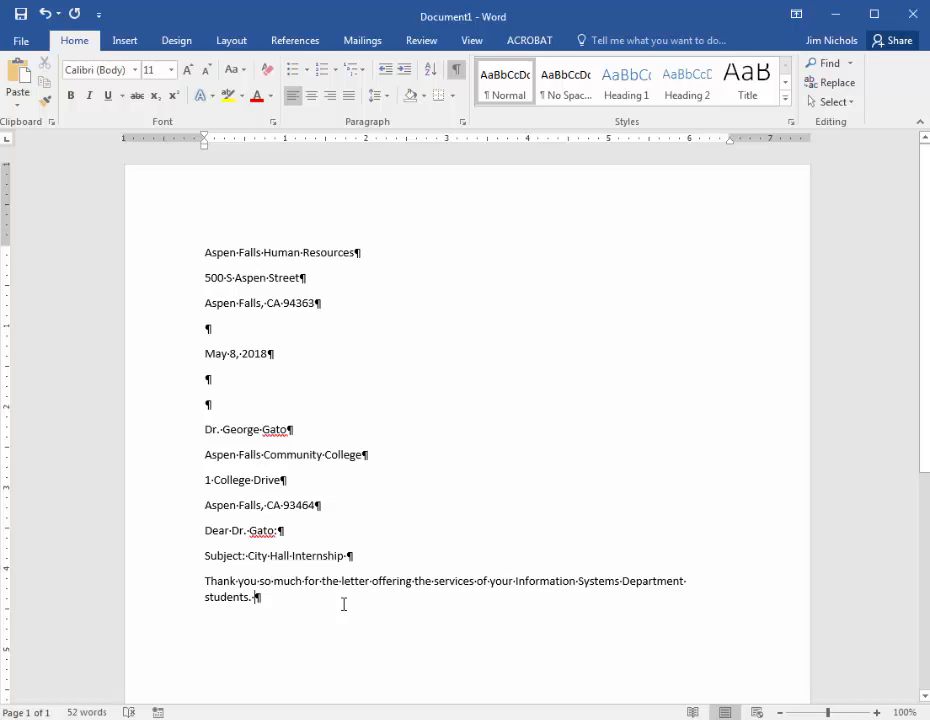
Write 'We currently have several projects that might benefit both us and your students.' and start a new paragraph.
text(We curren)
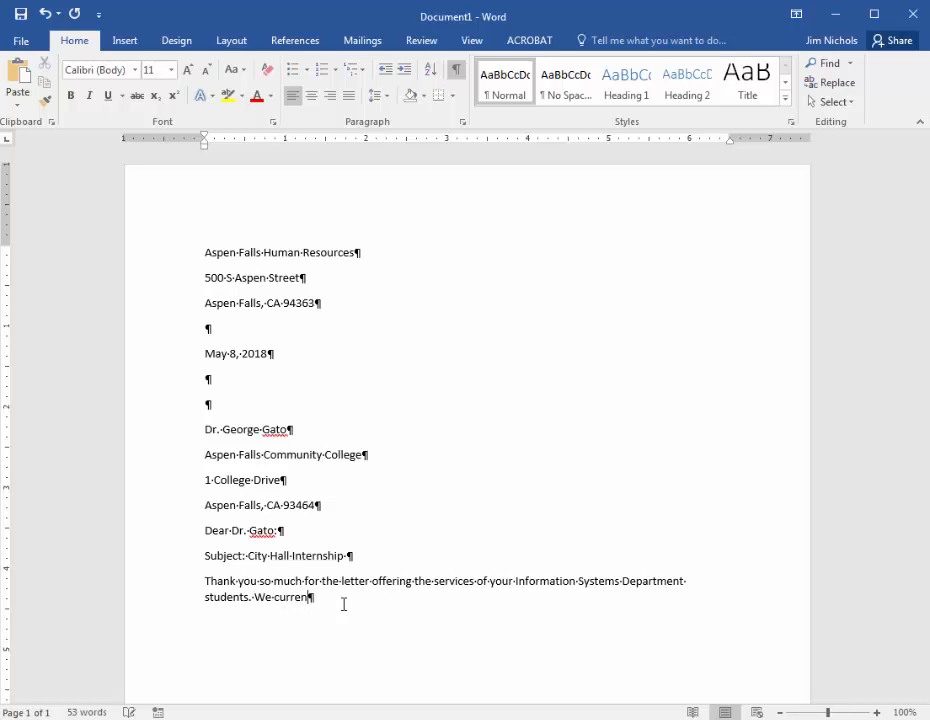
text(tly have several pro)
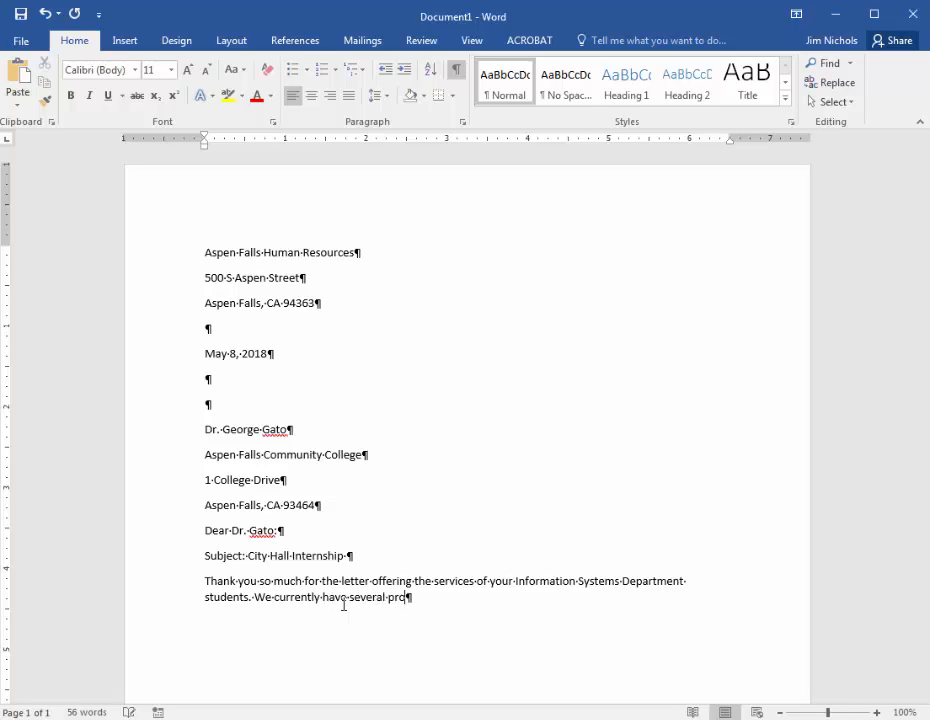
text(jects)
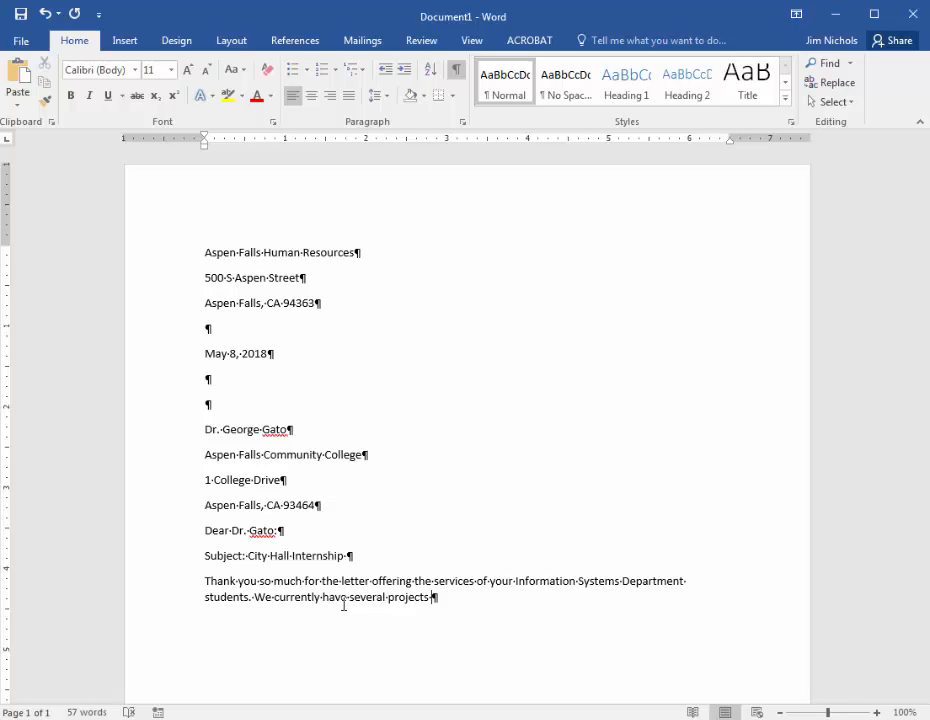
text(that migh)
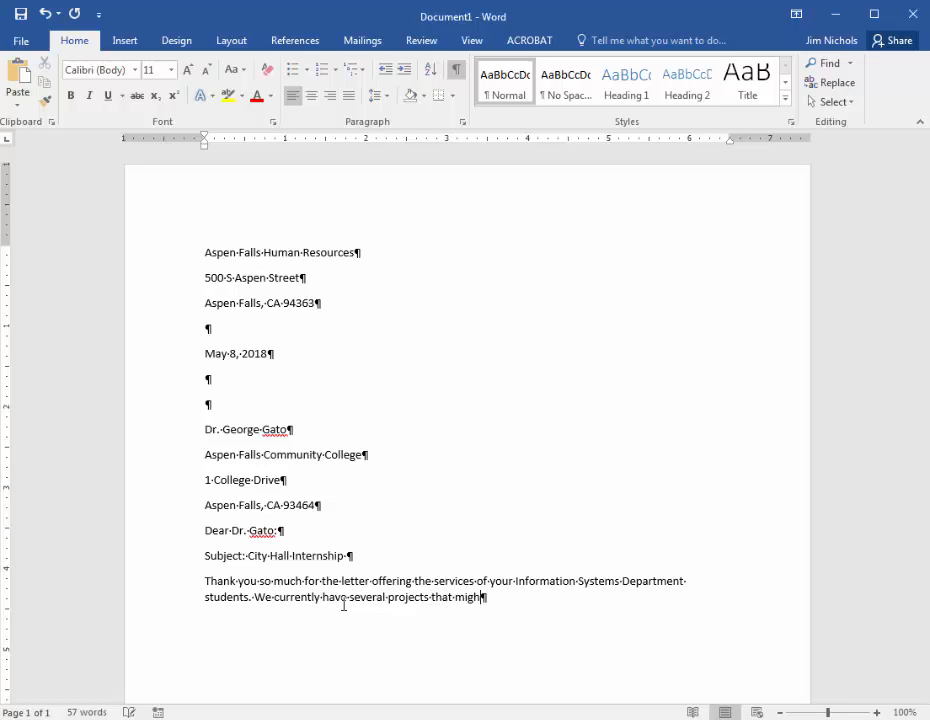
text(benefit bo)
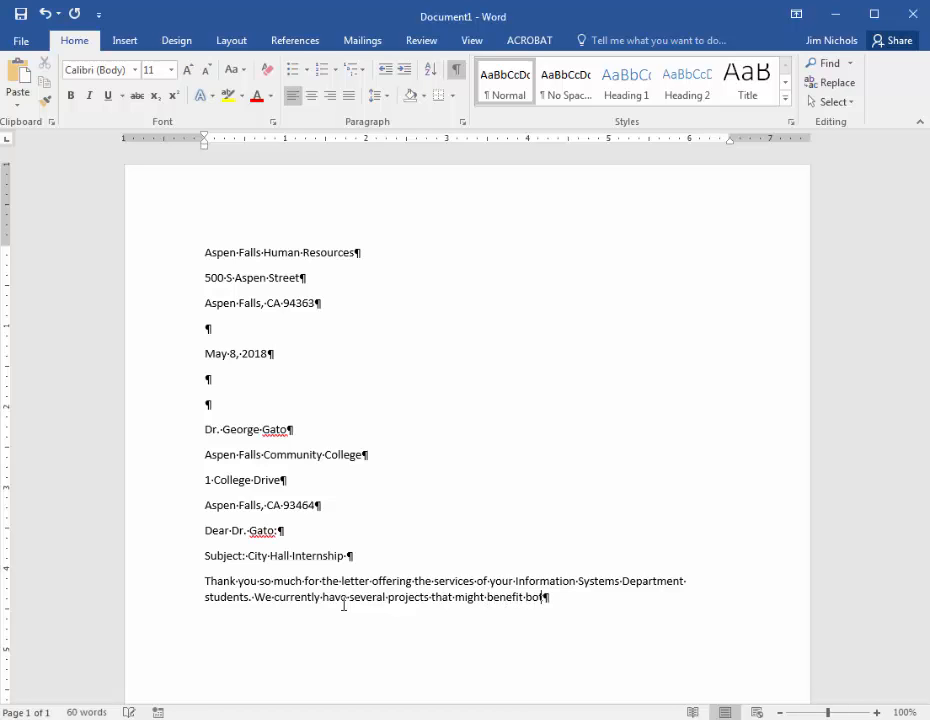
text(th us and your)
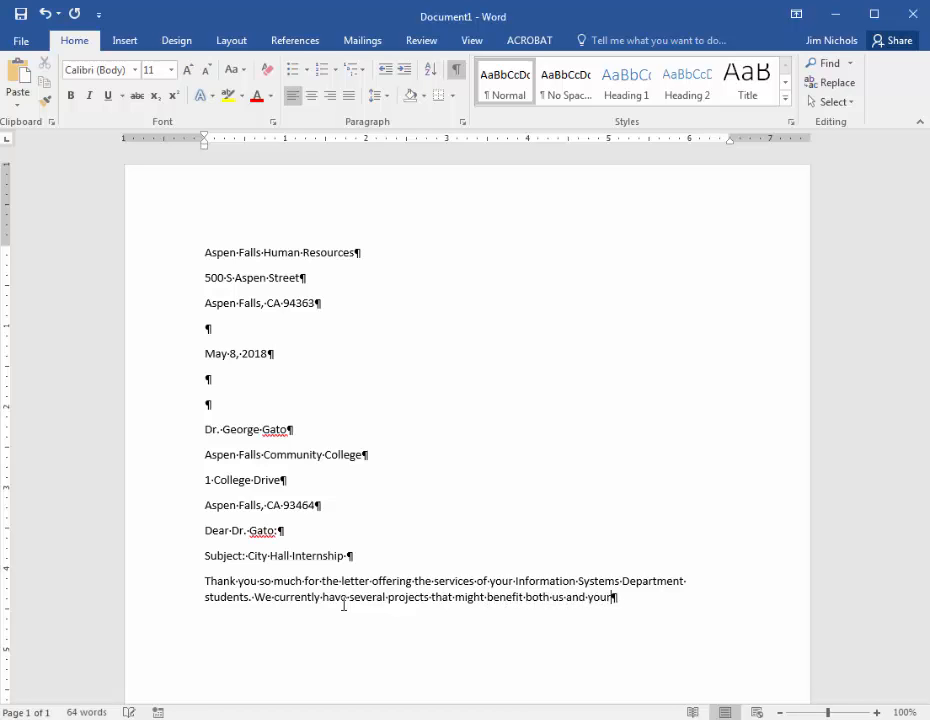
text(students.)
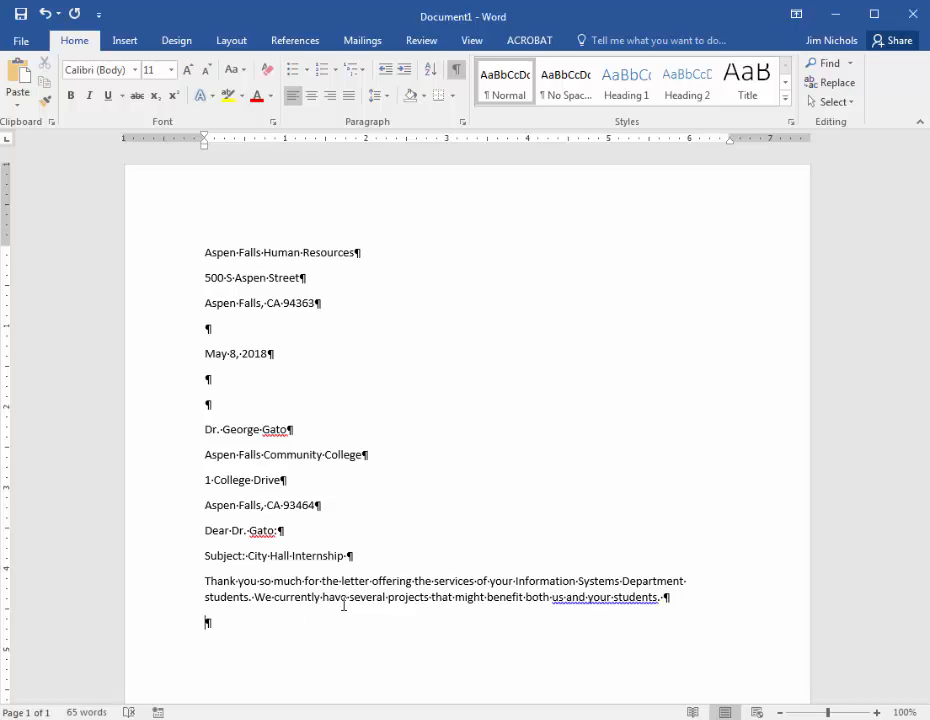
Write the sentence about positions open for students with the four Office applications Word, Excel, PowerPoint and Access.
text(We have sever)
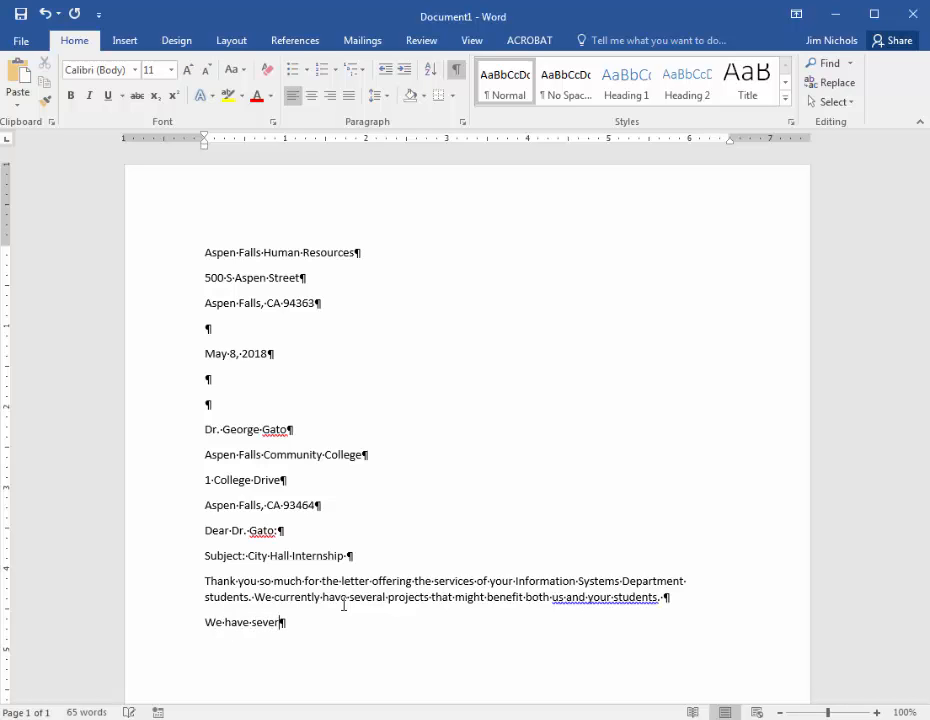
text(al positions)
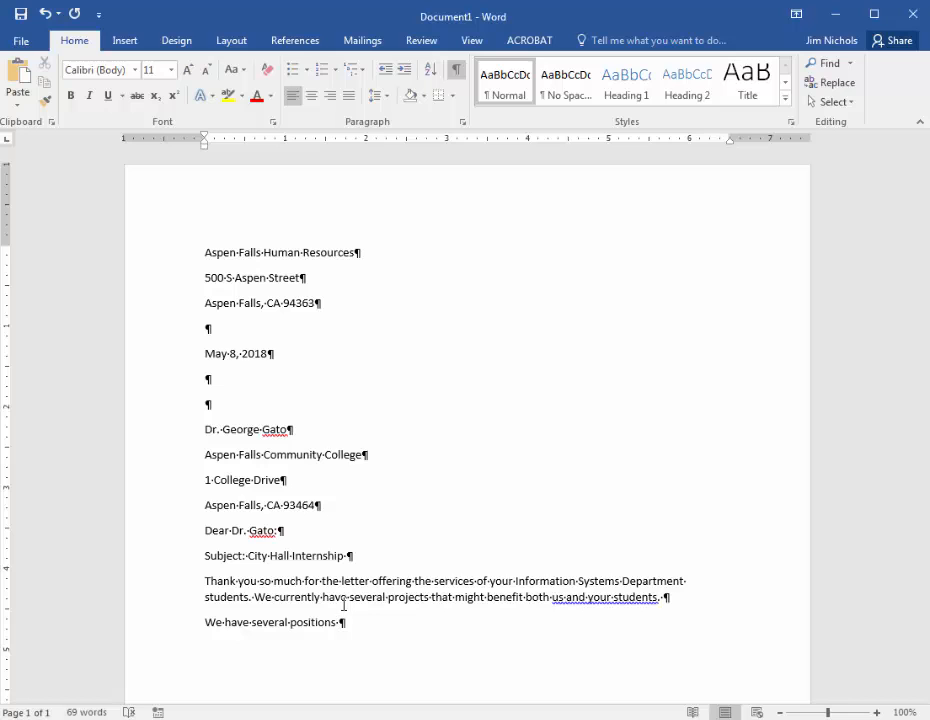
text(open for students)
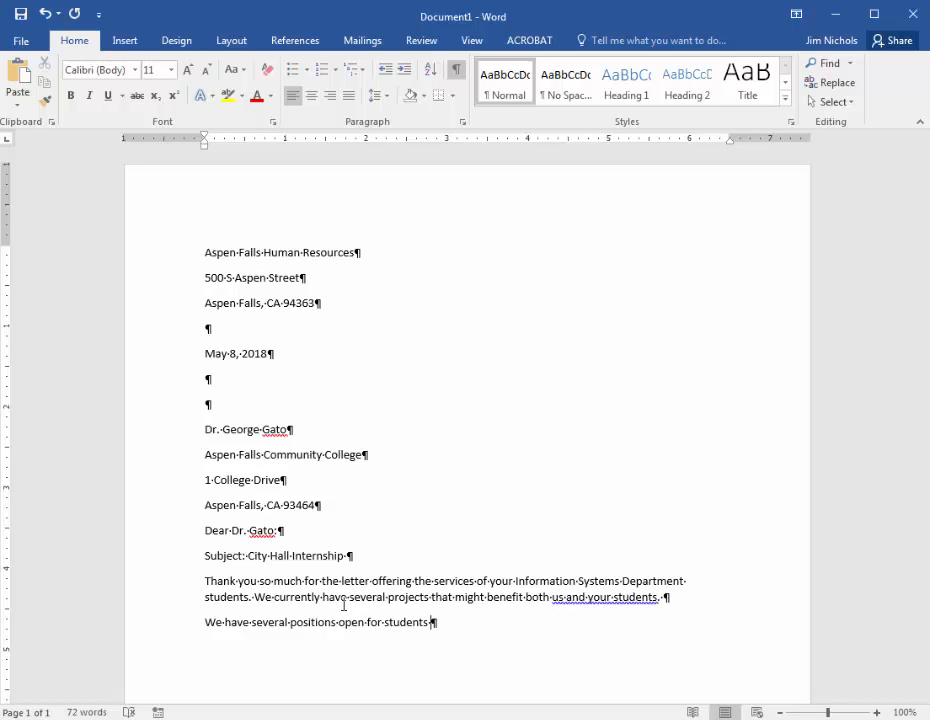
text(with skills in the)
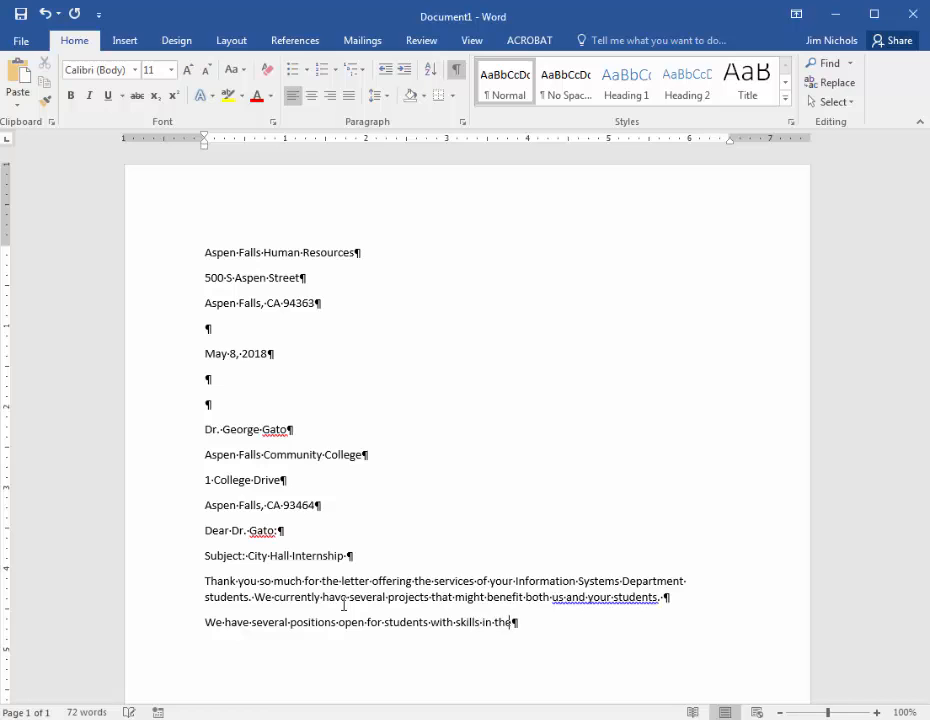
text(four-offi)
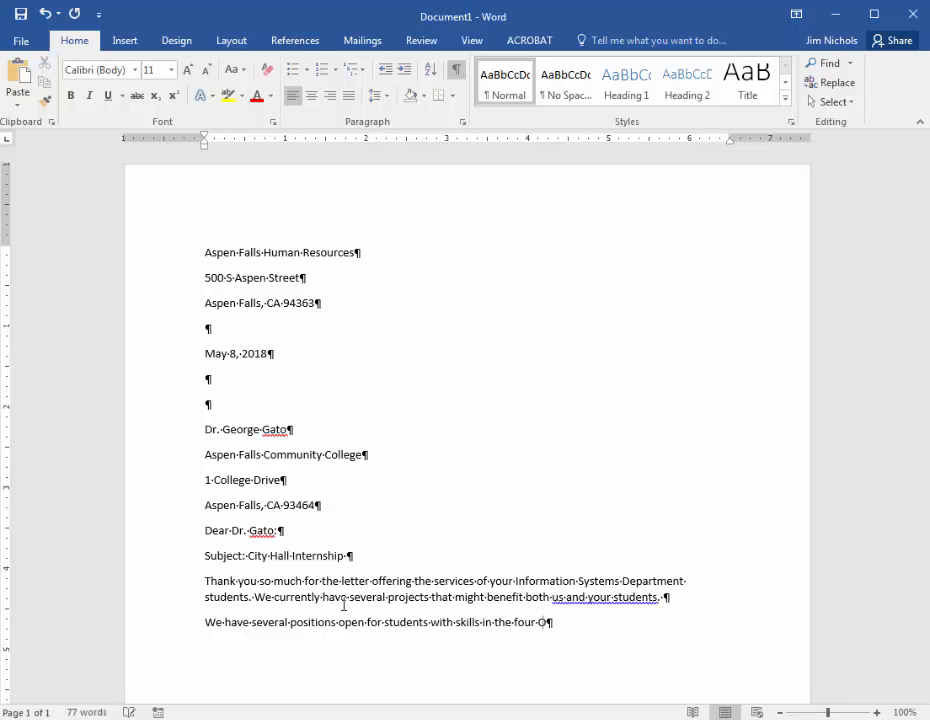
text(Office)
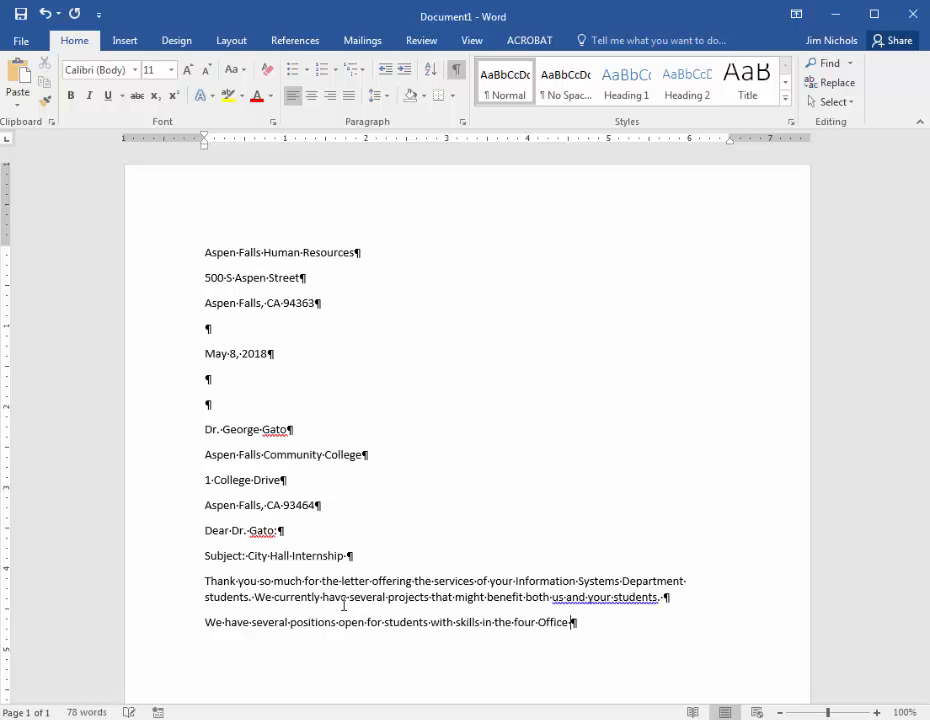
text(applications:)
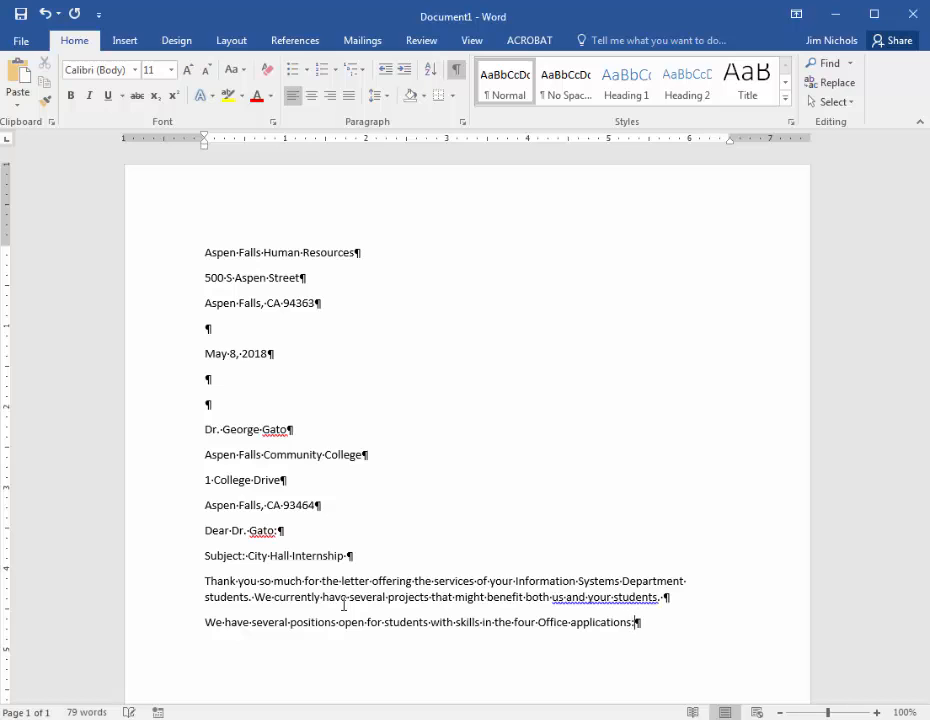
text(Word,)
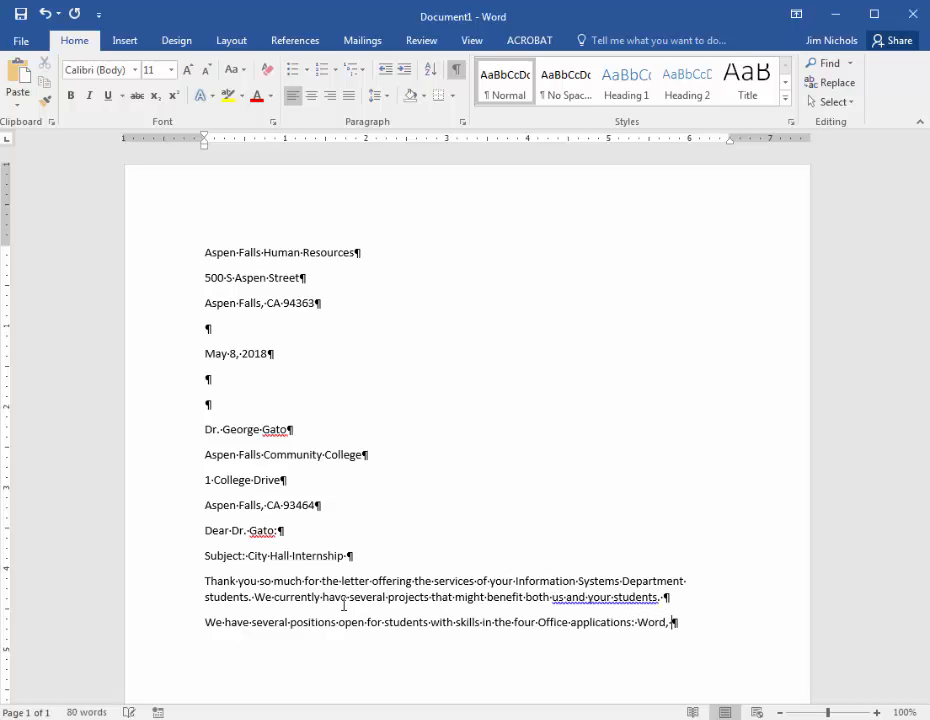
text(Excel,)
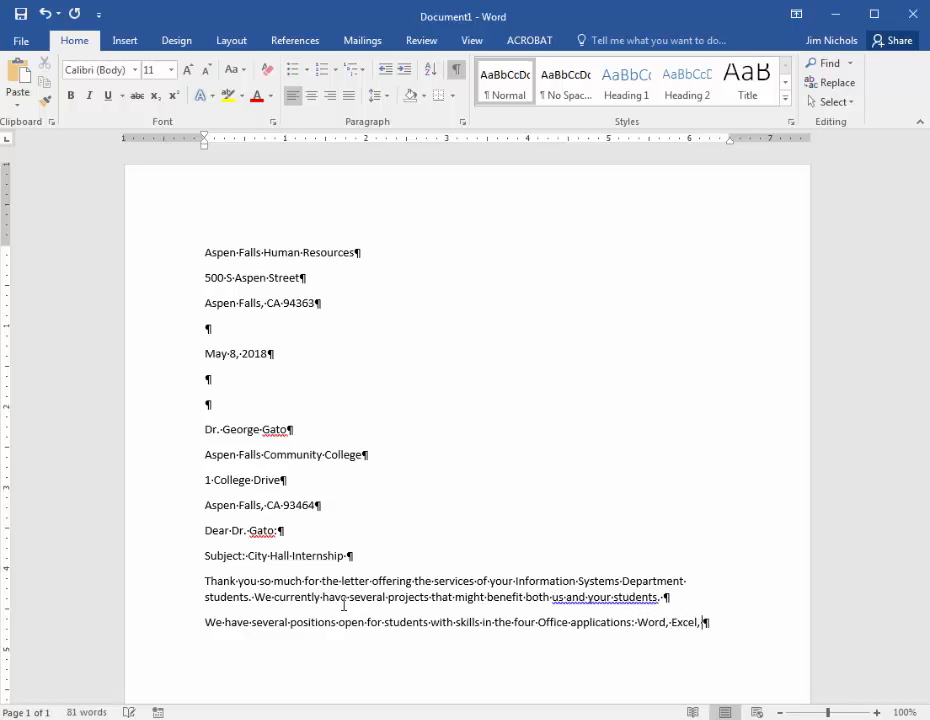
text(PowerPoint and Acce)
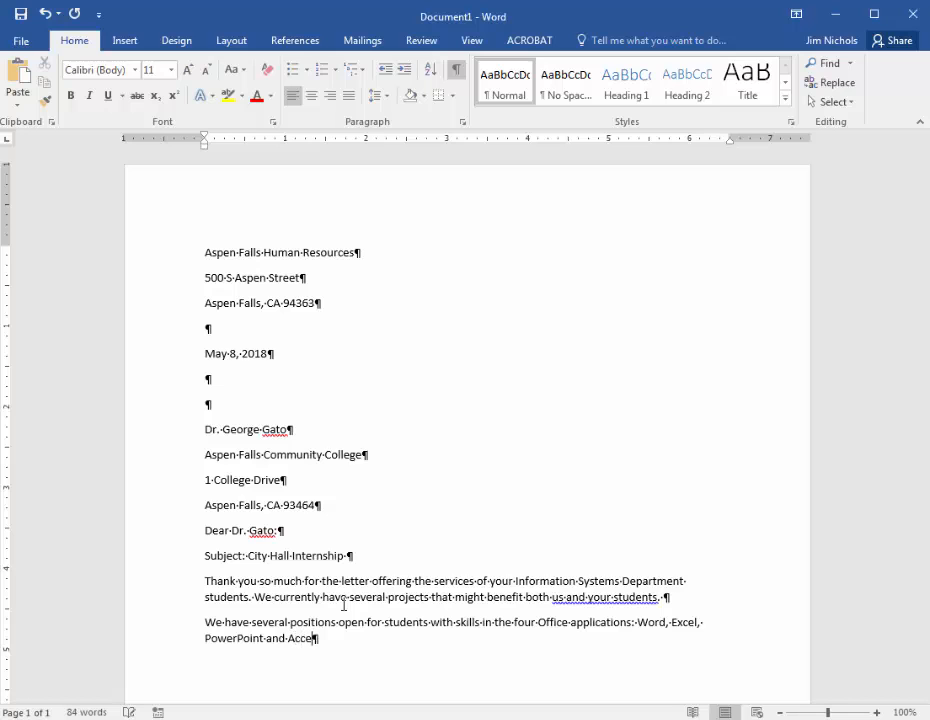
text(ss.)
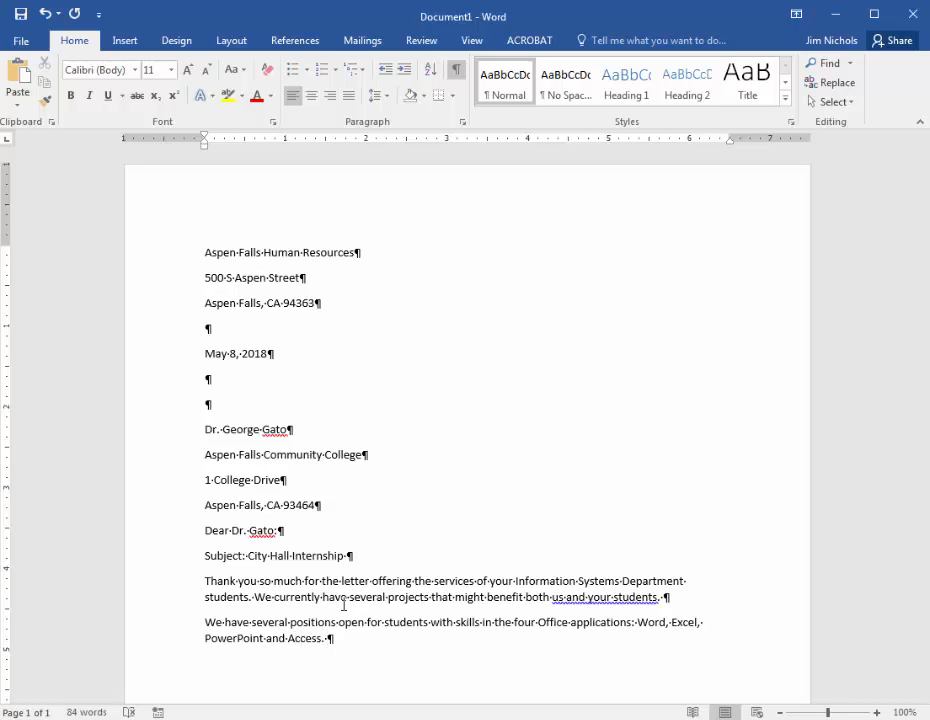
Write the sentence about also needing very capable students for the IT services Help Desk.
text(We also need)
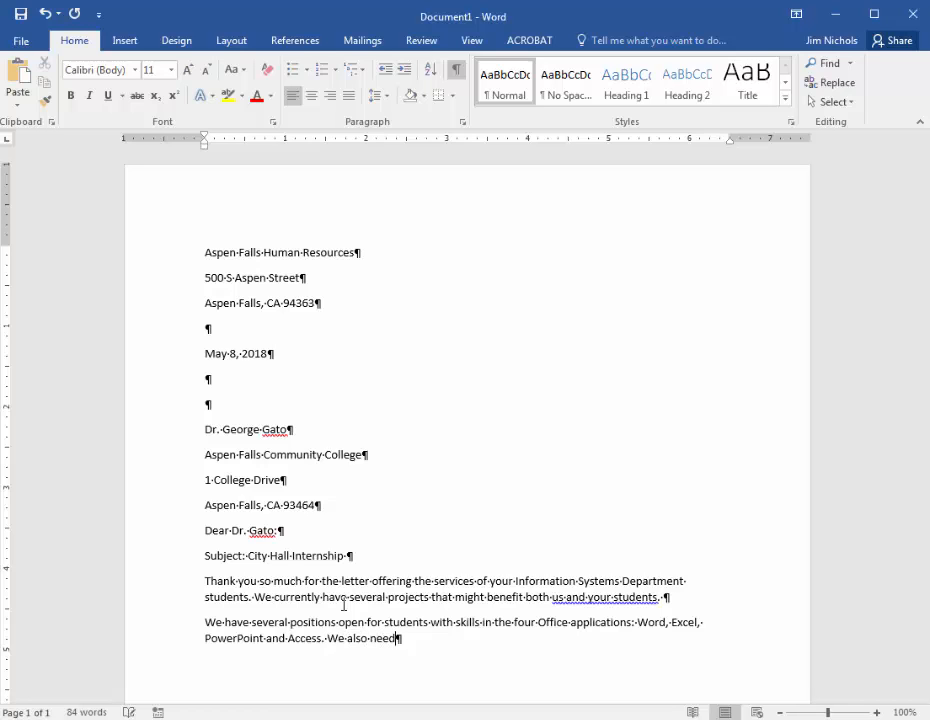
text(students)
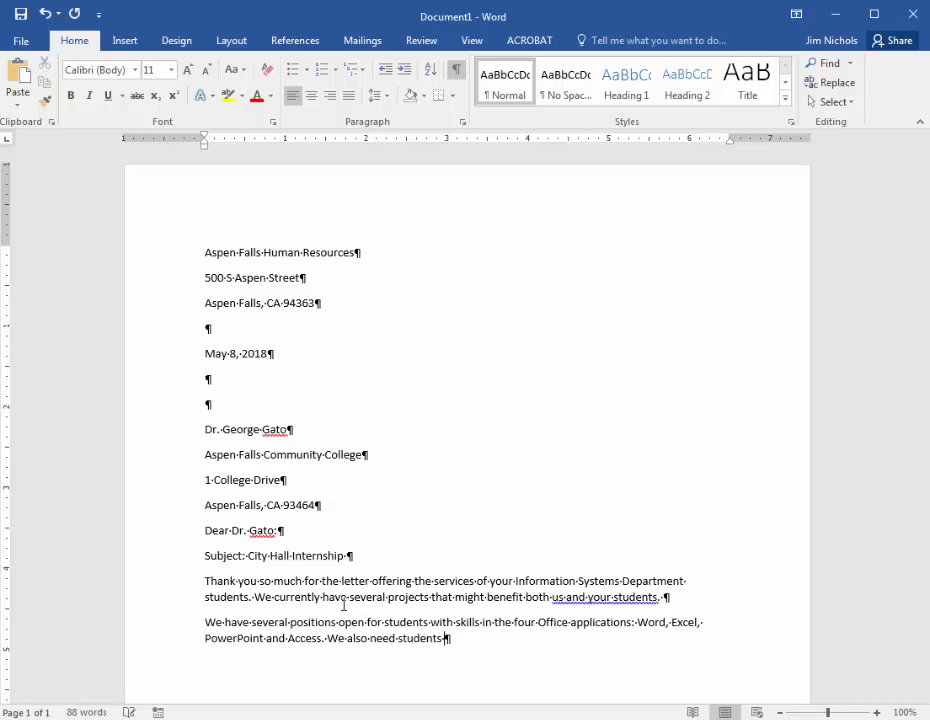
text(very capable of)
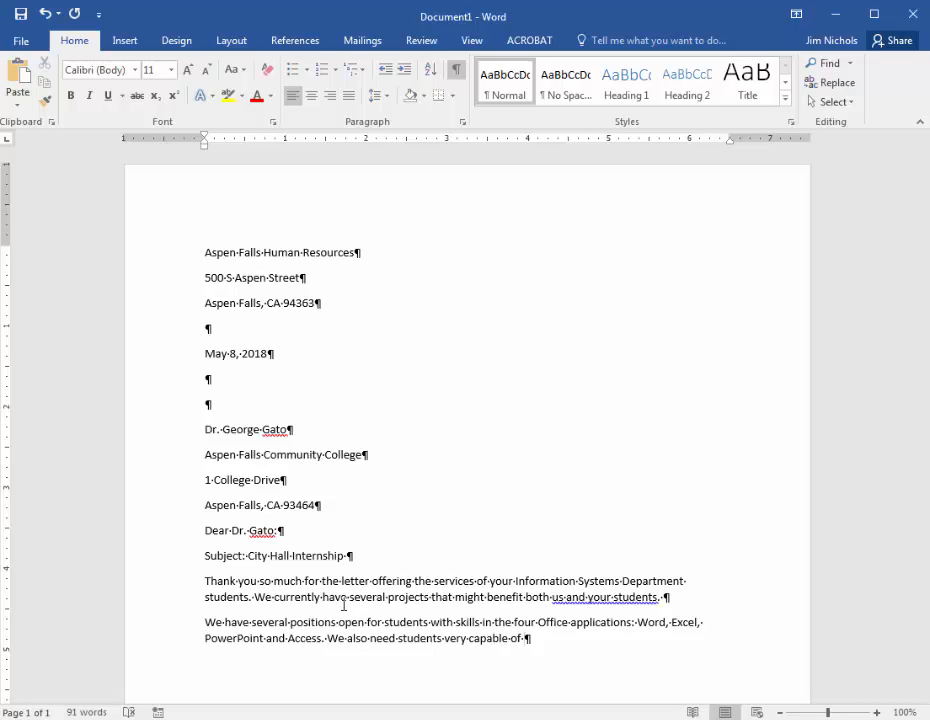
text(working with or IT services)
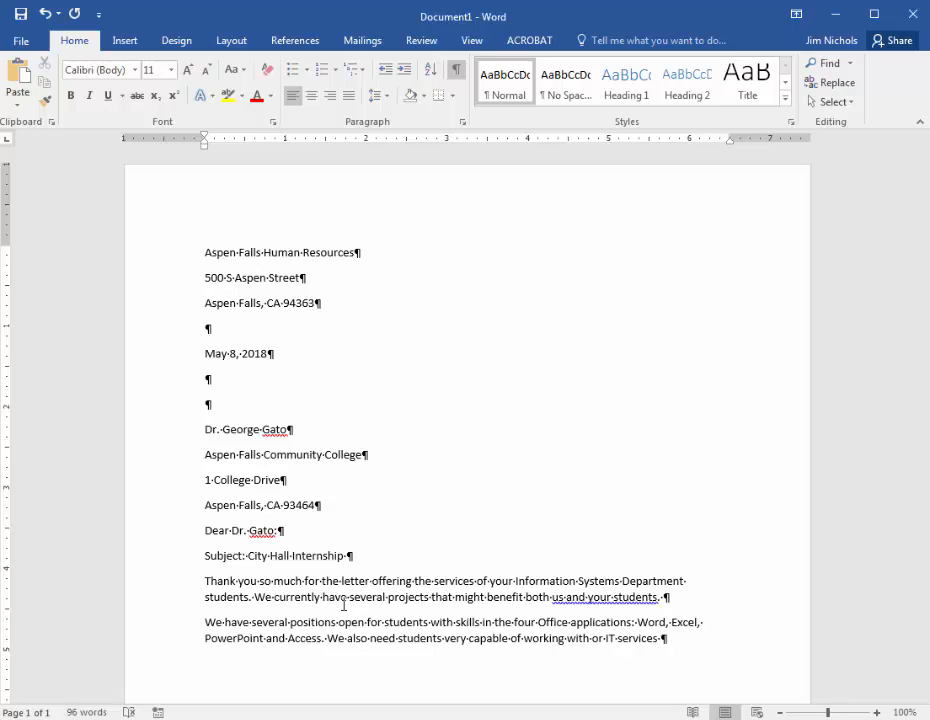
text(HelpD)
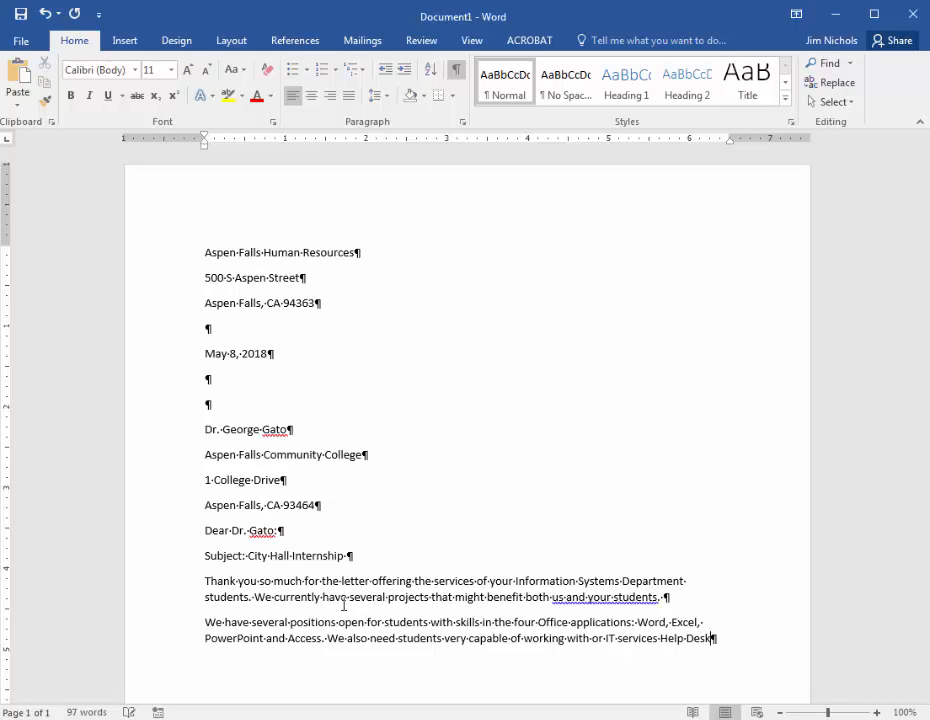
text(.)
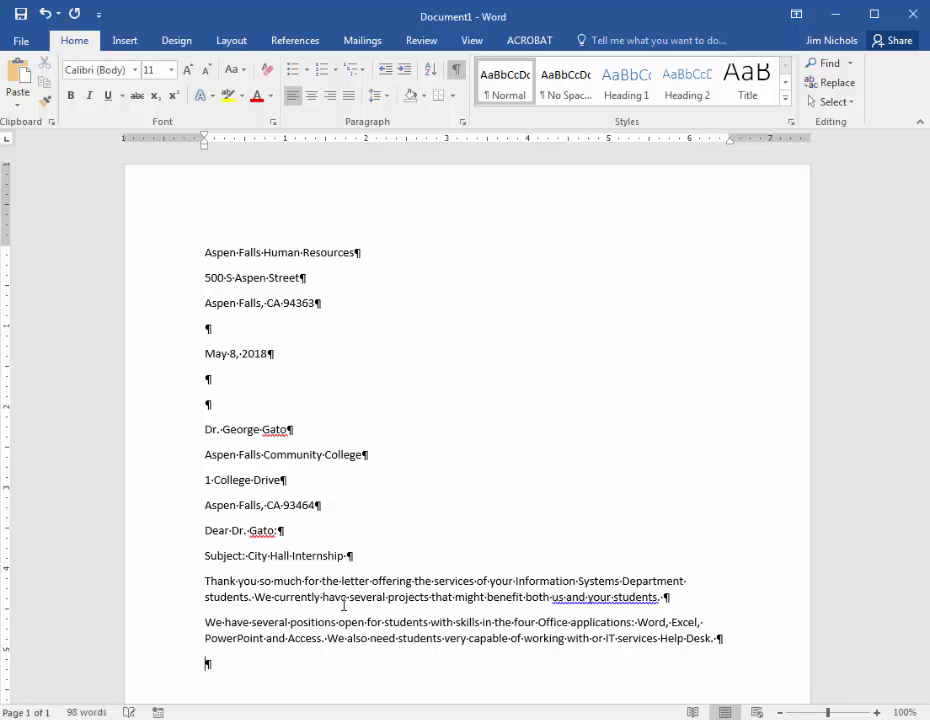
text(Si)
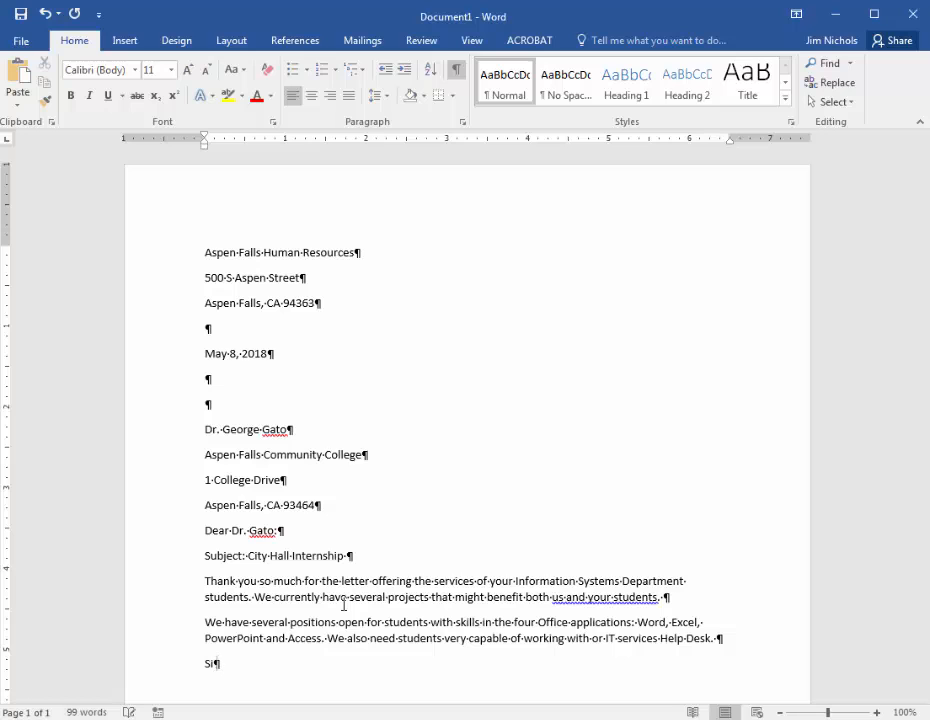
text(ncerely,)
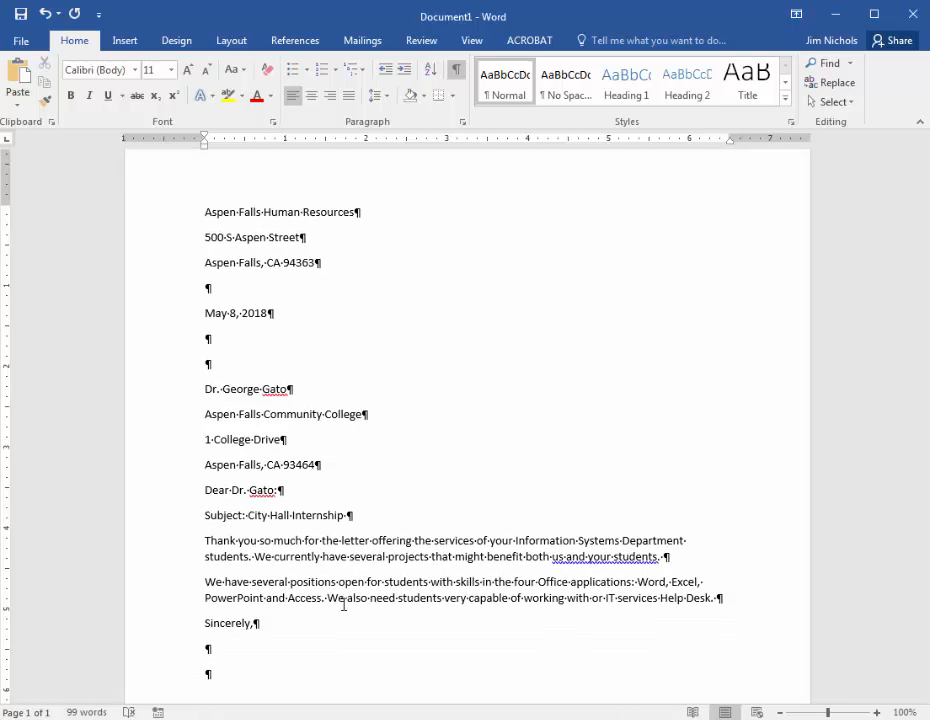
text(Evelyn S)
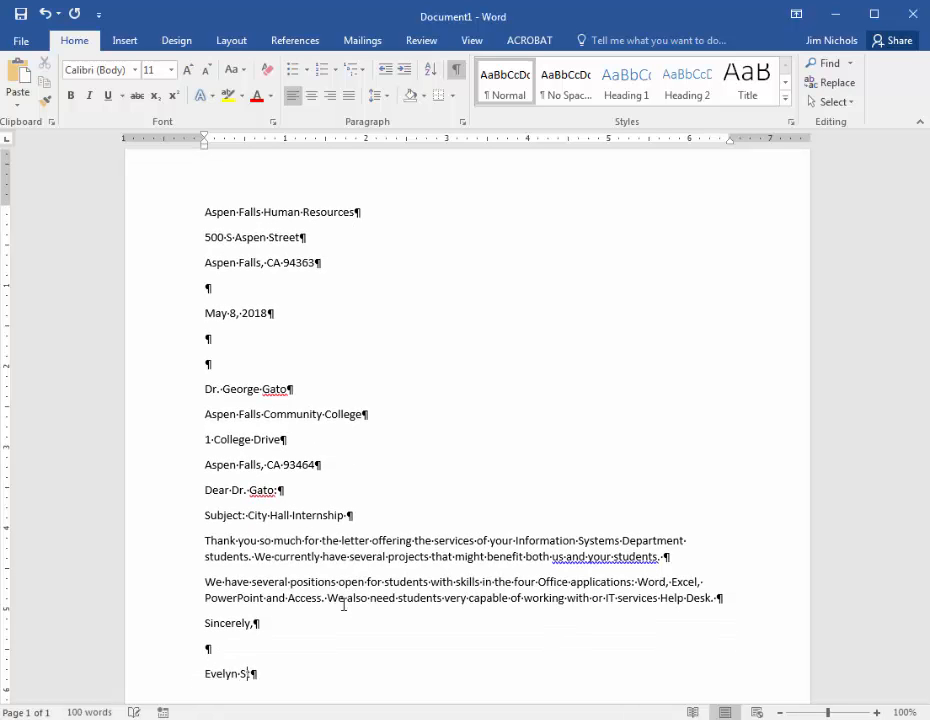
text(tone)
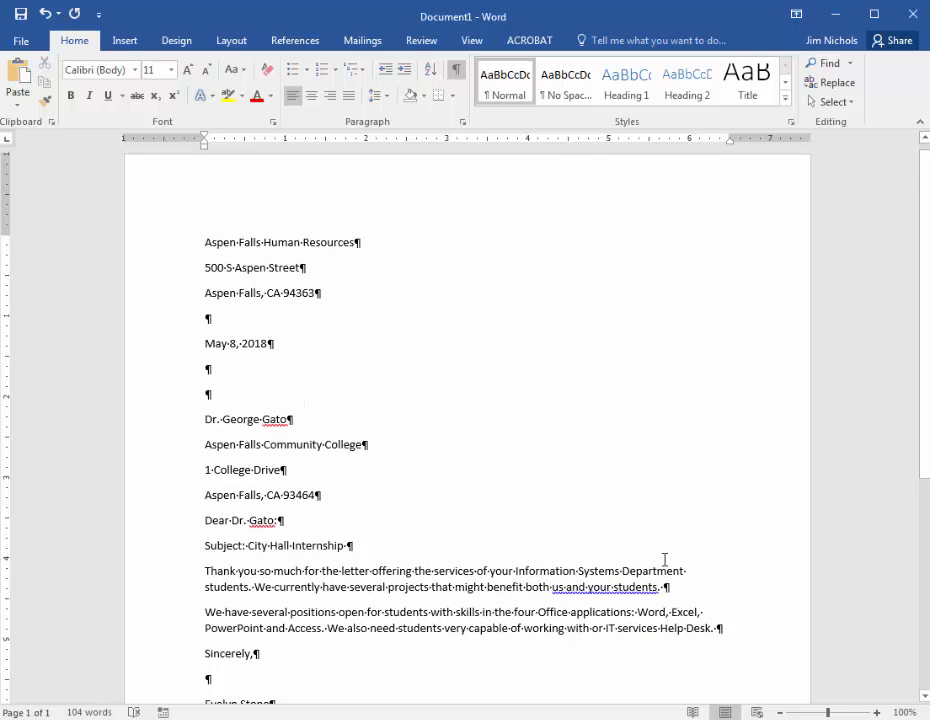
Scroll down to review the completed signature block with Human Resources Director.
scroll(down, 3)
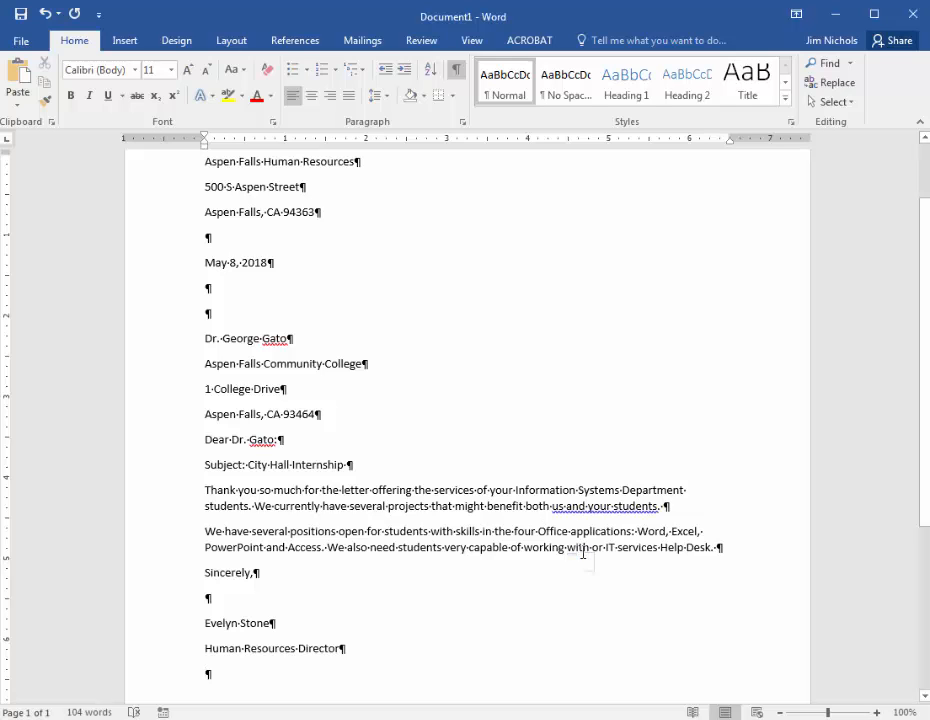
scroll(down, 3)
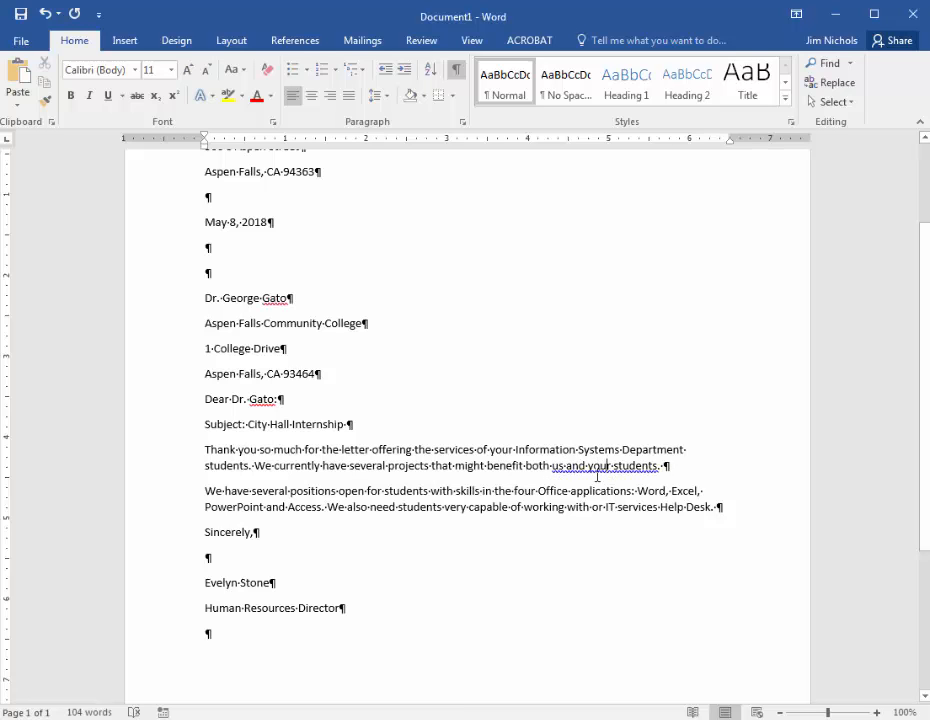
mouse_move(576, 560)
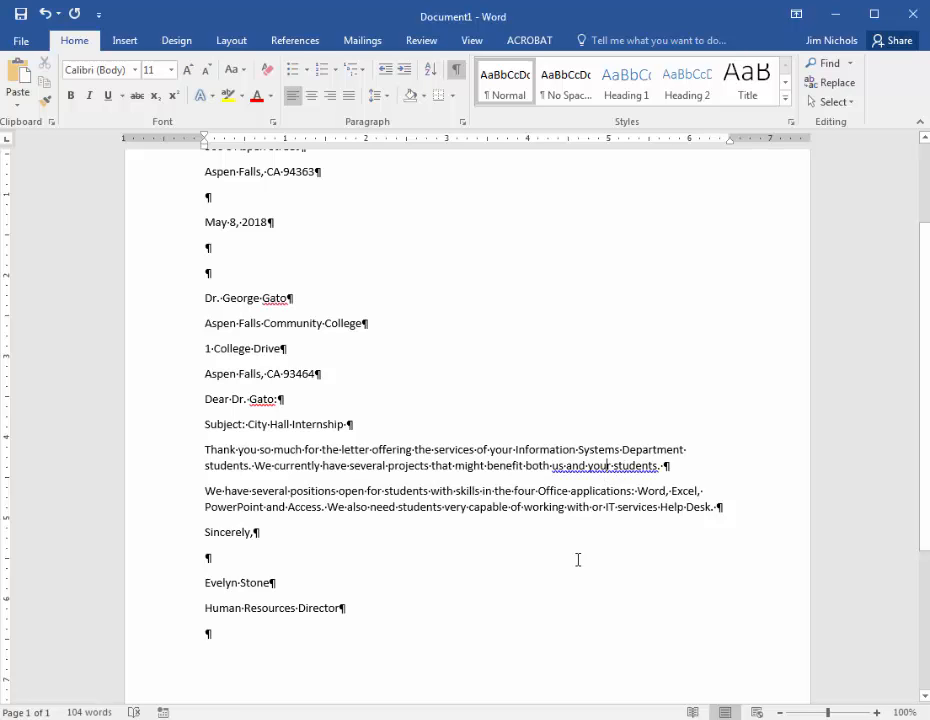
mouse_move(554, 568)
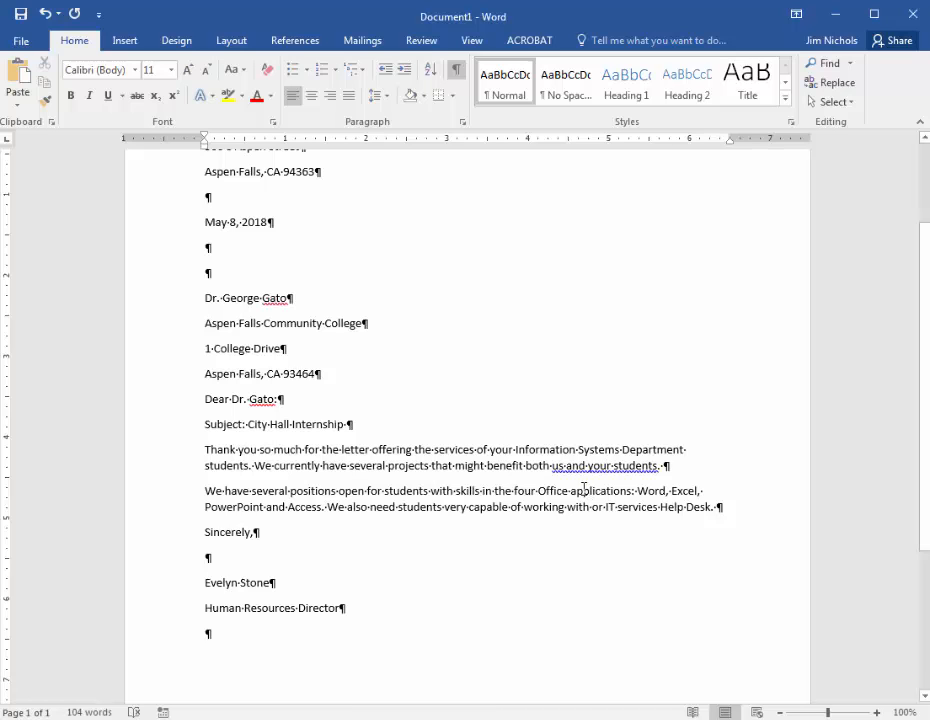
mouse_move(148, 128)
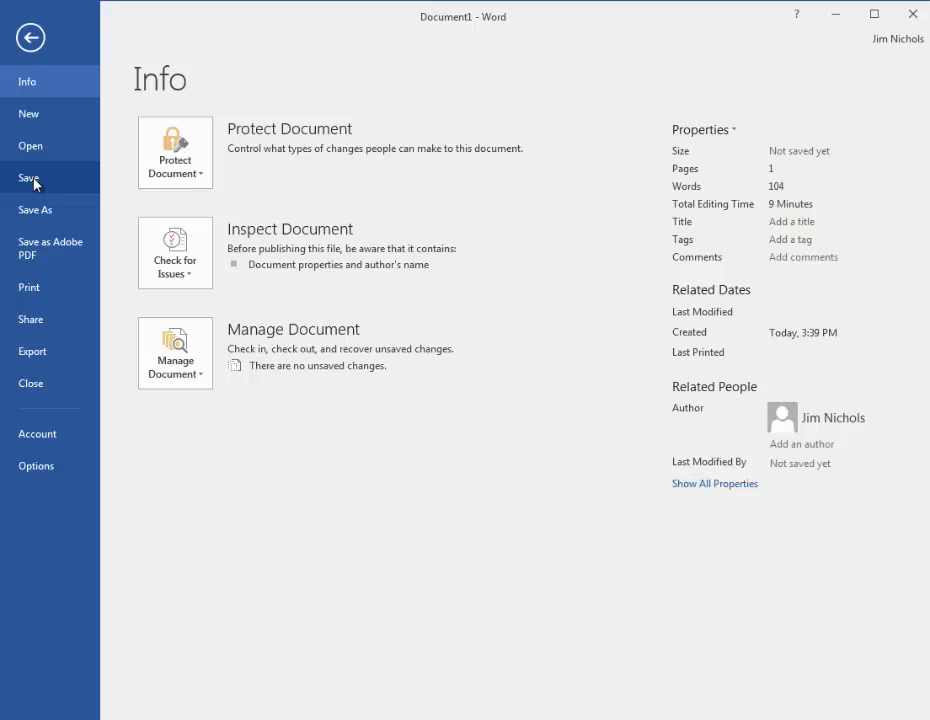
mouse_move(40, 216)
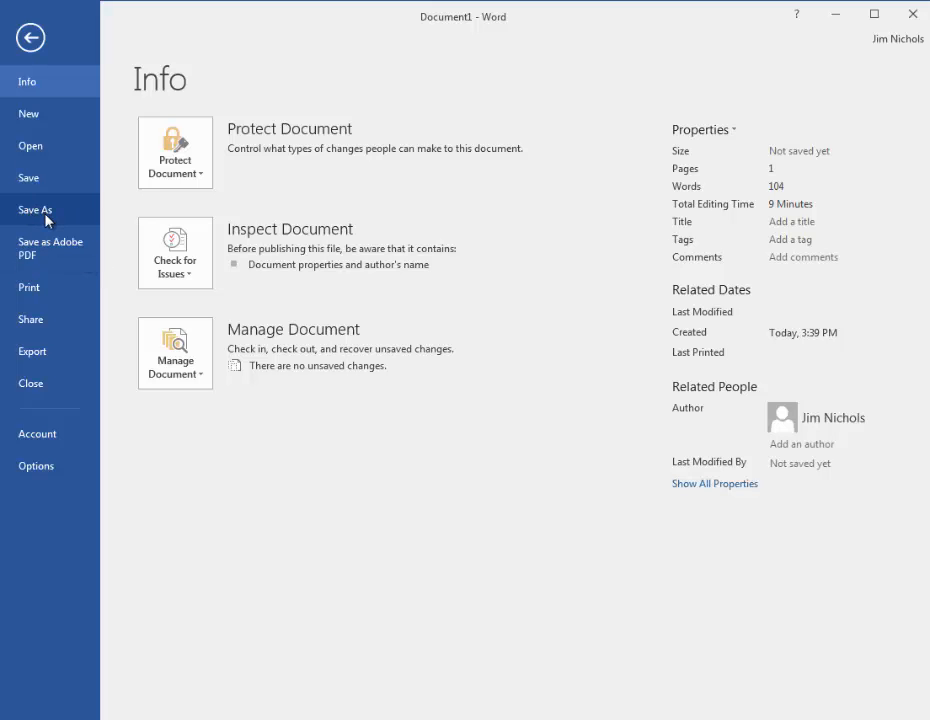
Start saving the finished letter as a new Word file via Save As.
click(36, 210)
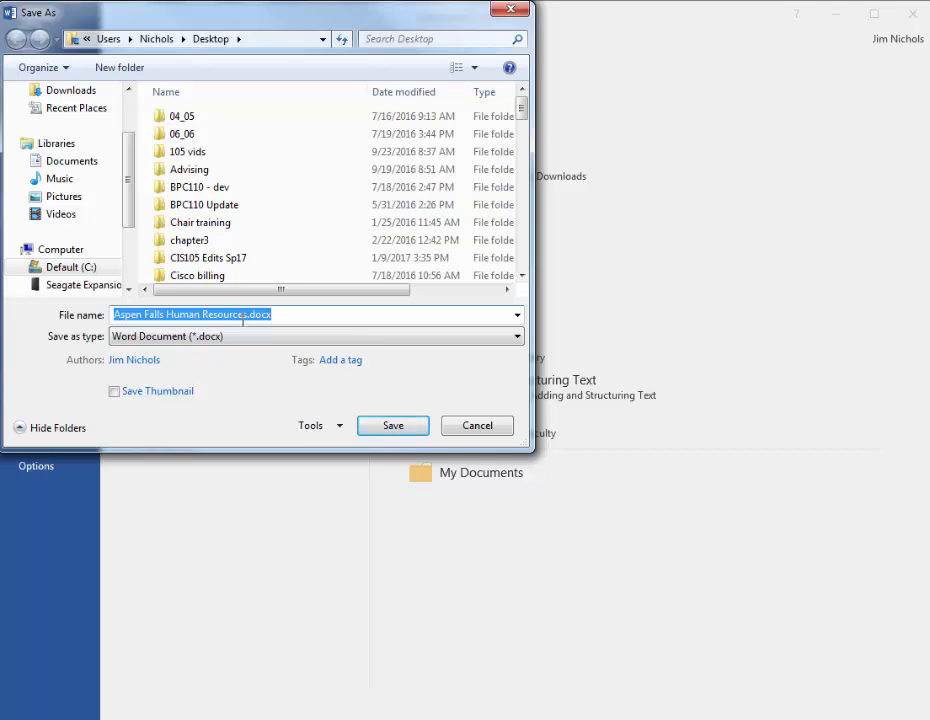
text(Nichols_)
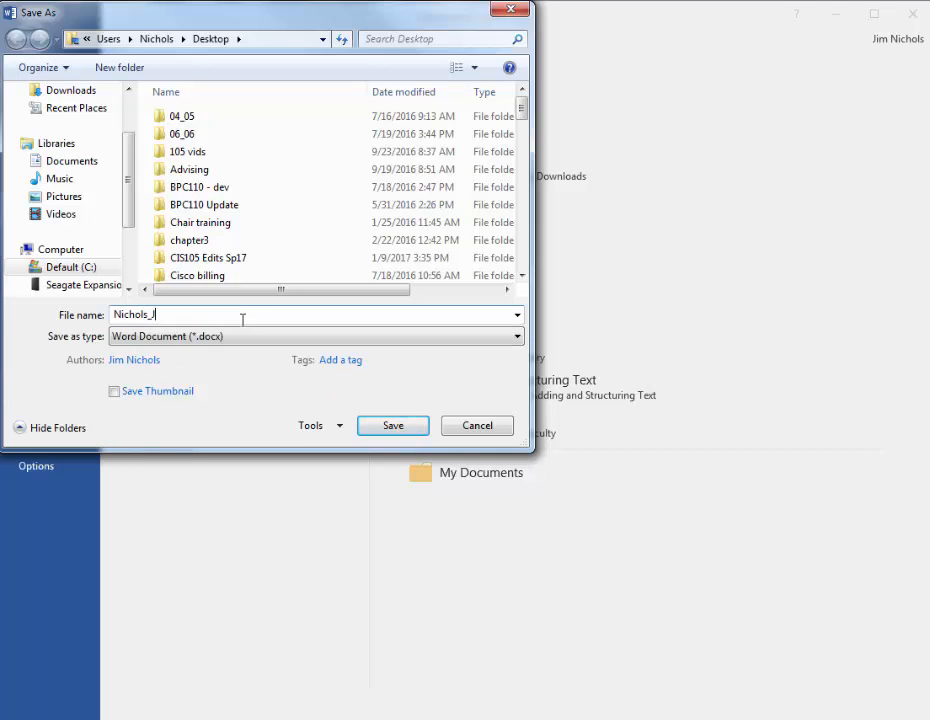
text(Jim)
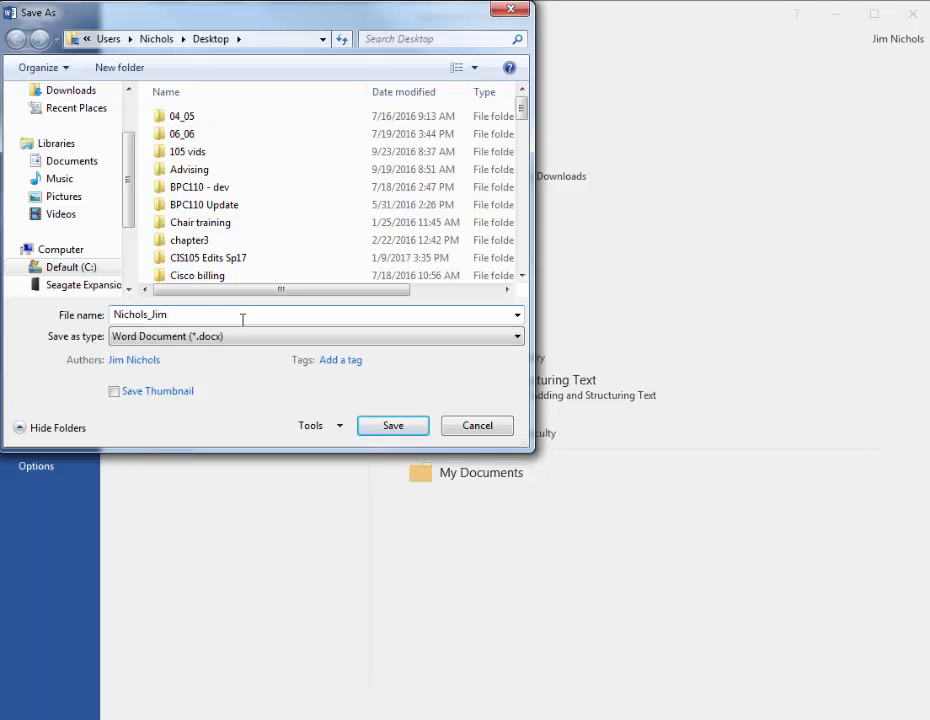
text(-)
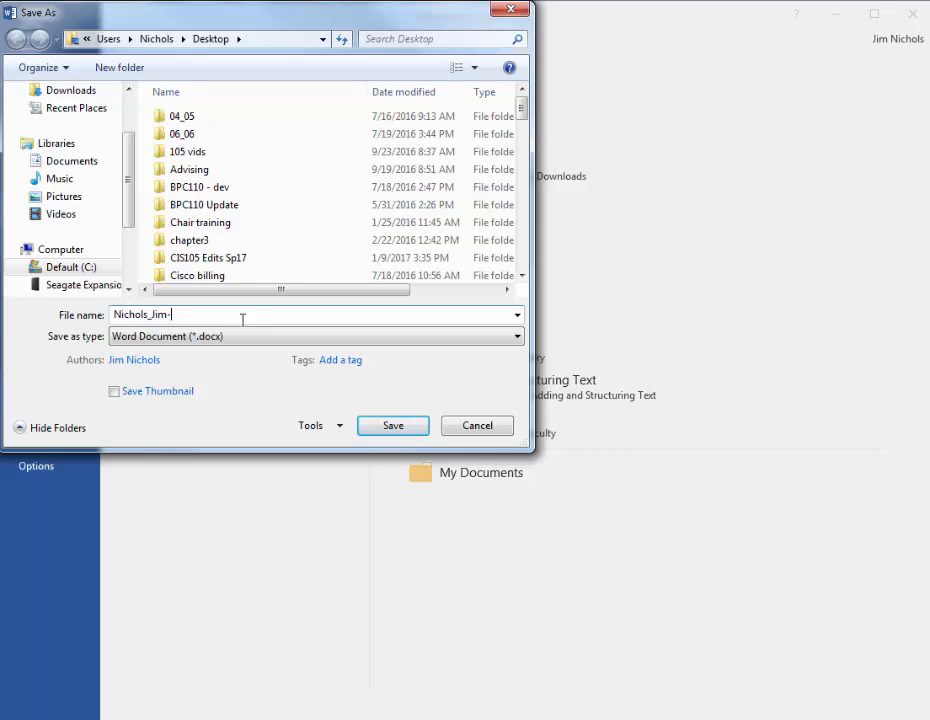
text(_)
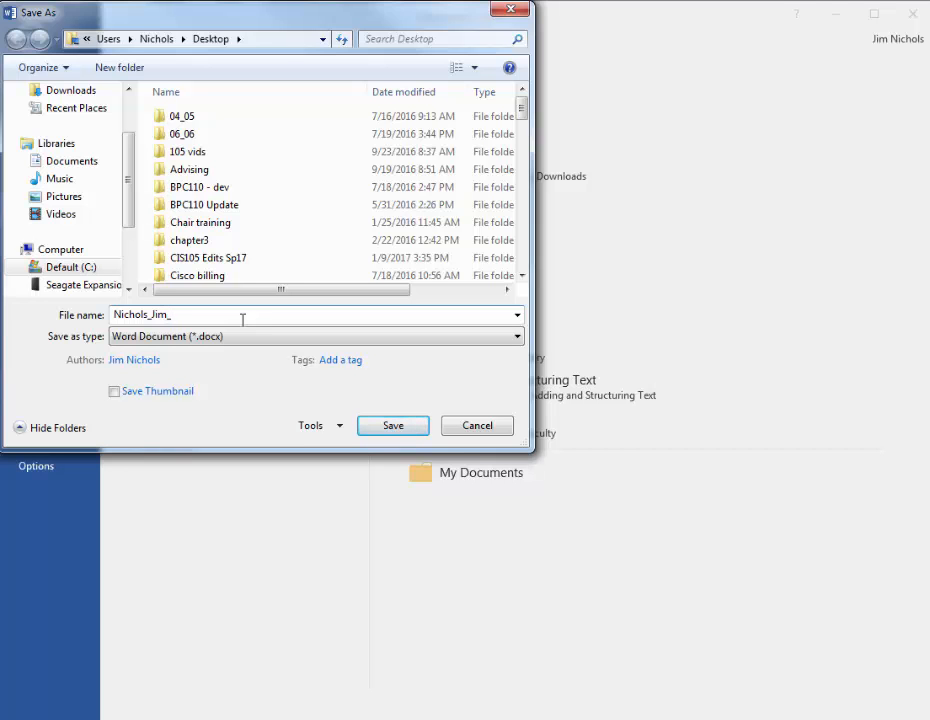
text(_wrd)
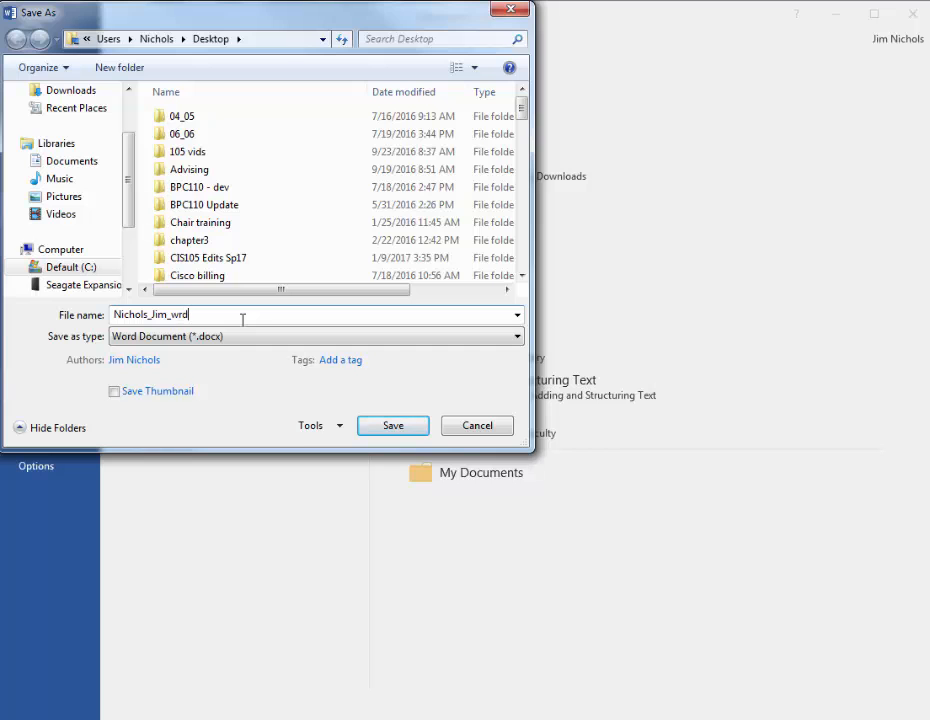
text(01)
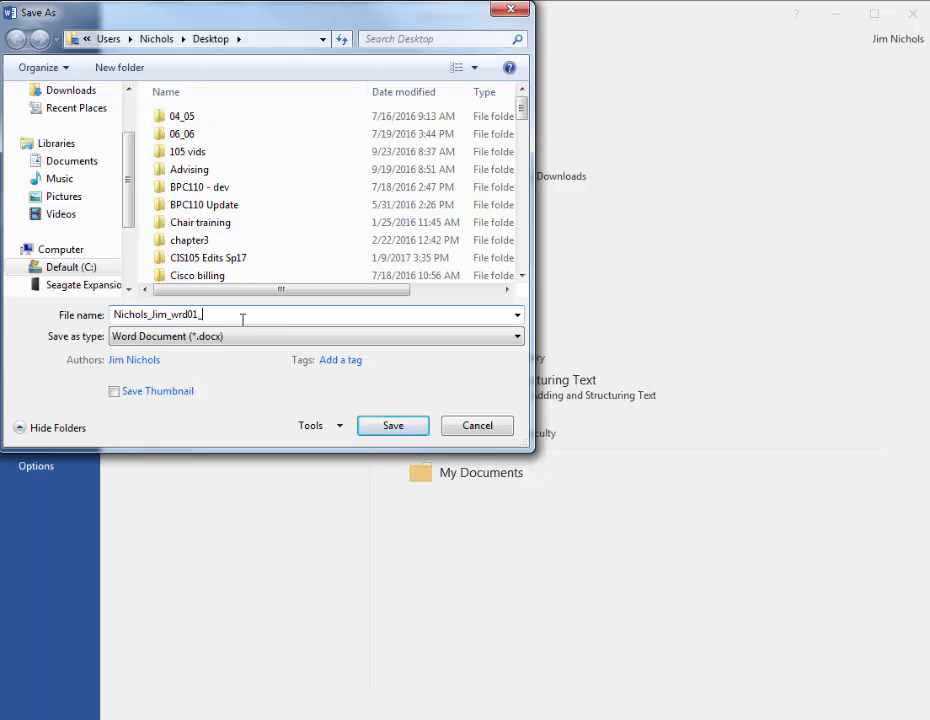
text(_Inter)
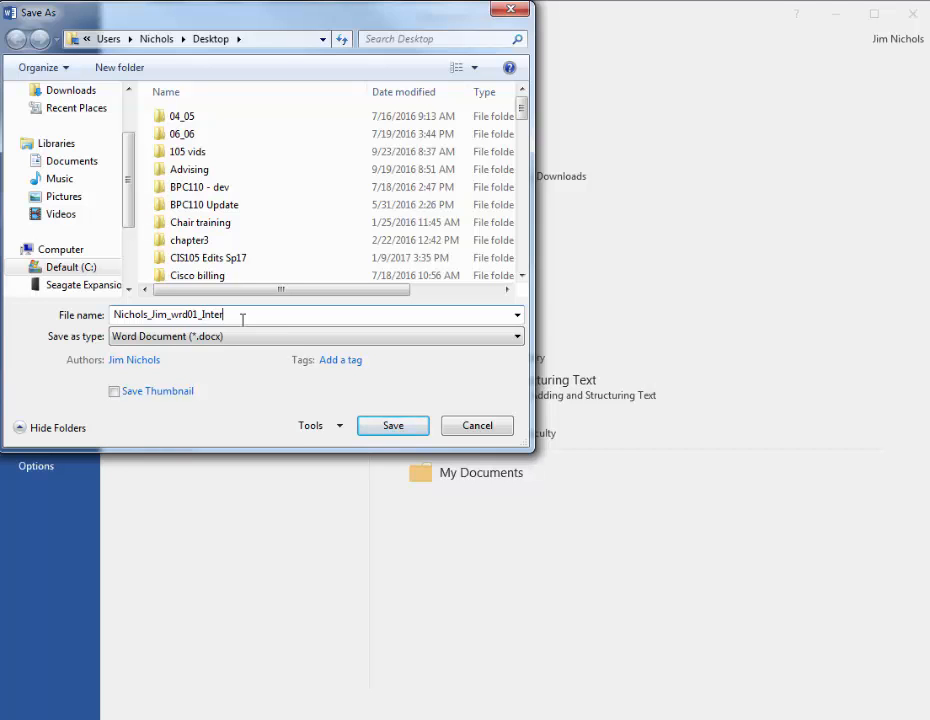
text(ns)
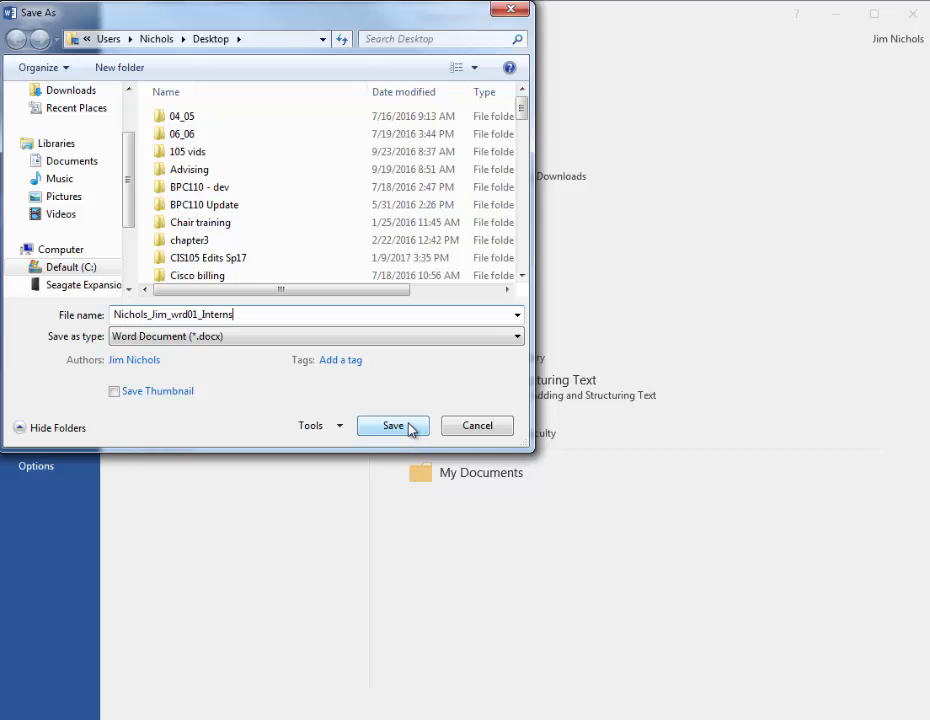
mouse_move(436, 152)
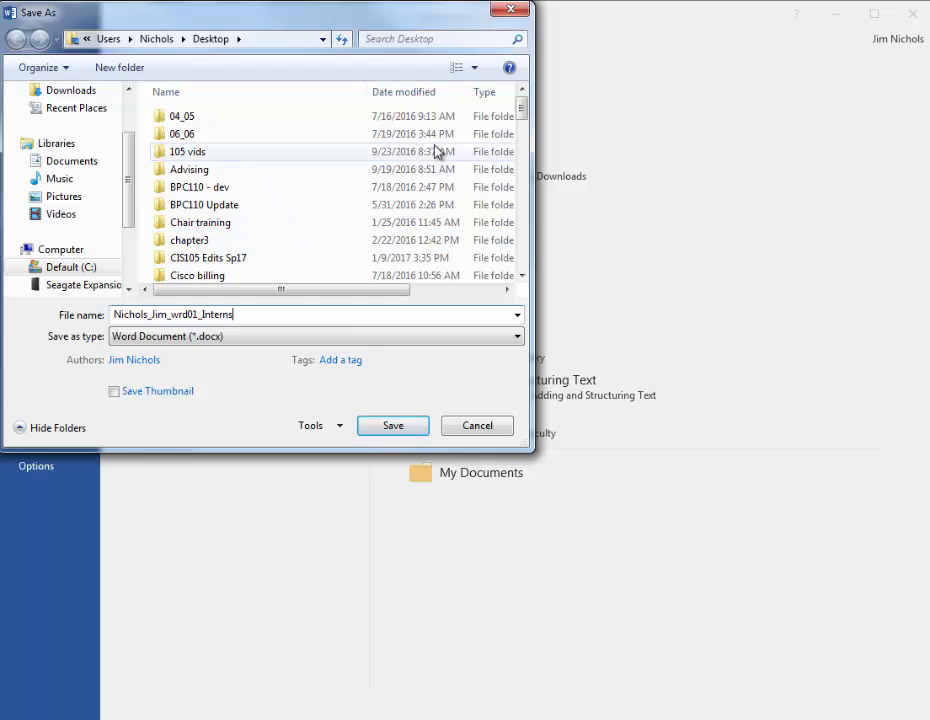
mouse_move(256, 268)
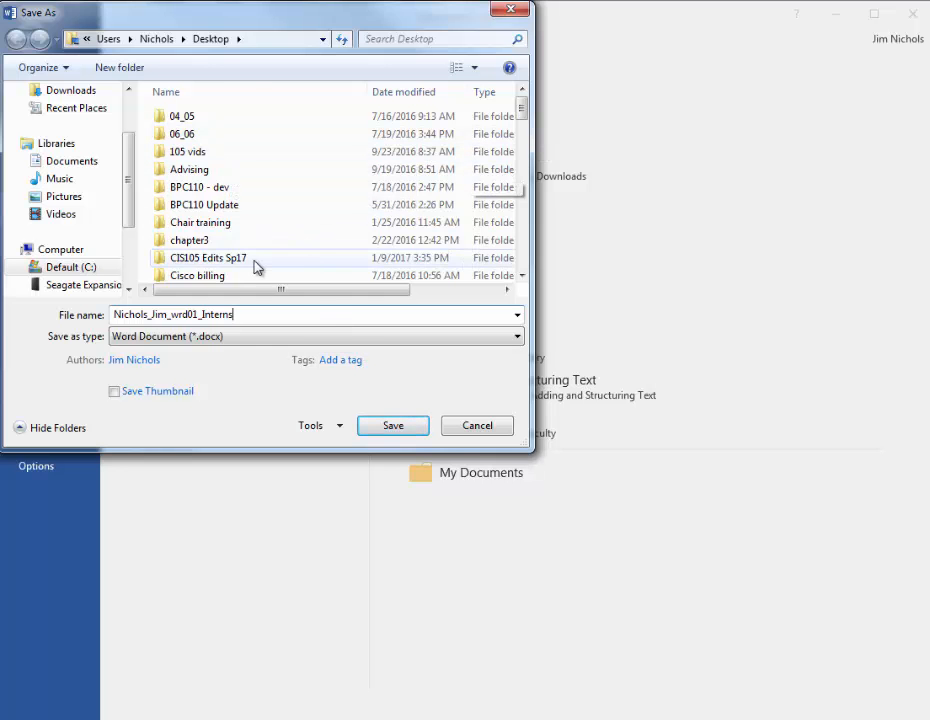
click(392, 424)
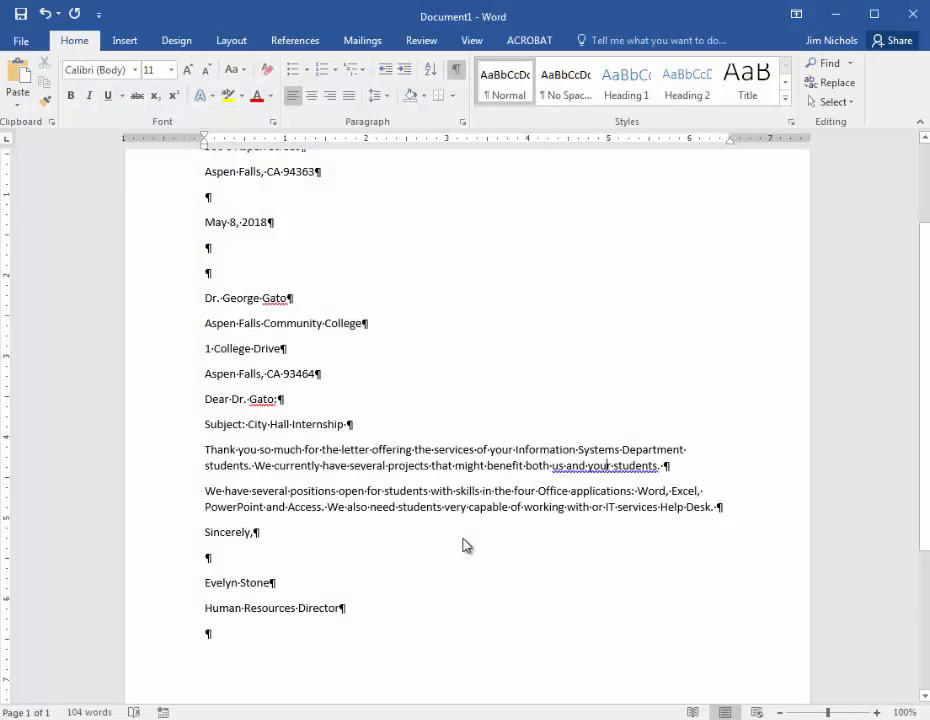
key(ctrl+s)
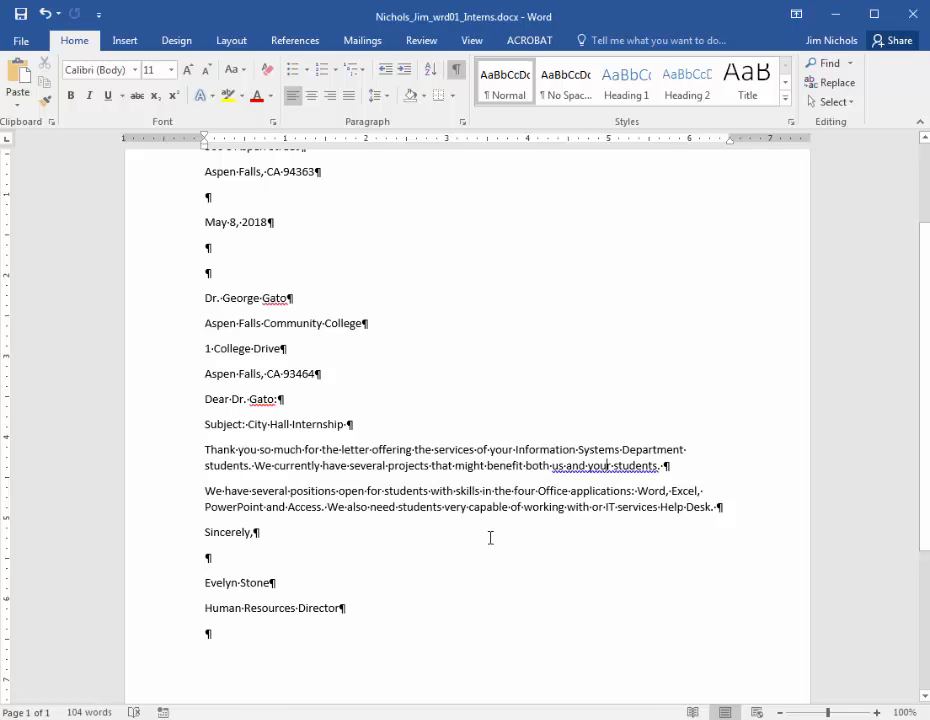